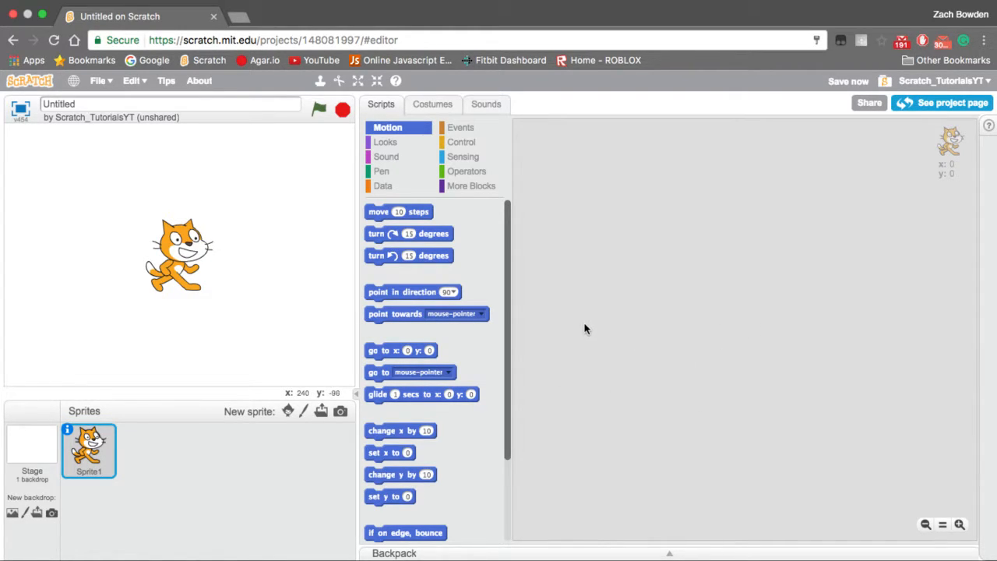
pyautogui.moveTo(507, 296)
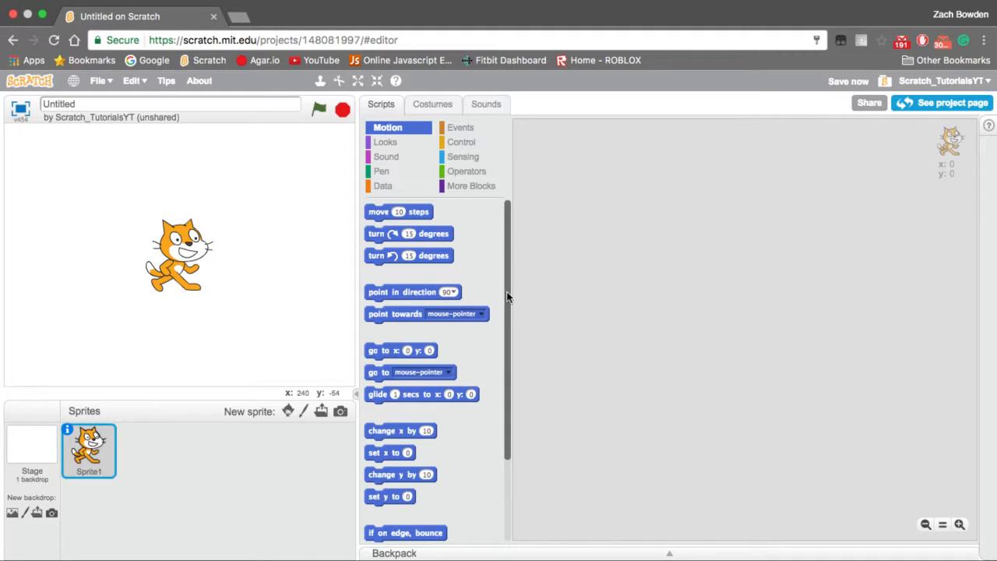
pyautogui.moveTo(506, 374)
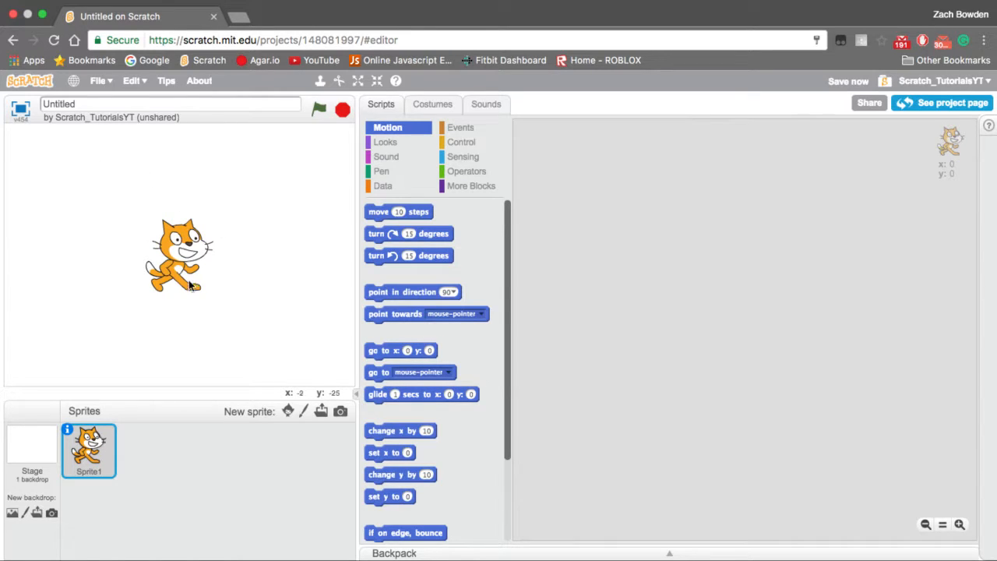
pyautogui.moveTo(237, 317)
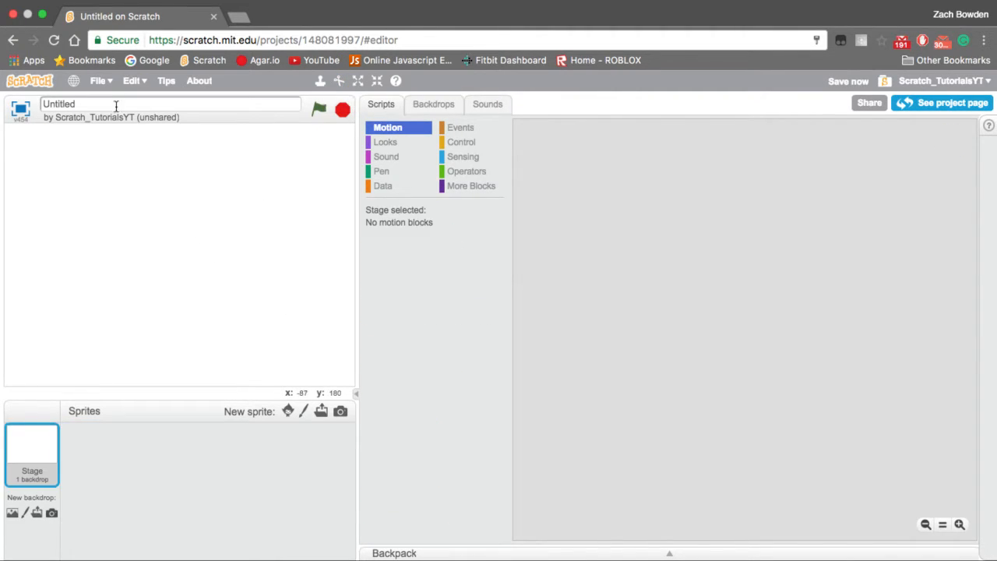
# Name the project 'Simple Pong' in the title field.
pyautogui.write('Pon')
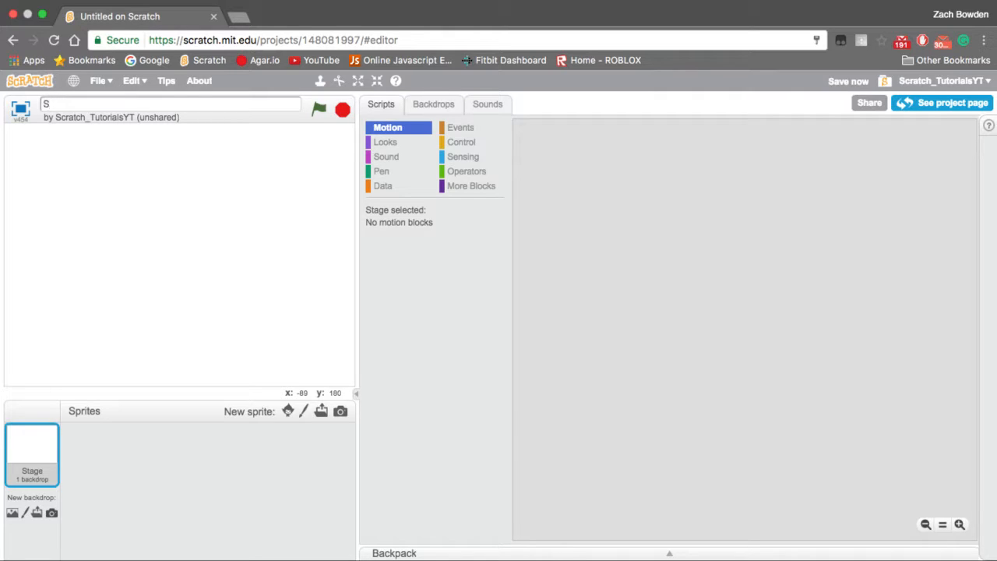
pyautogui.write('imple')
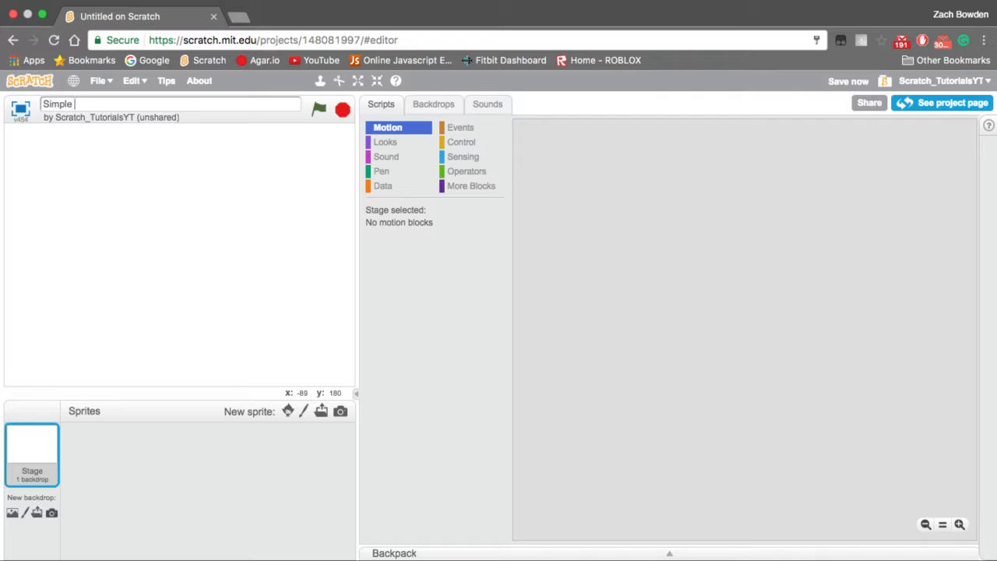
pyautogui.write('Pong')
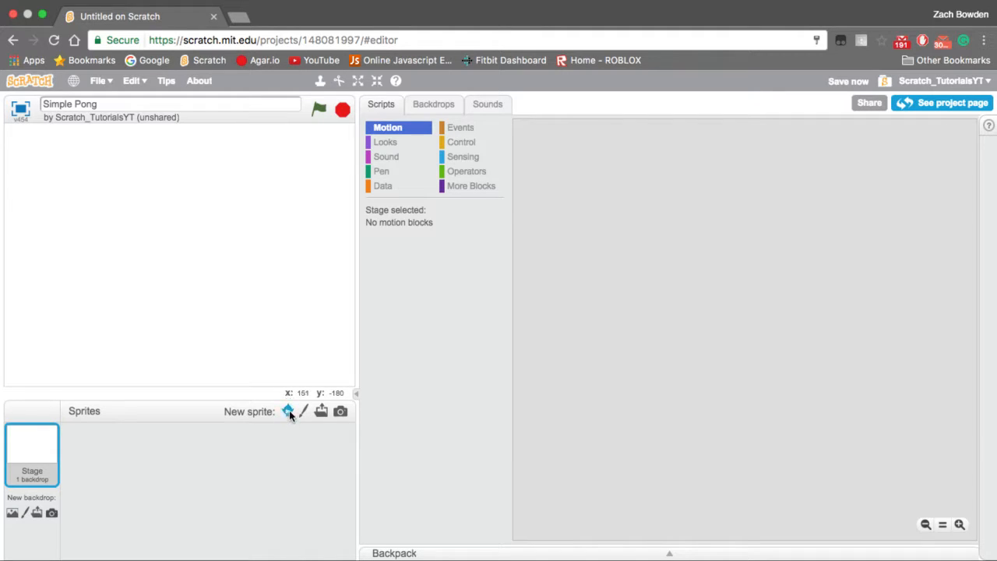
# Add the Ball sprite from the sprite library to the stage.
pyautogui.click(288, 412)
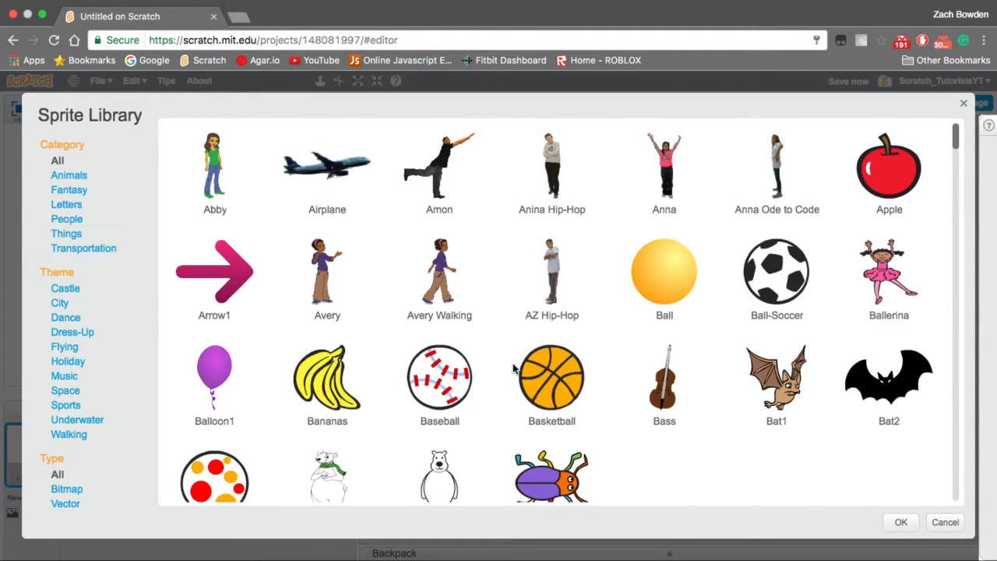
pyautogui.scroll(-3)
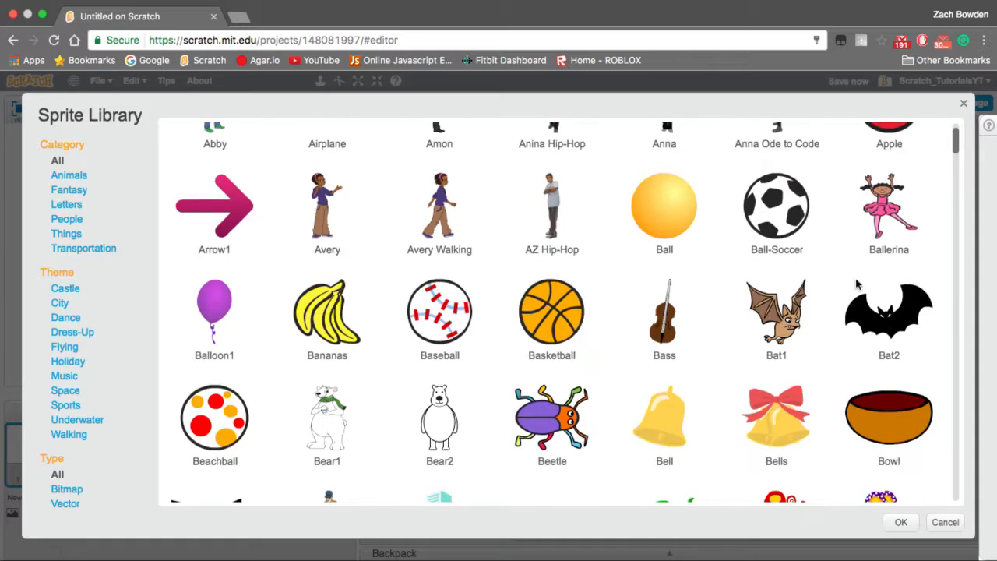
pyautogui.scroll(-3)
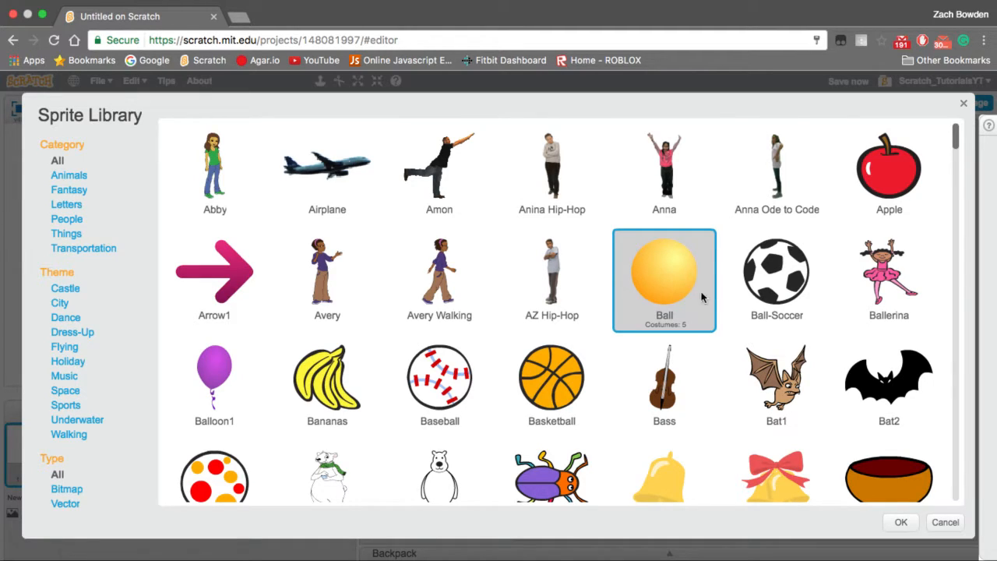
pyautogui.click(901, 522)
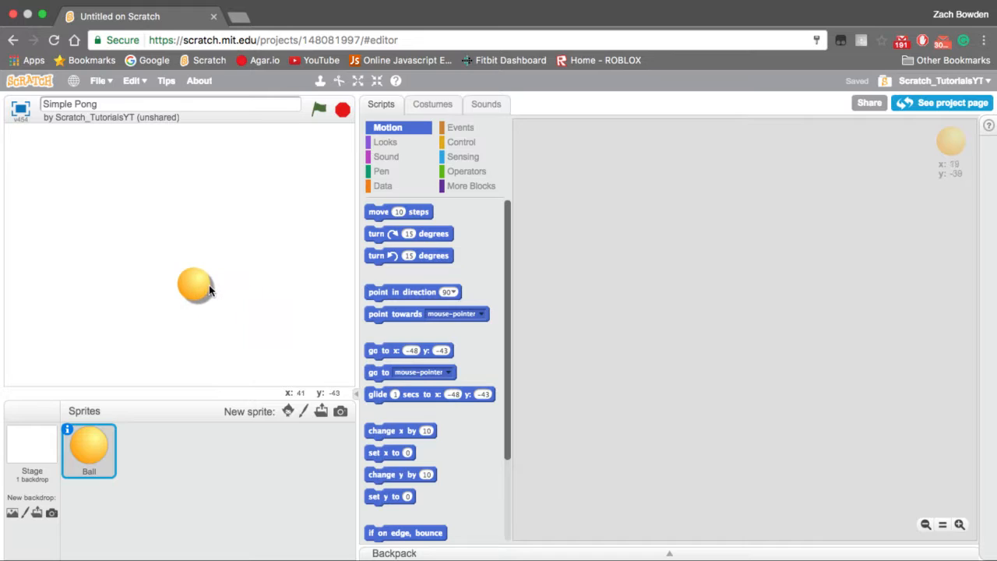
# Delete the extra Ball costumes to leave the blue ball and move it to stage centre.
pyautogui.click(432, 103)
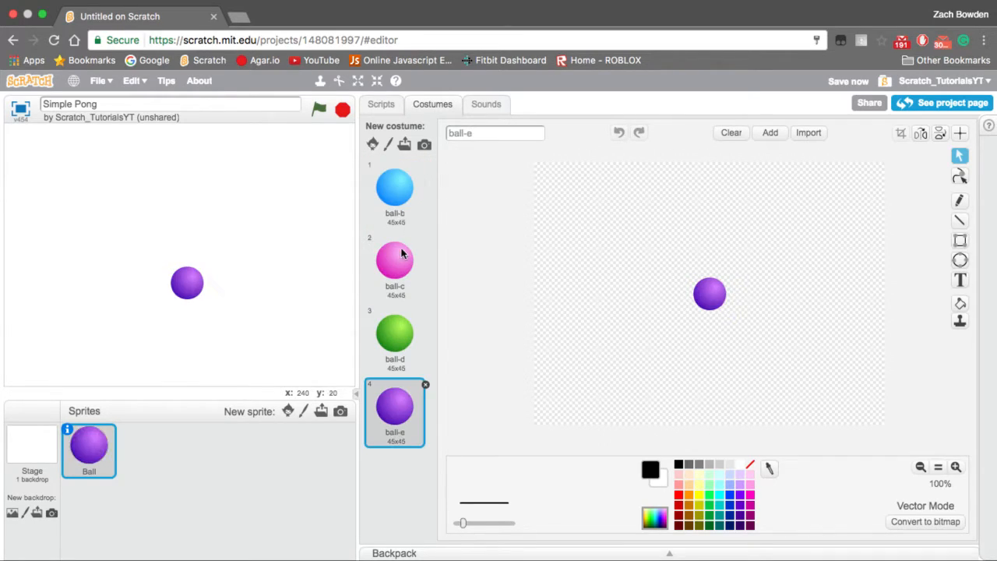
pyautogui.click(394, 261)
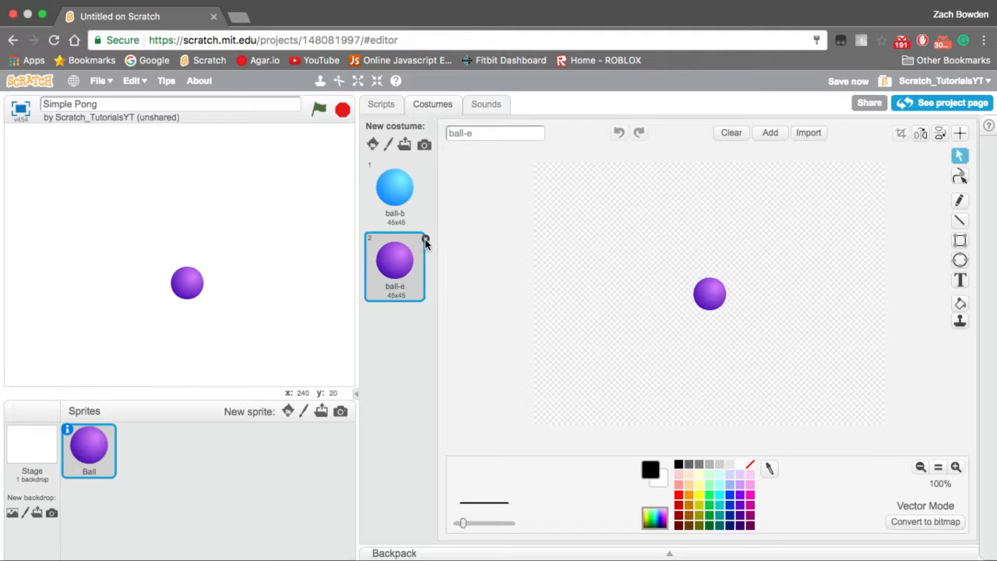
pyautogui.click(380, 103)
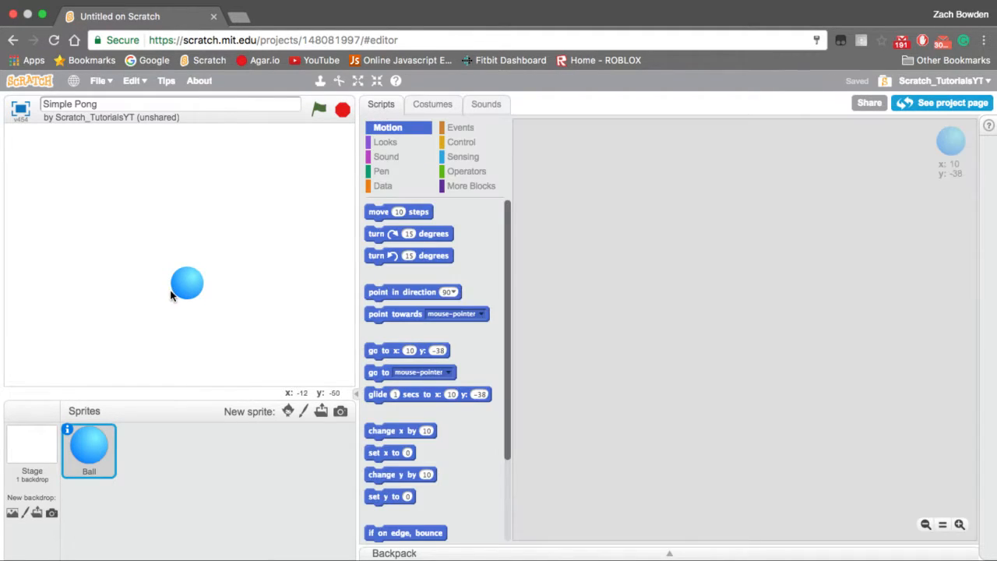
pyautogui.moveTo(187, 283); pyautogui.dragTo(181, 249)
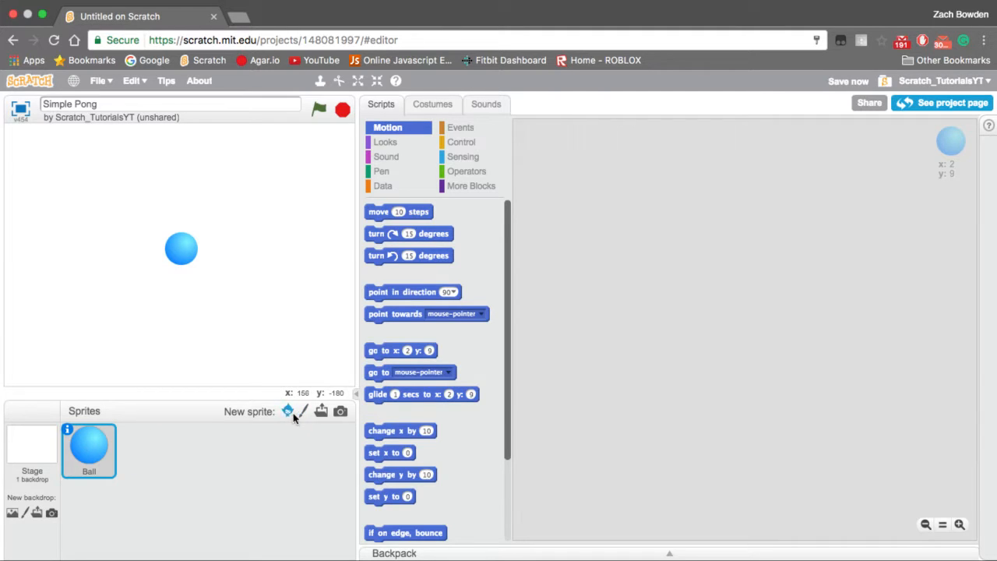
# Add the grey Button3 sprite from the library as the paddle.
pyautogui.click(287, 411)
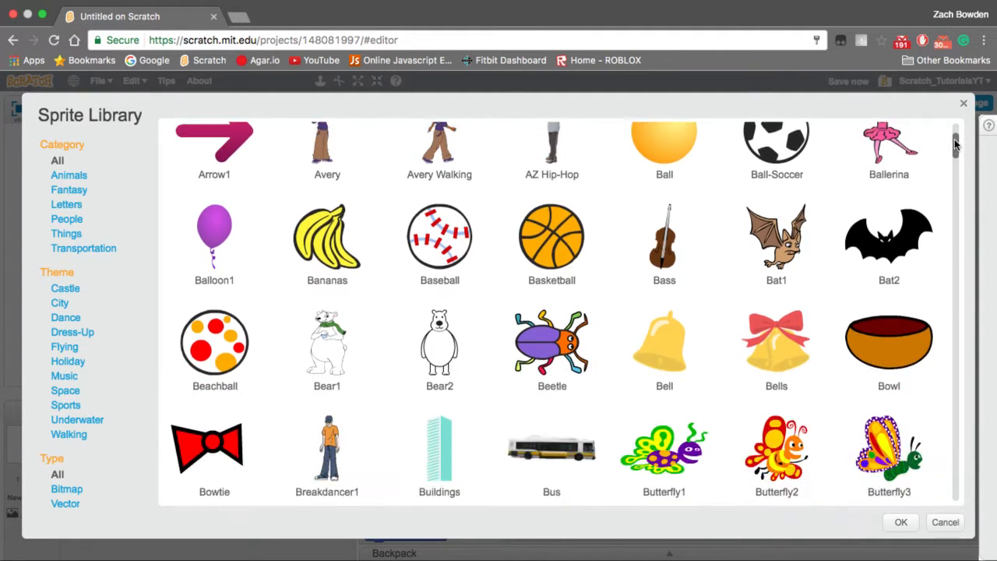
pyautogui.scroll(-3)
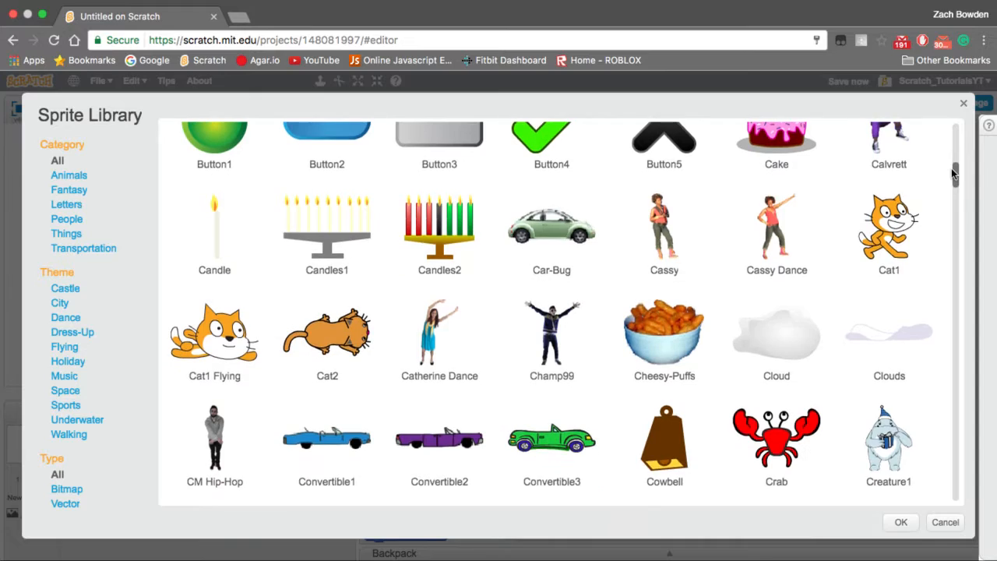
pyautogui.scroll(-3)
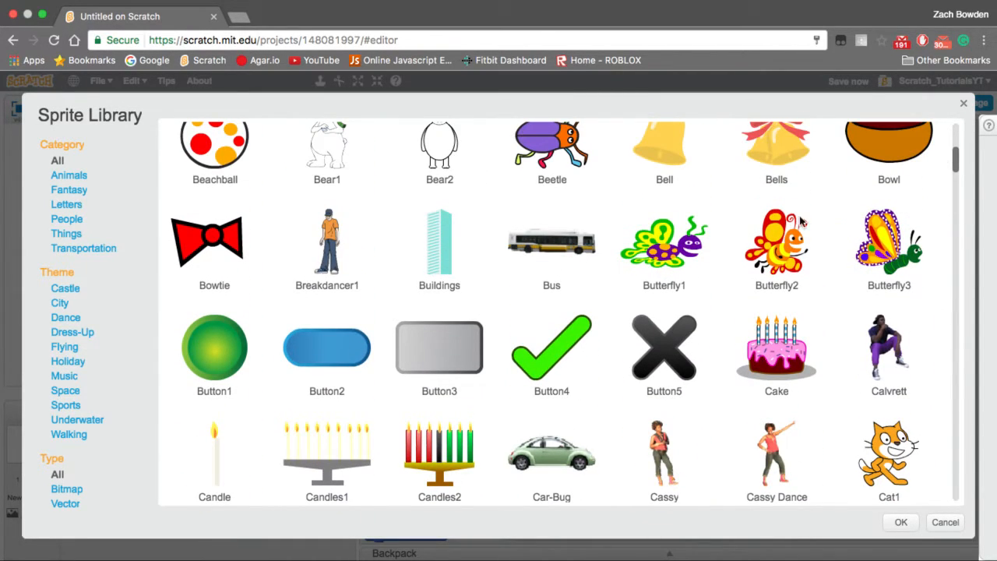
pyautogui.click(439, 349)
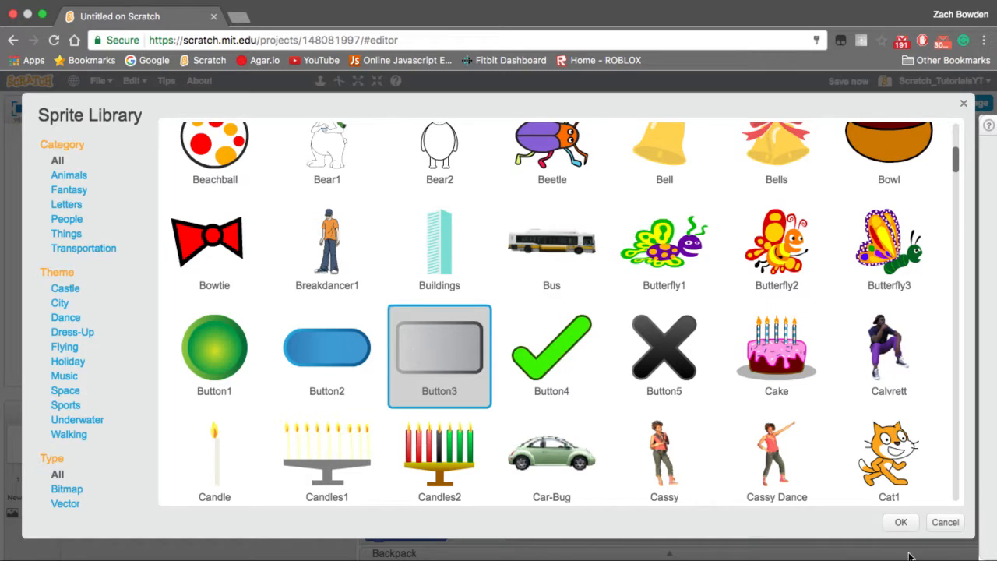
pyautogui.click(900, 522)
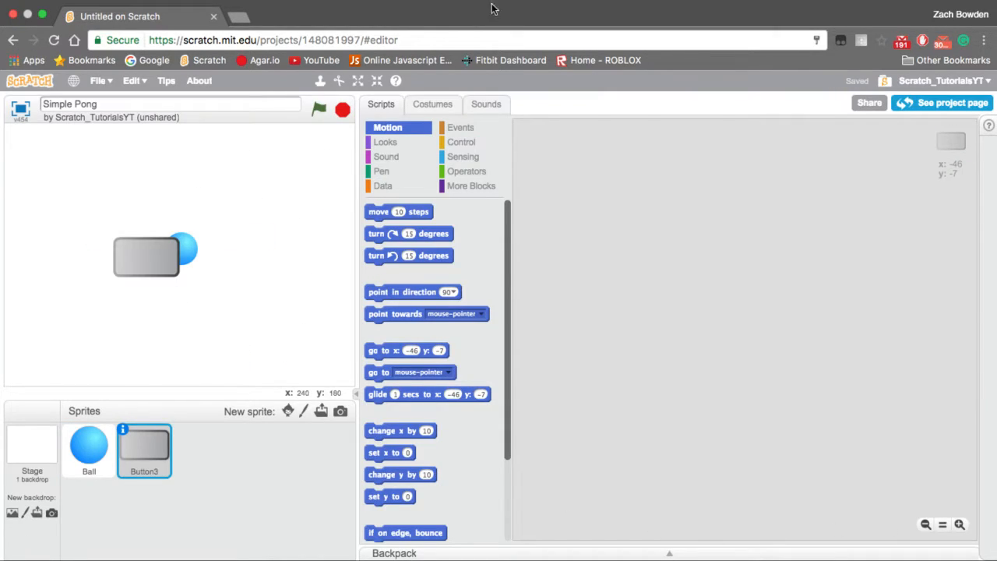
# Move Button3 to the stage bottom and reshape its costume into a thin, wide flat bar.
pyautogui.click(433, 103)
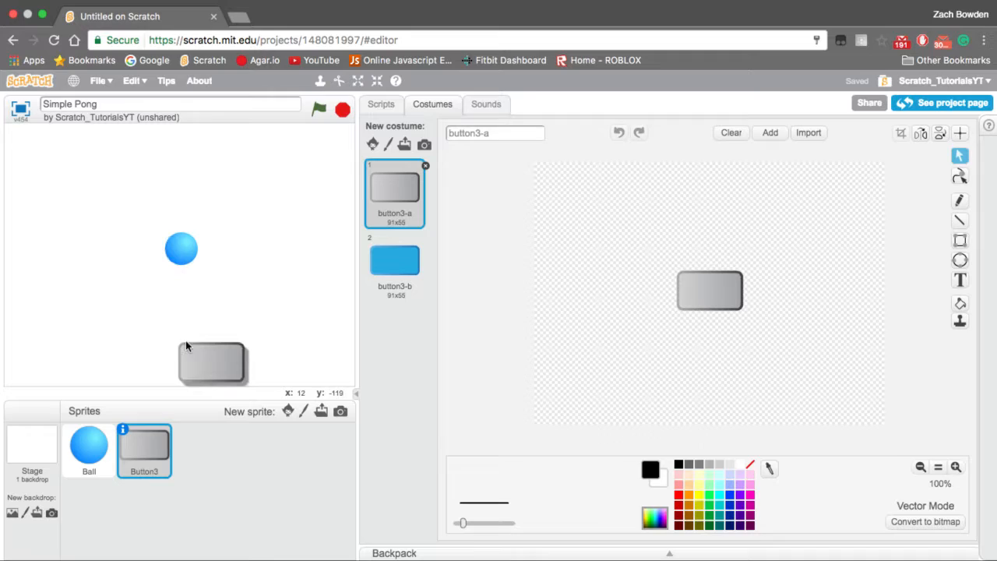
pyautogui.moveTo(212, 363); pyautogui.dragTo(175, 365)
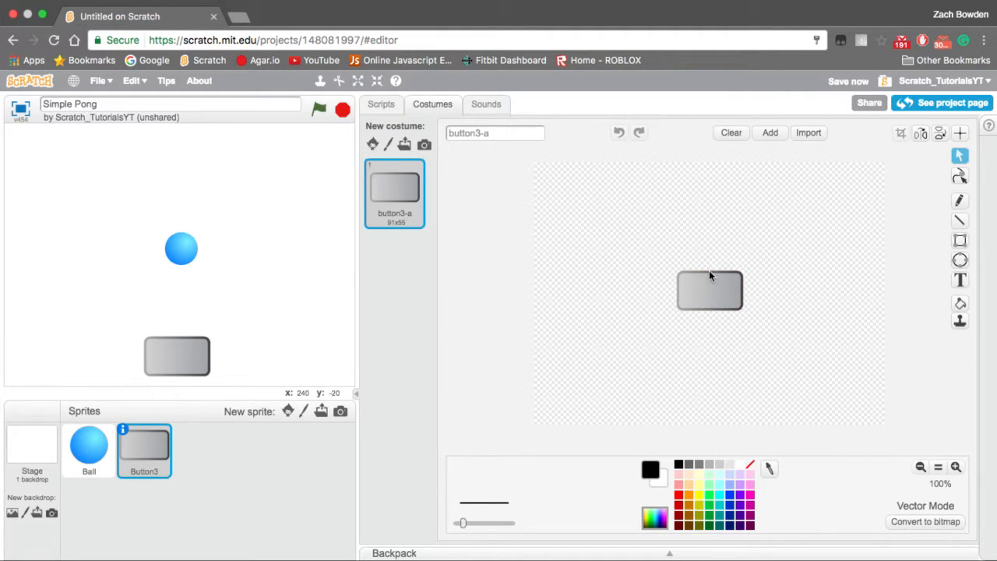
pyautogui.click(708, 292)
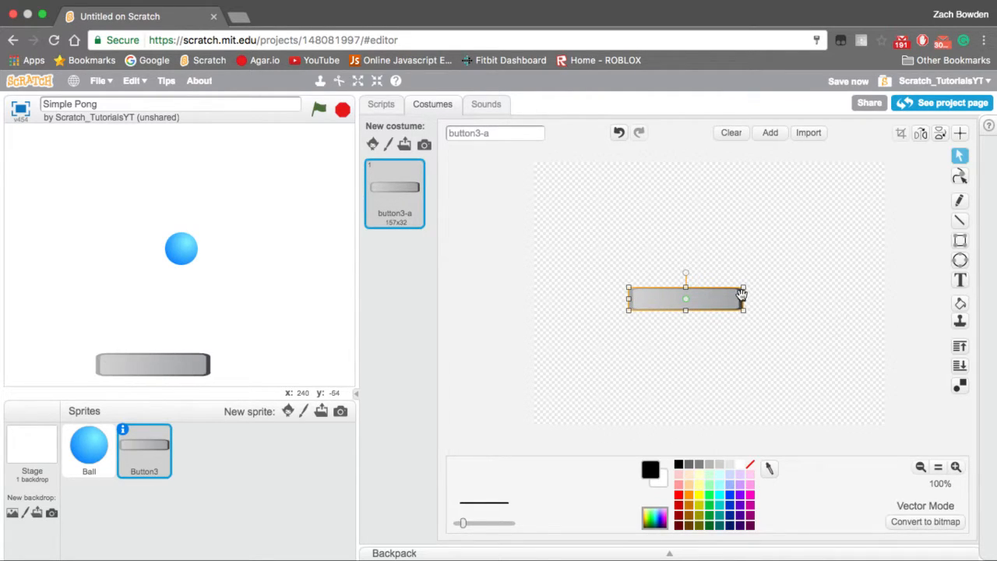
pyautogui.moveTo(741, 300); pyautogui.dragTo(787, 299)
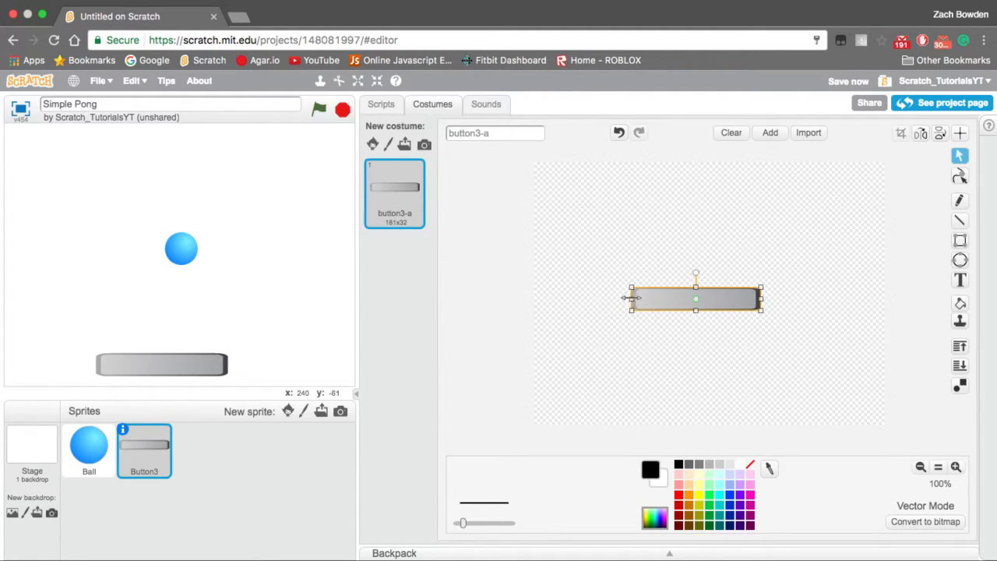
pyautogui.moveTo(631, 300); pyautogui.dragTo(647, 299)
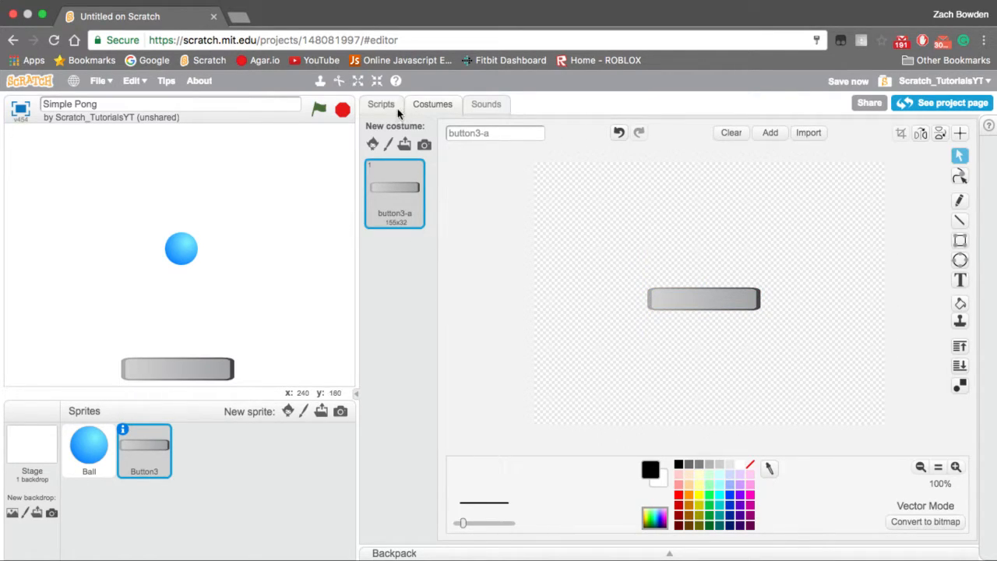
pyautogui.click(380, 102)
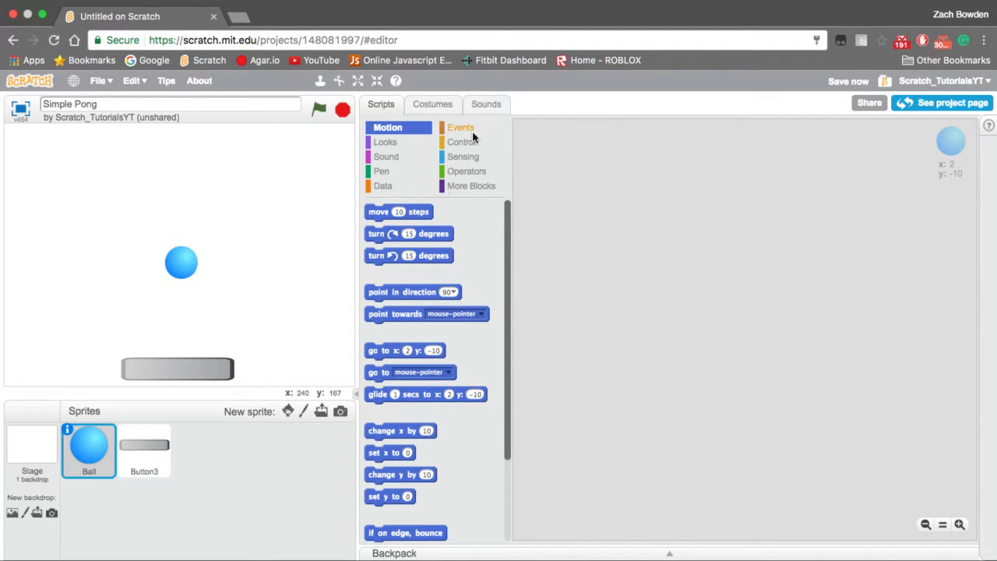
# Give the stage the green zigzag 'stripes' backdrop from the backdrop library.
pyautogui.click(143, 448)
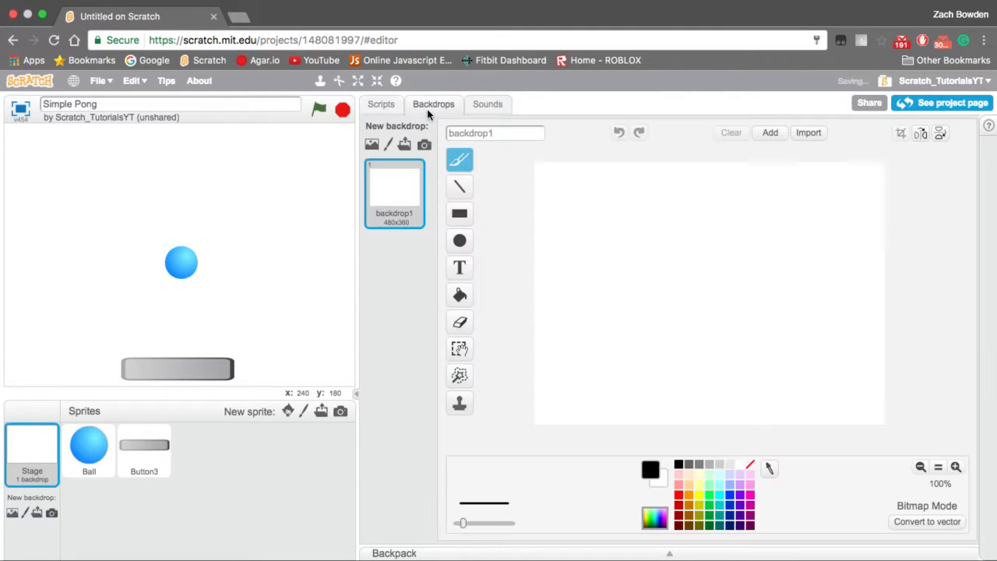
pyautogui.click(371, 145)
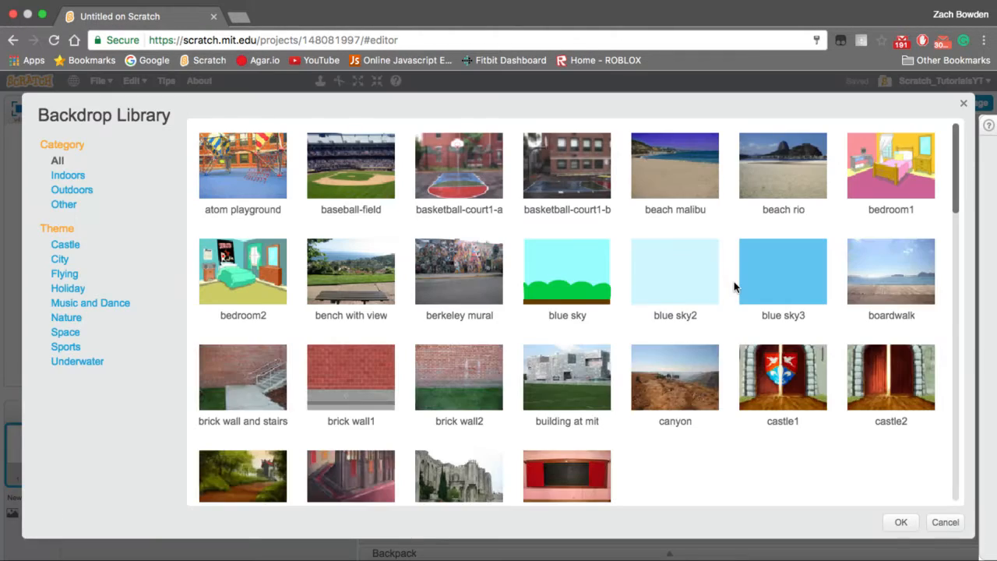
pyautogui.scroll(-3)
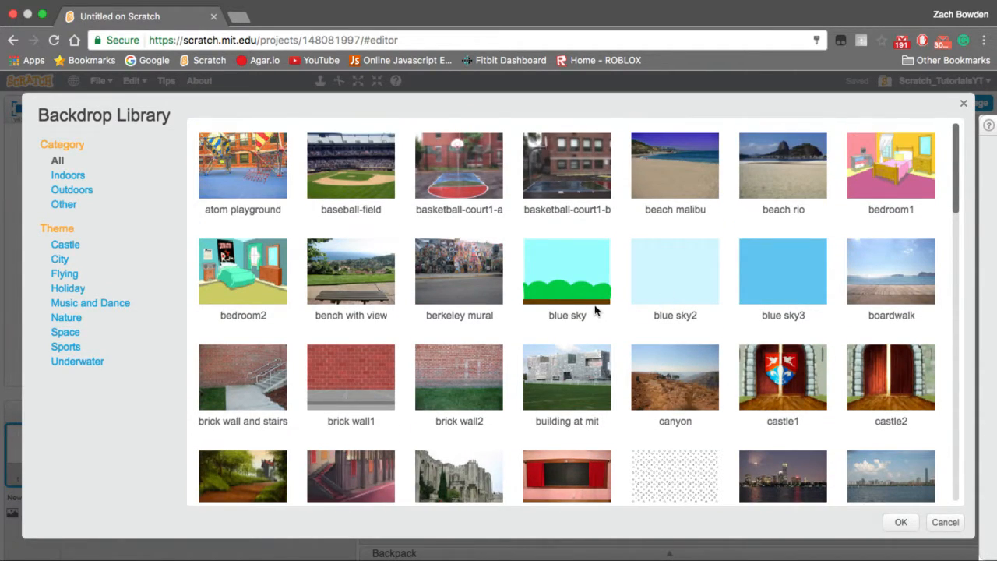
pyautogui.scroll(-3)
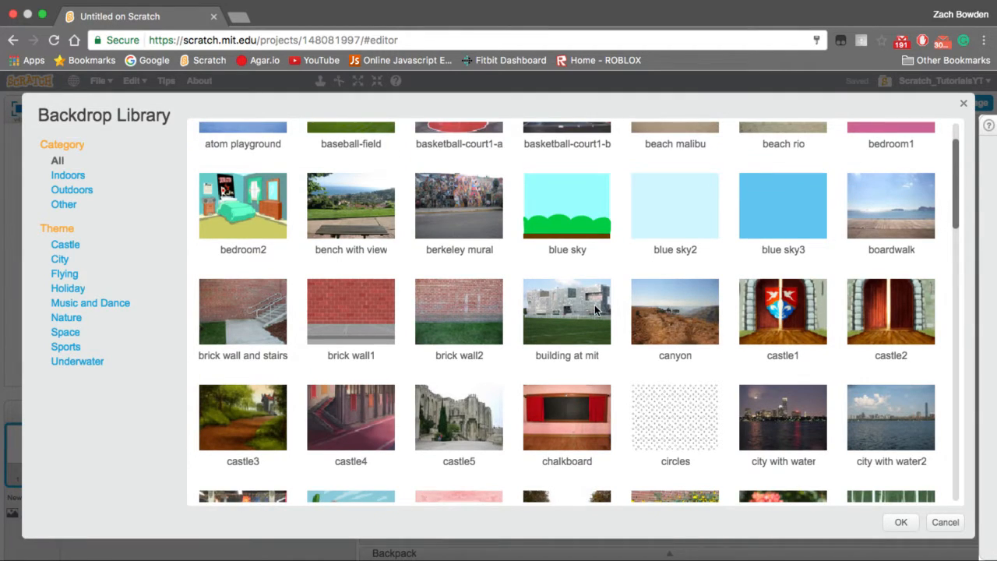
pyautogui.scroll(-3)
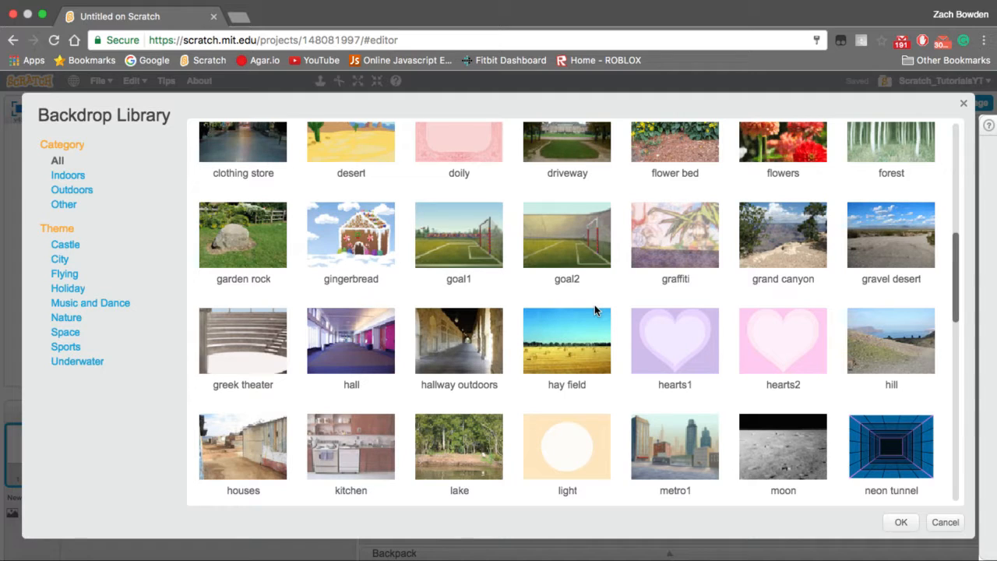
pyautogui.scroll(-3)
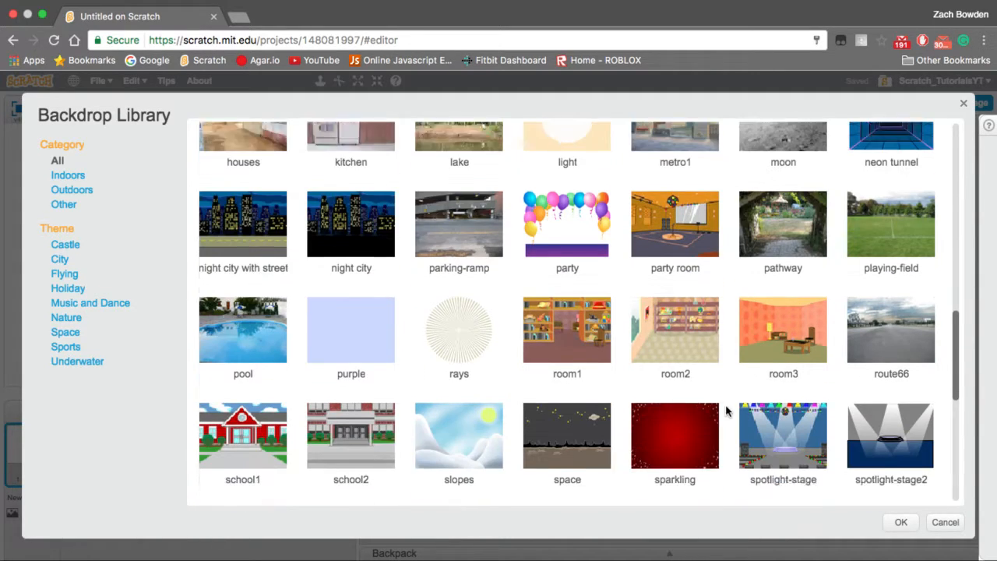
pyautogui.scroll(-3)
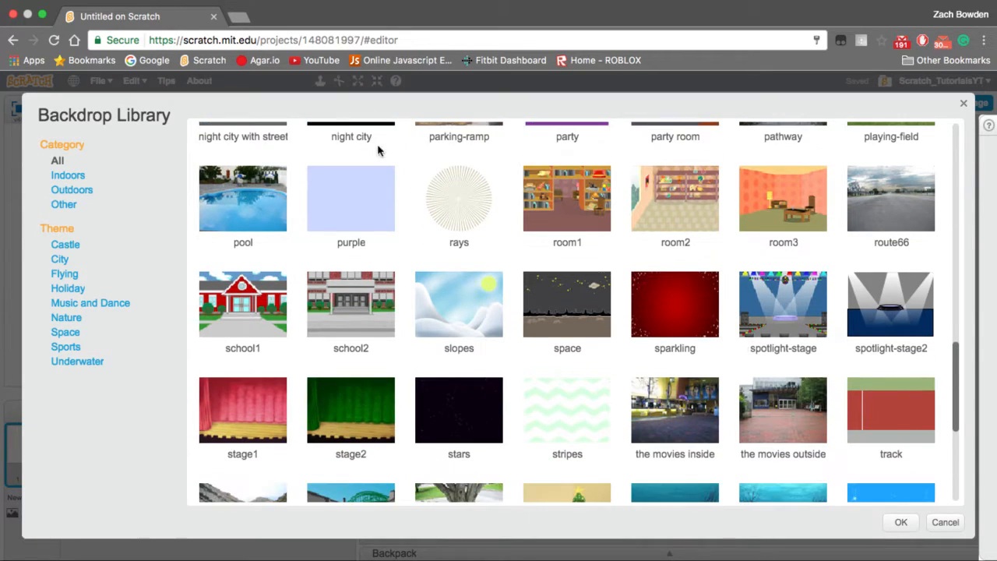
pyautogui.scroll(-3)
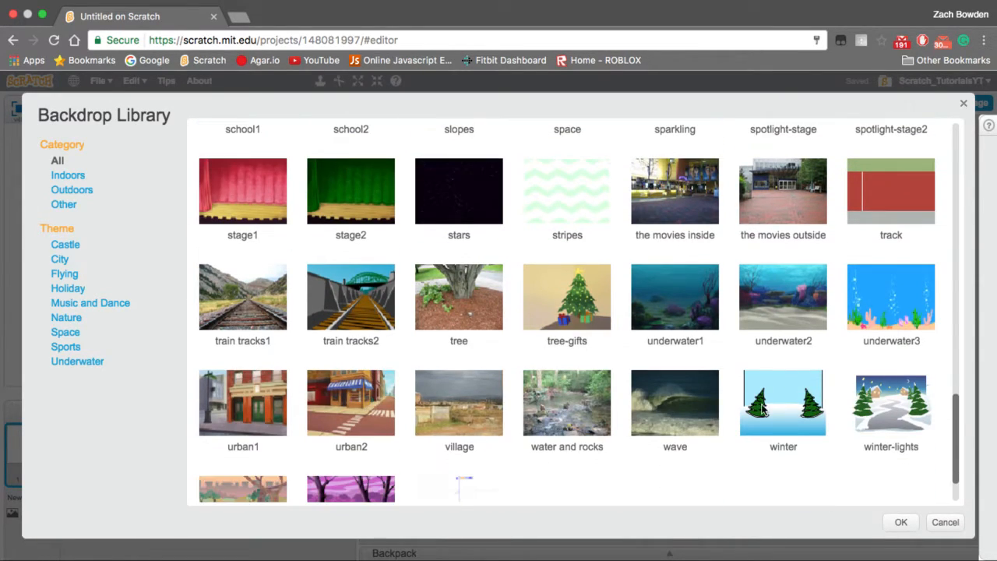
pyautogui.click(568, 190)
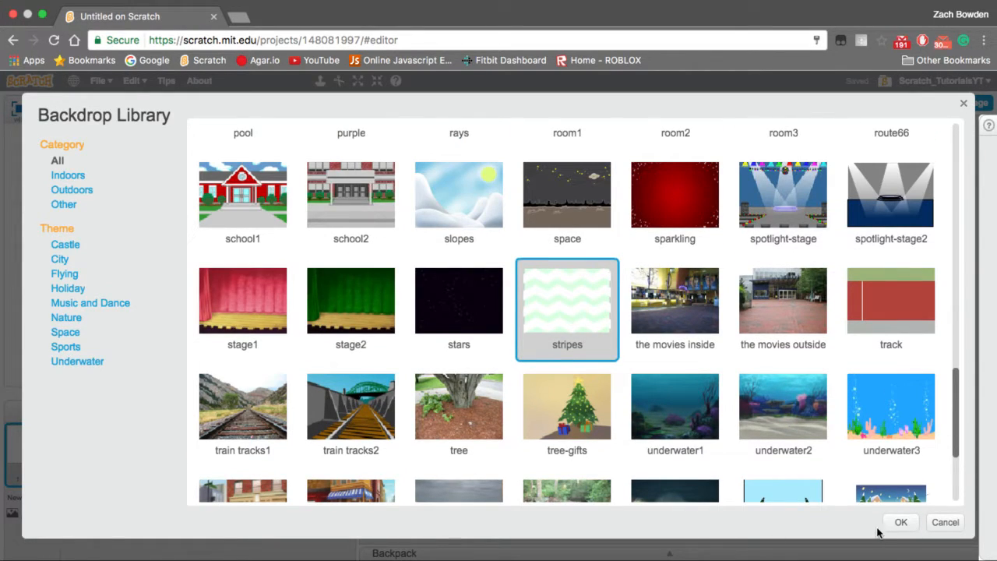
pyautogui.click(900, 521)
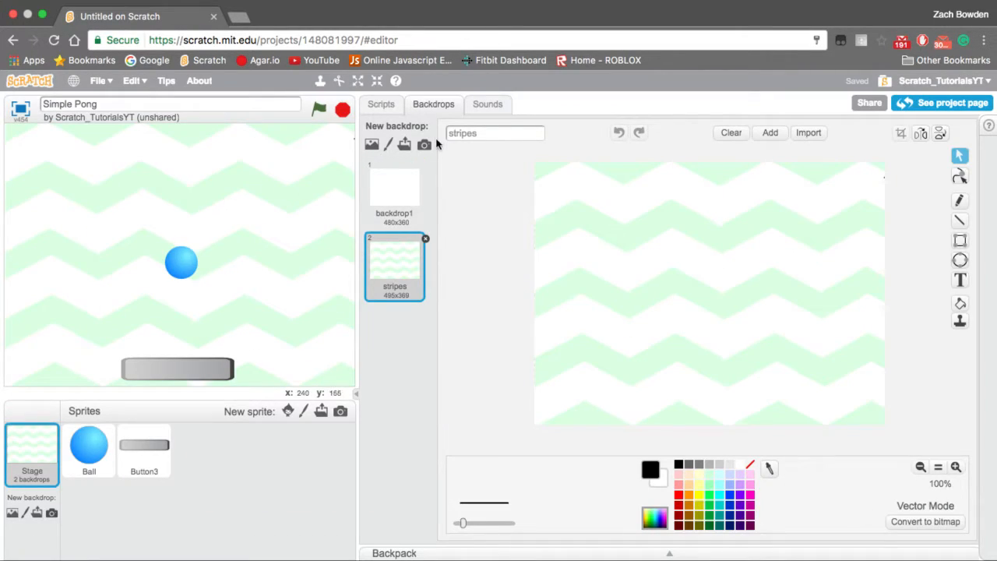
# Rename the Button3 sprite to 'Paddle' in its info panel.
pyautogui.click(394, 186)
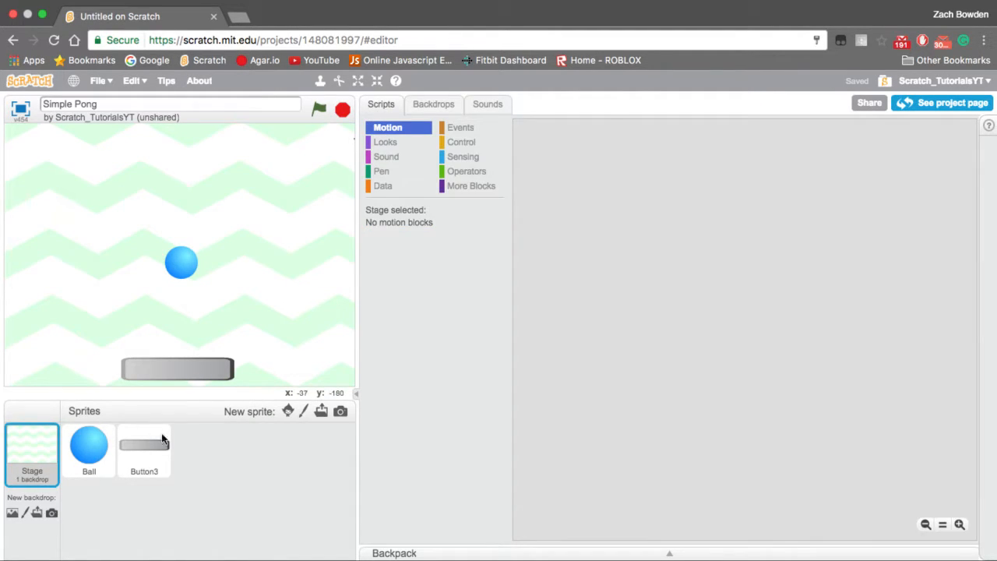
pyautogui.click(143, 449)
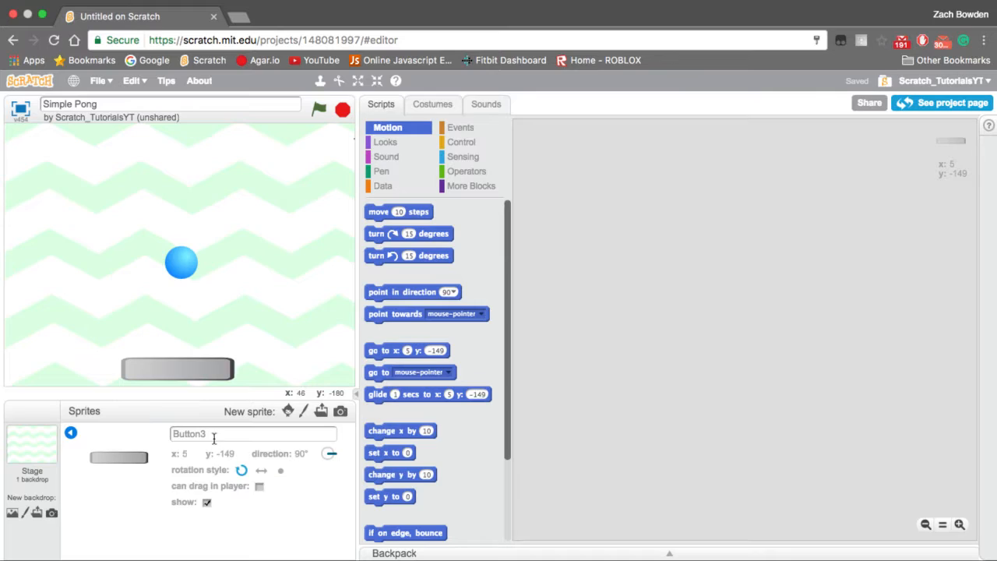
pyautogui.tripleClick(188, 433)
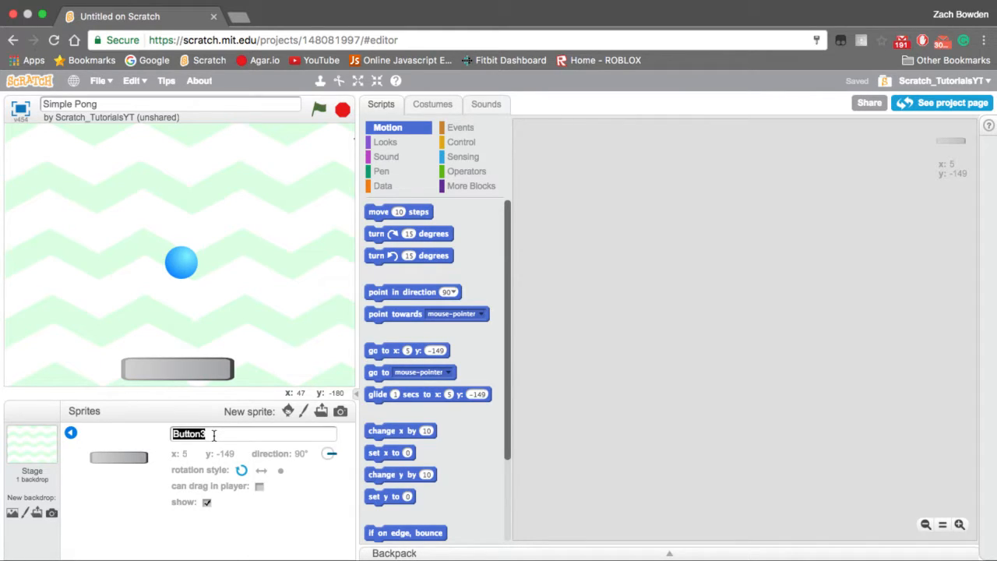
pyautogui.write('Paddle')
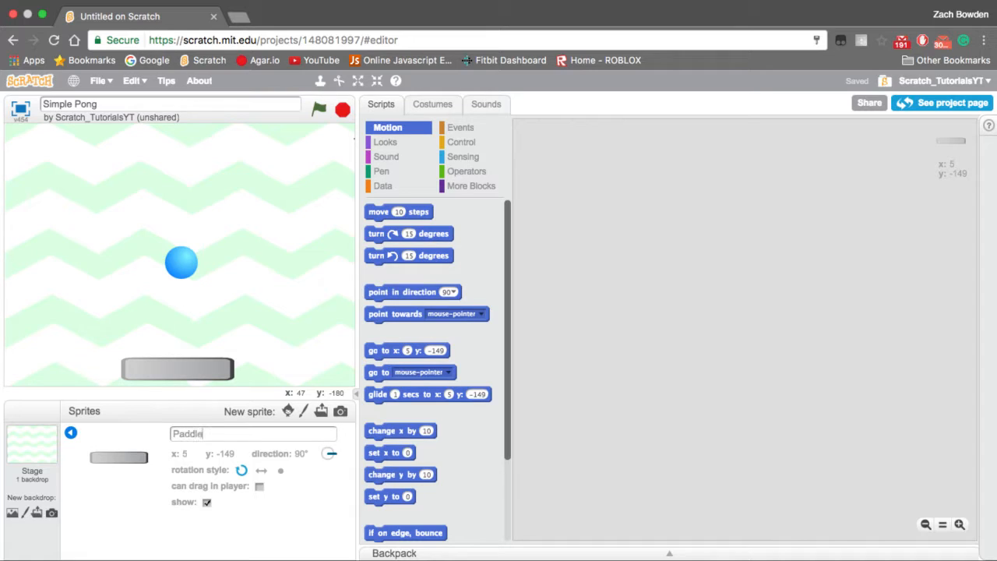
pyautogui.click(89, 448)
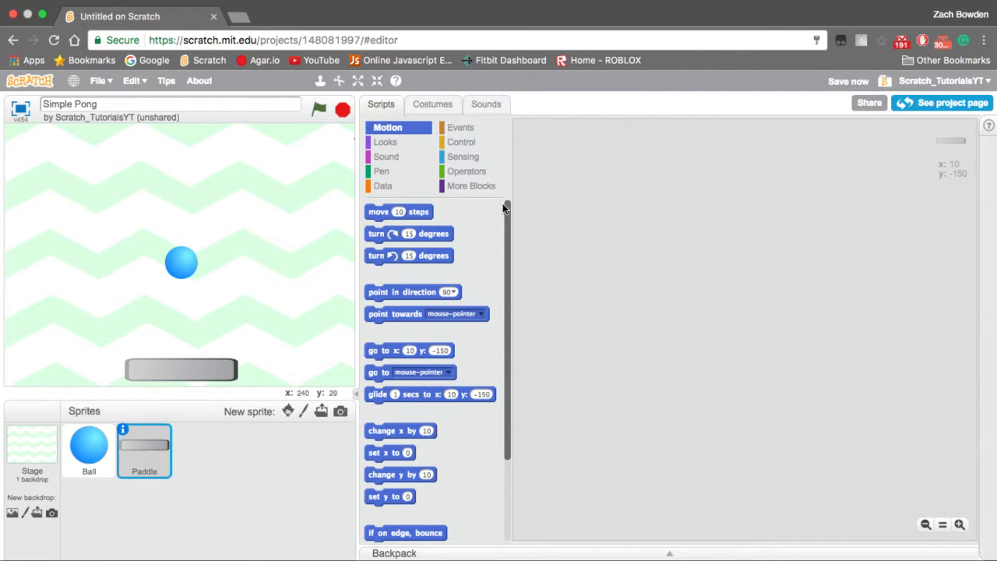
pyautogui.click(461, 128)
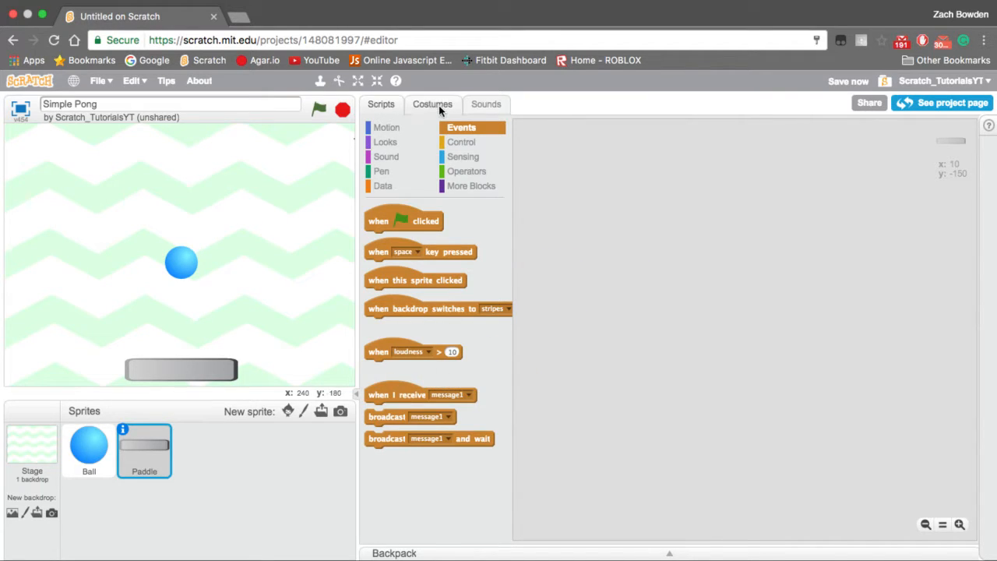
# Fill the Paddle costume's outline with black in the paint editor.
pyautogui.click(431, 103)
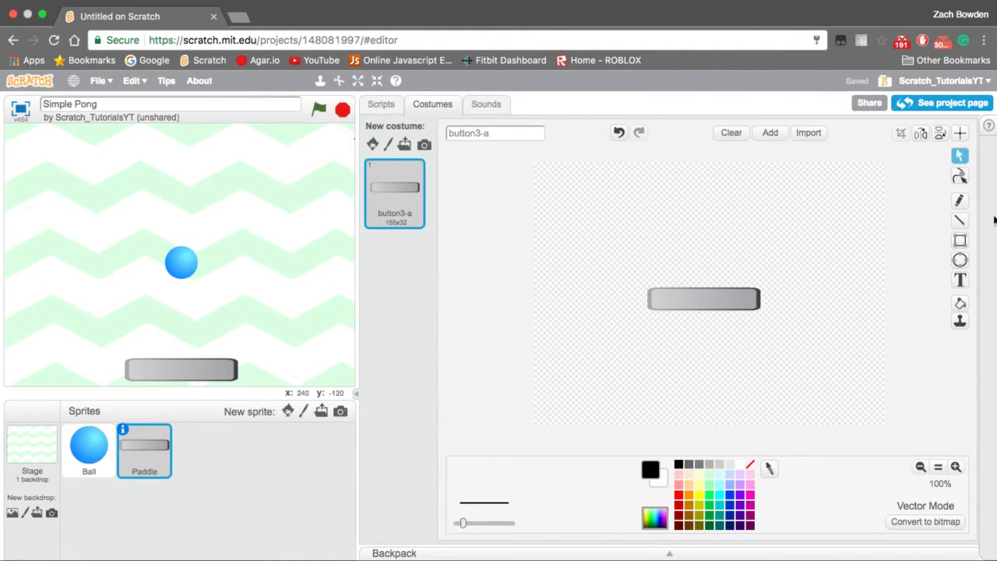
pyautogui.click(960, 302)
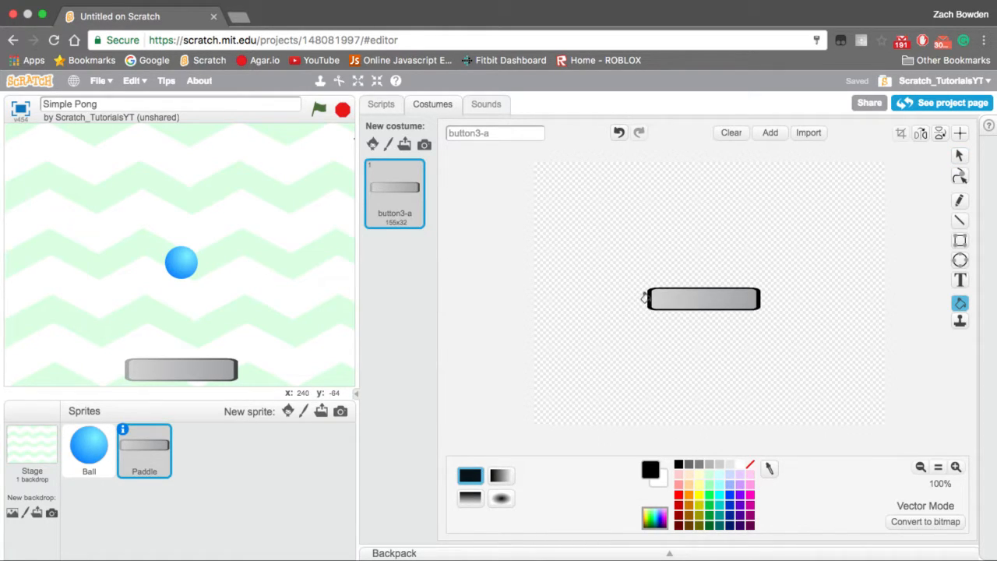
pyautogui.click(380, 103)
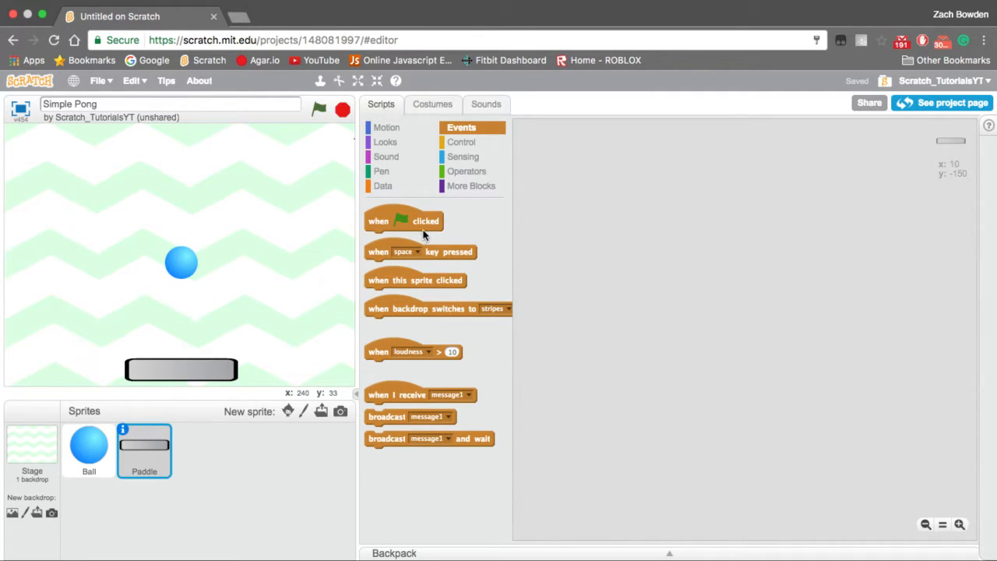
# Build the Paddle script: when green flag clicked, go to x 10 y -150, then a forever loop.
pyautogui.moveTo(404, 222); pyautogui.dragTo(517, 187)
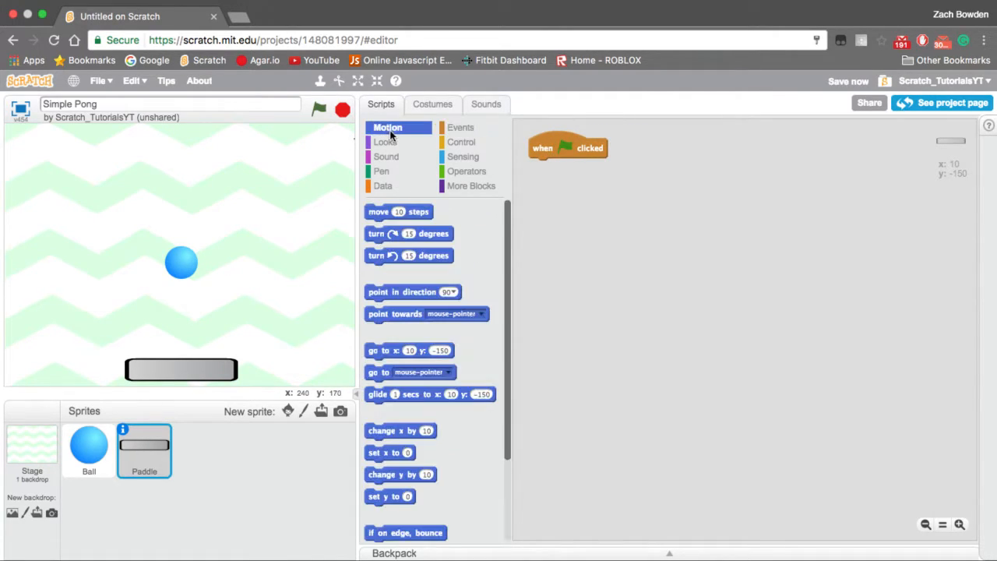
pyautogui.moveTo(408, 349); pyautogui.dragTo(557, 181)
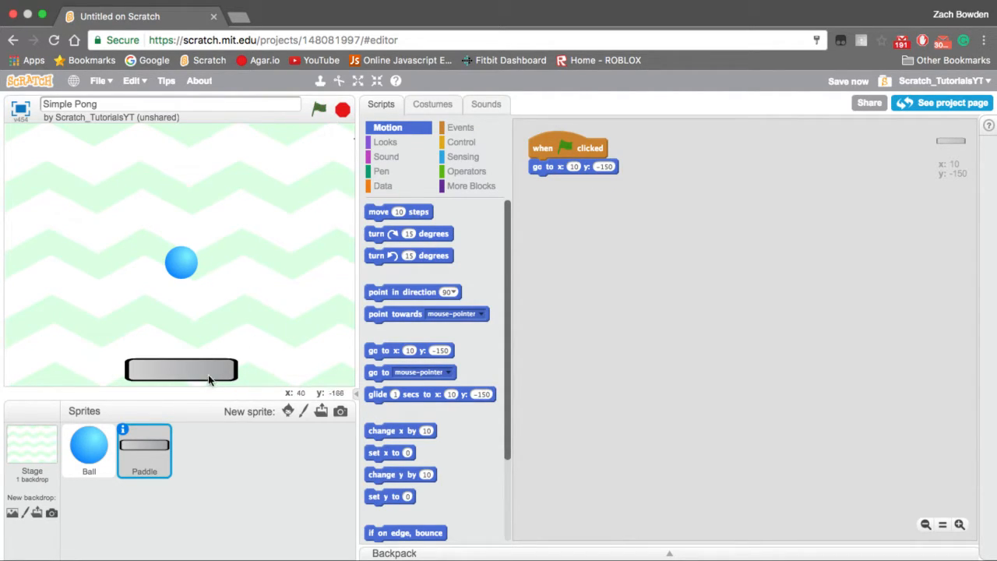
pyautogui.moveTo(180, 369); pyautogui.dragTo(210, 369)
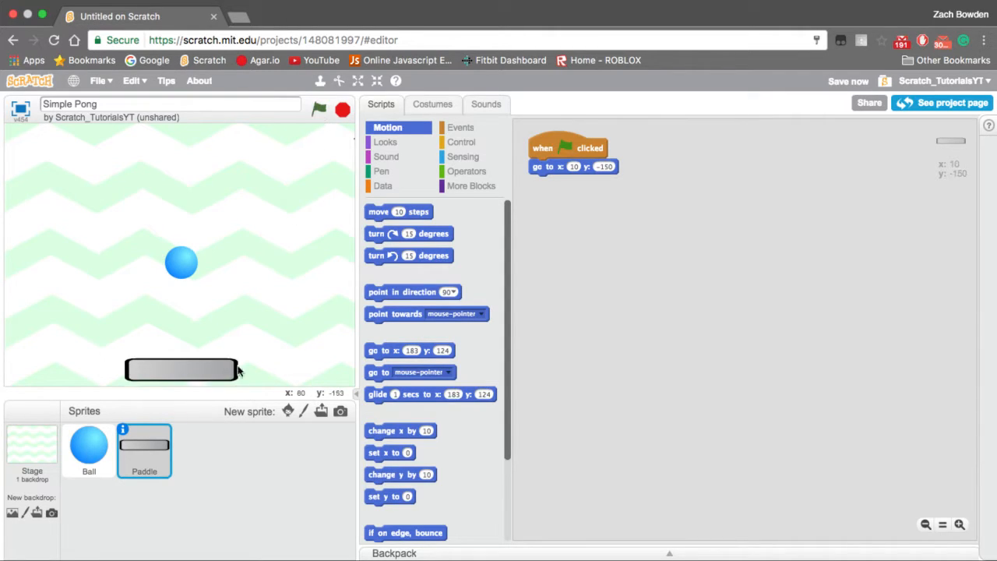
pyautogui.click(461, 141)
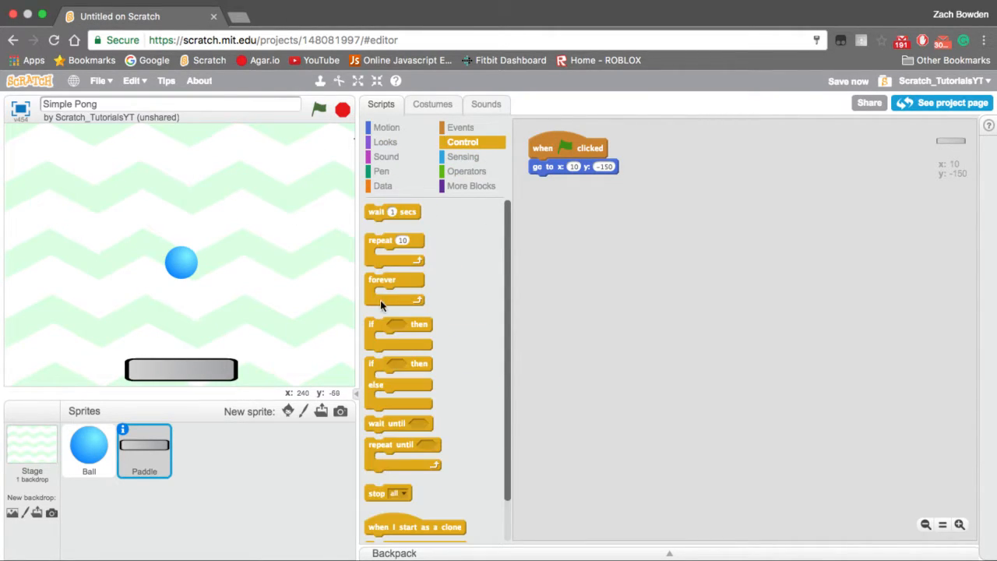
pyautogui.moveTo(394, 288); pyautogui.dragTo(559, 181)
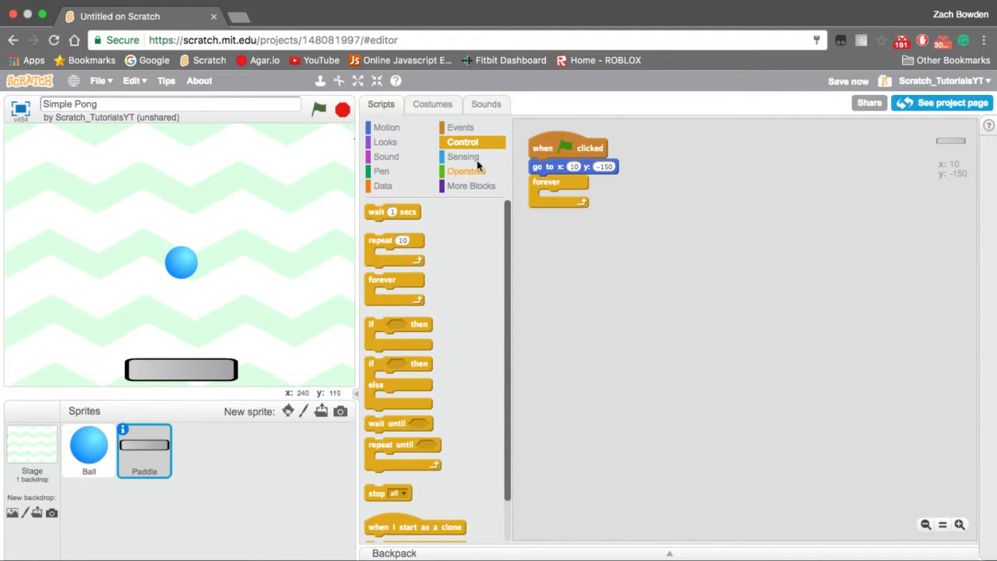
# Place two if blocks in the forever loop checking right-arrow and left-arrow key pressed.
pyautogui.moveTo(399, 324); pyautogui.dragTo(576, 209)
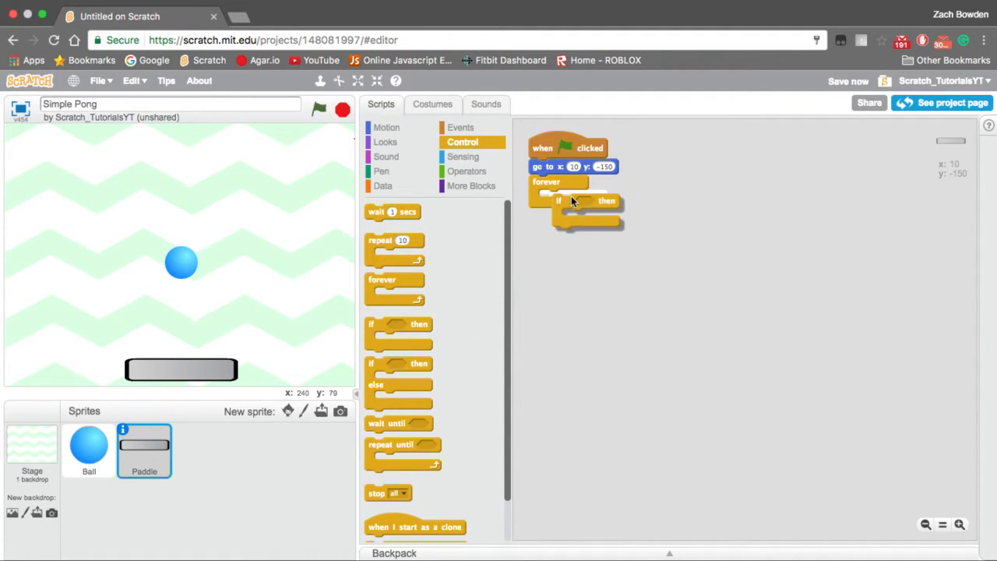
pyautogui.click(462, 156)
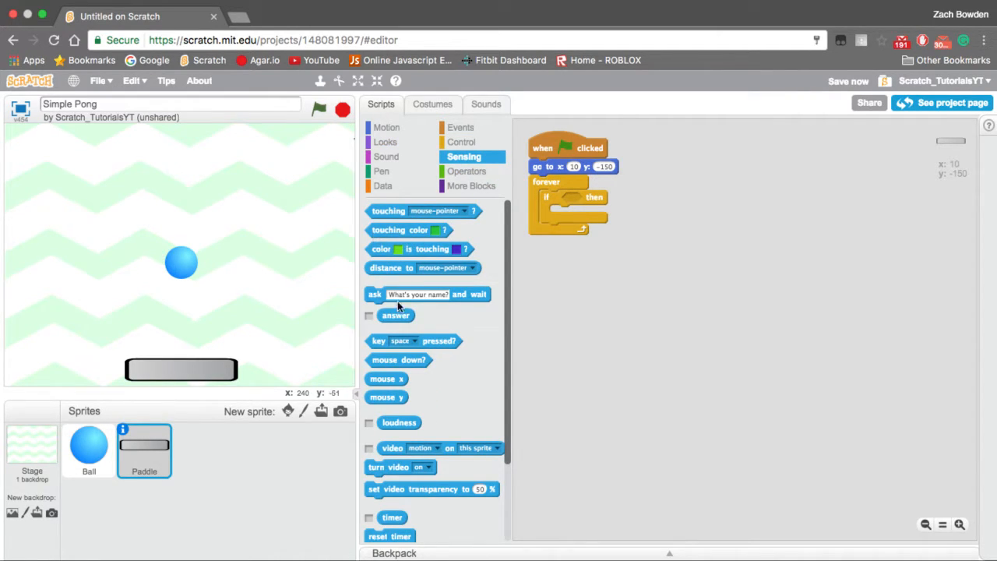
pyautogui.moveTo(413, 340); pyautogui.dragTo(592, 199)
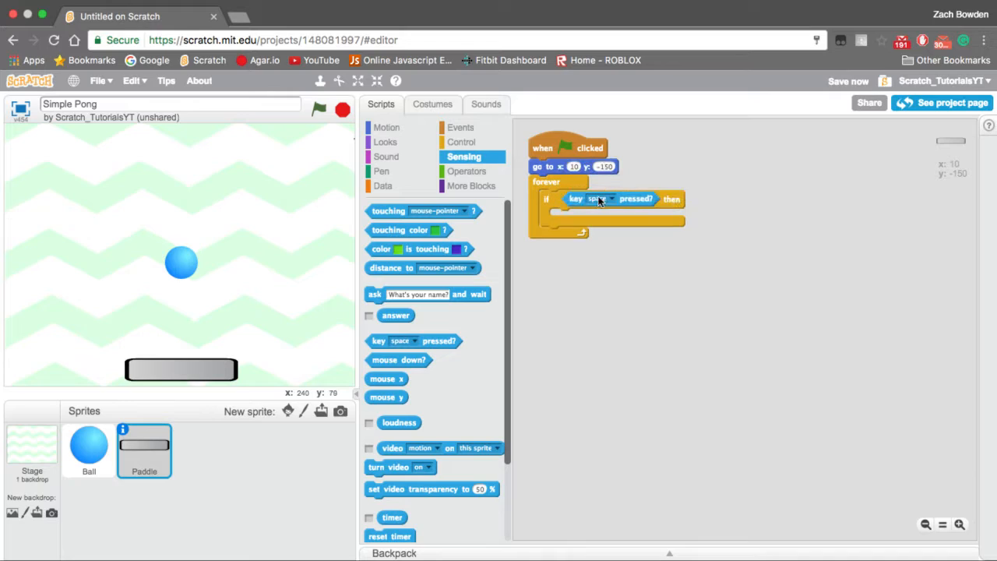
pyautogui.click(613, 199)
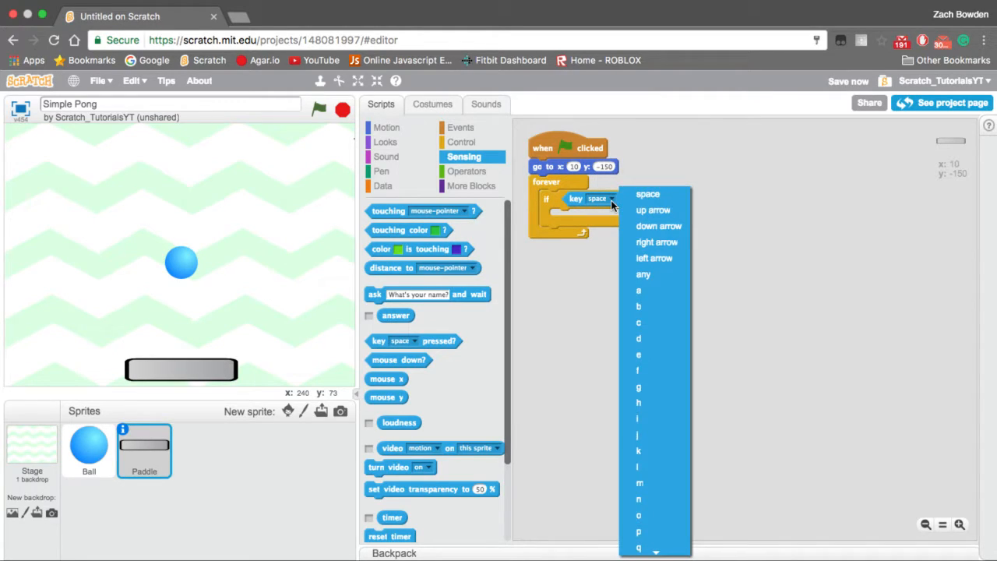
pyautogui.moveTo(657, 242)
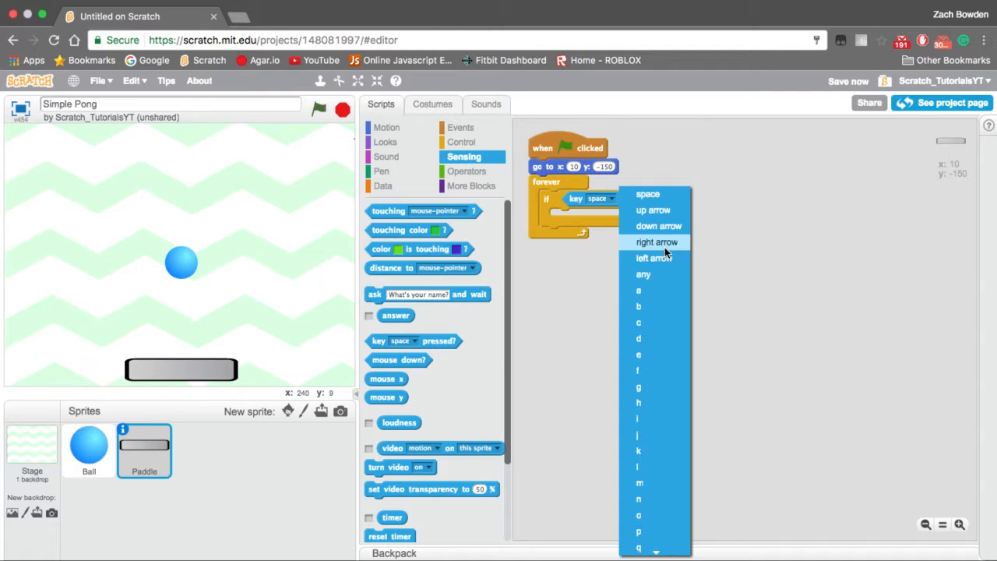
pyautogui.click(657, 241)
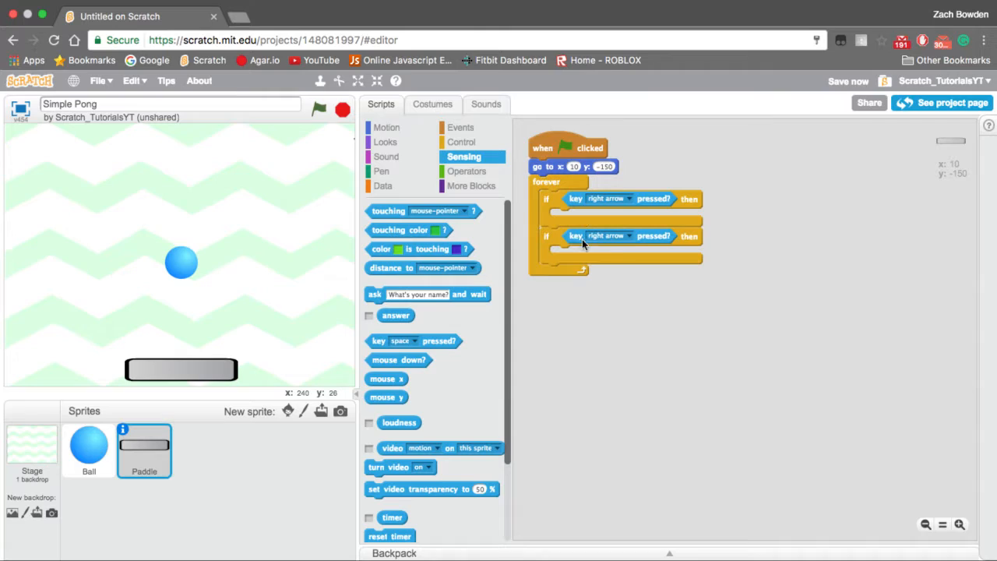
pyautogui.moveTo(630, 240)
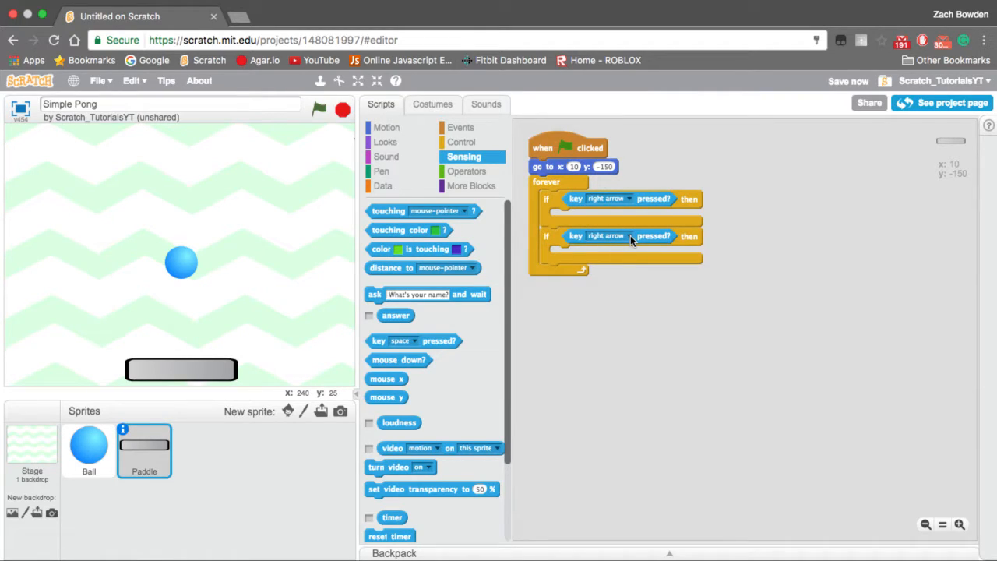
pyautogui.click(630, 237)
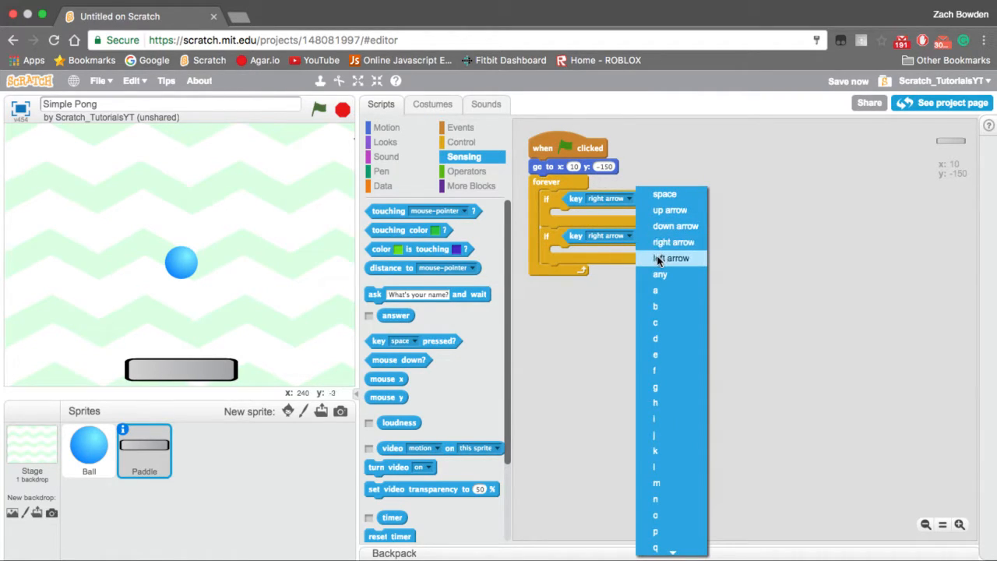
pyautogui.click(670, 259)
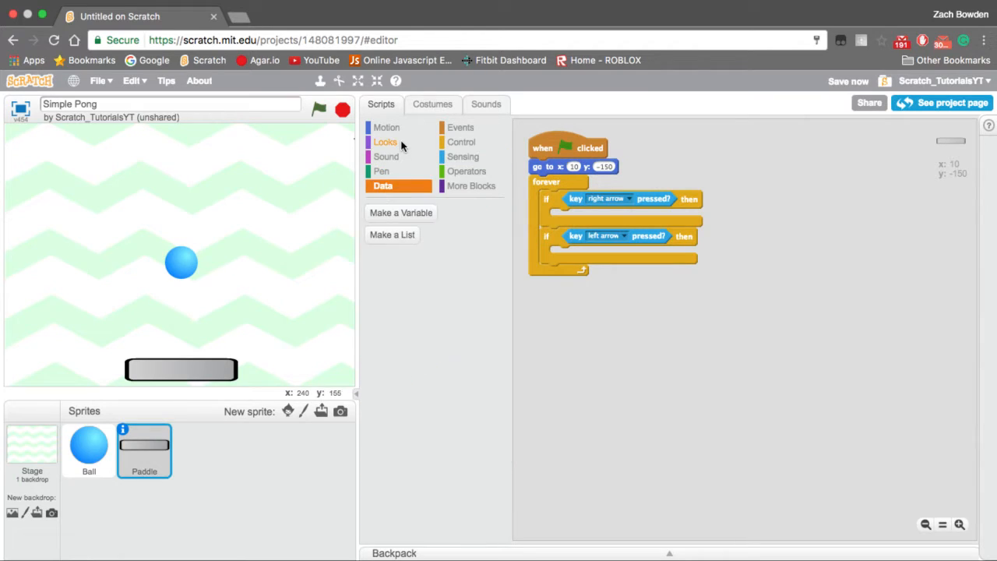
pyautogui.click(386, 128)
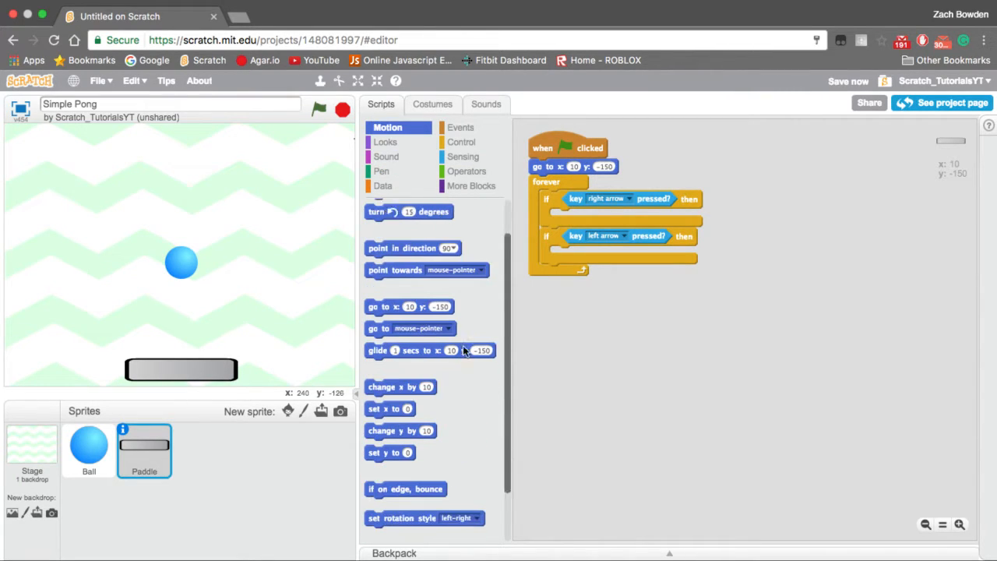
# Place a loose 'change x by 10' block beside the Paddle's arrow-key script.
pyautogui.scroll(-3)
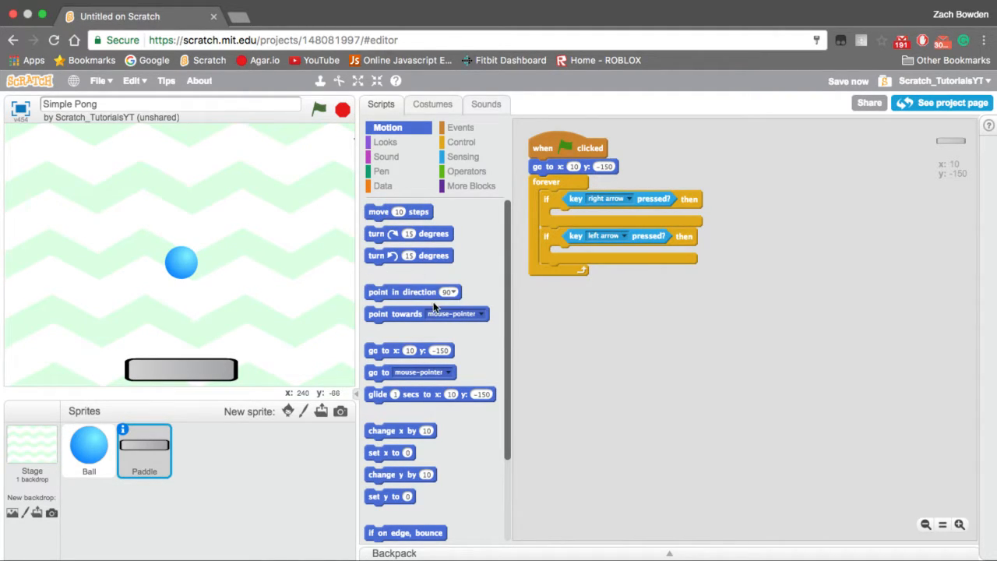
pyautogui.scroll(-3)
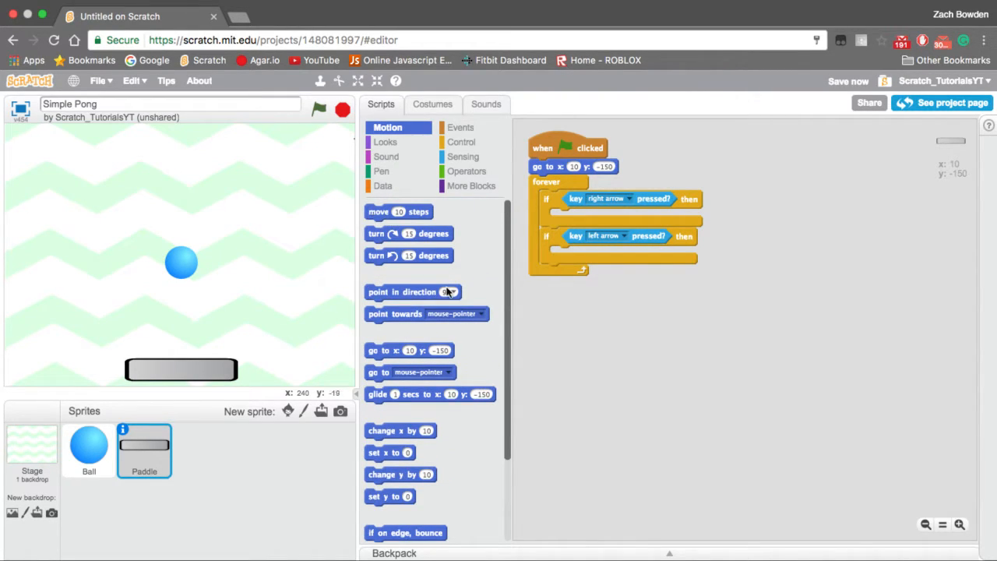
pyautogui.scroll(-3)
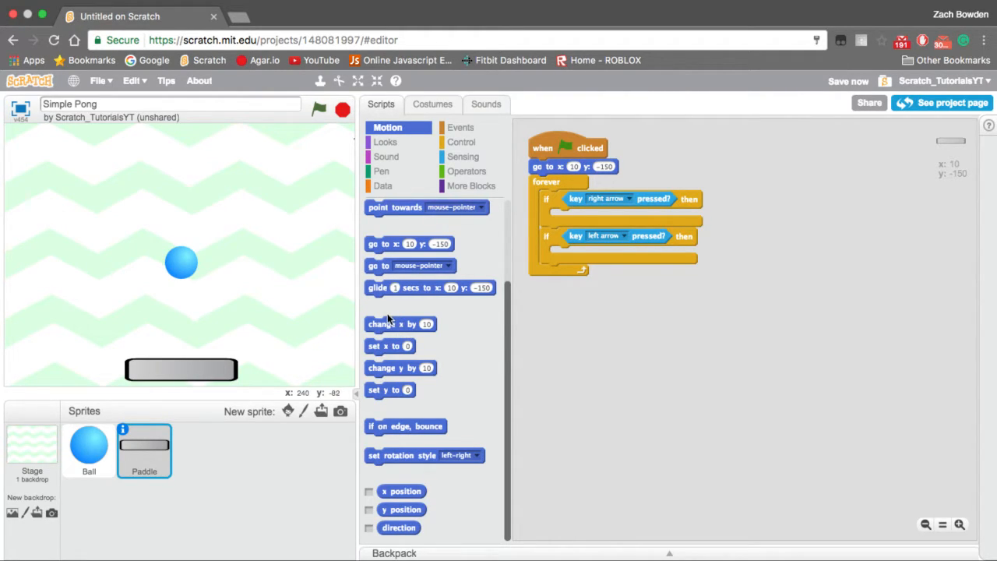
pyautogui.moveTo(401, 324); pyautogui.dragTo(630, 308)
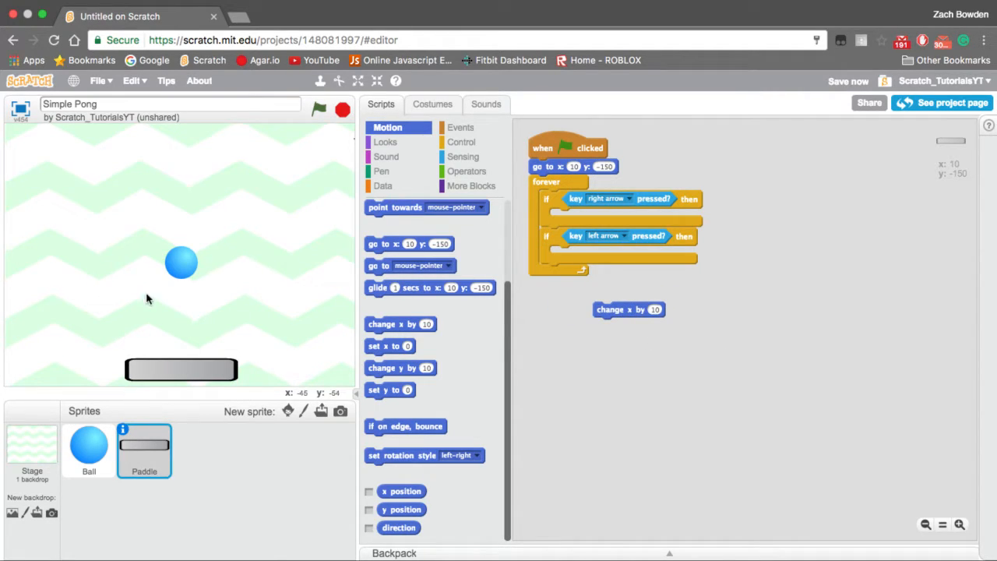
pyautogui.moveTo(85, 292)
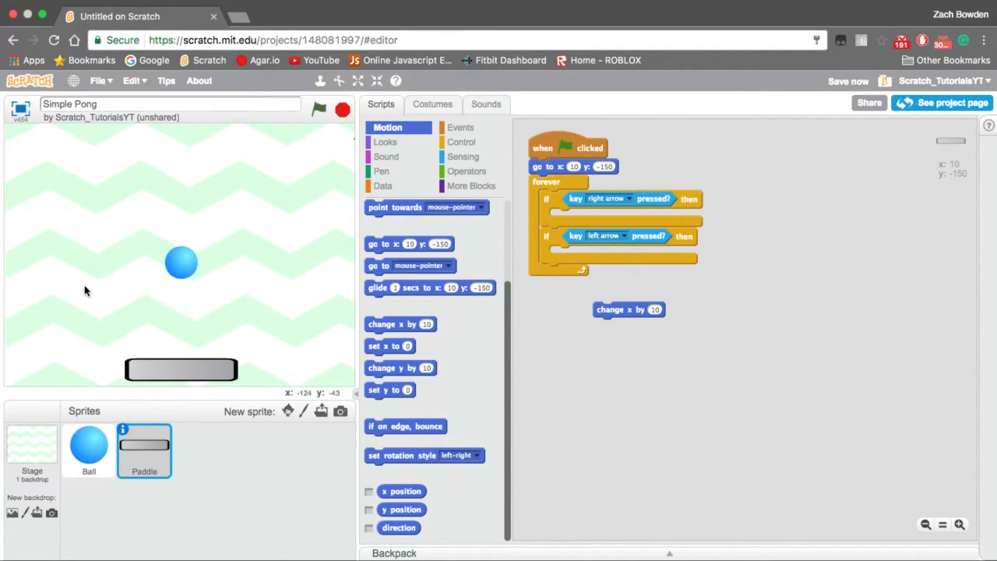
pyautogui.moveTo(180, 178)
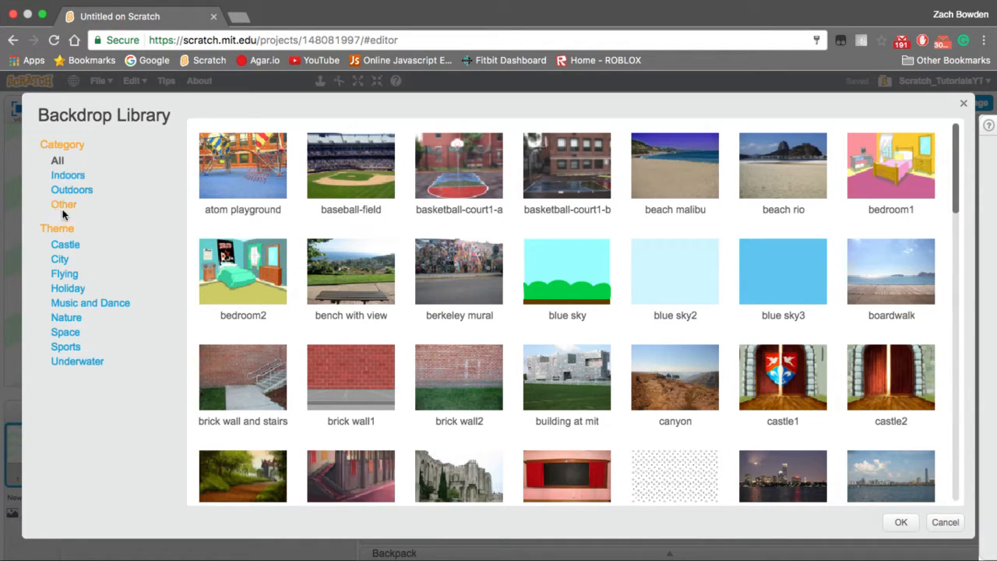
# Use a temporary xy-grid backdrop to centre the ball, then delete the xy-grid backdrop.
pyautogui.click(64, 204)
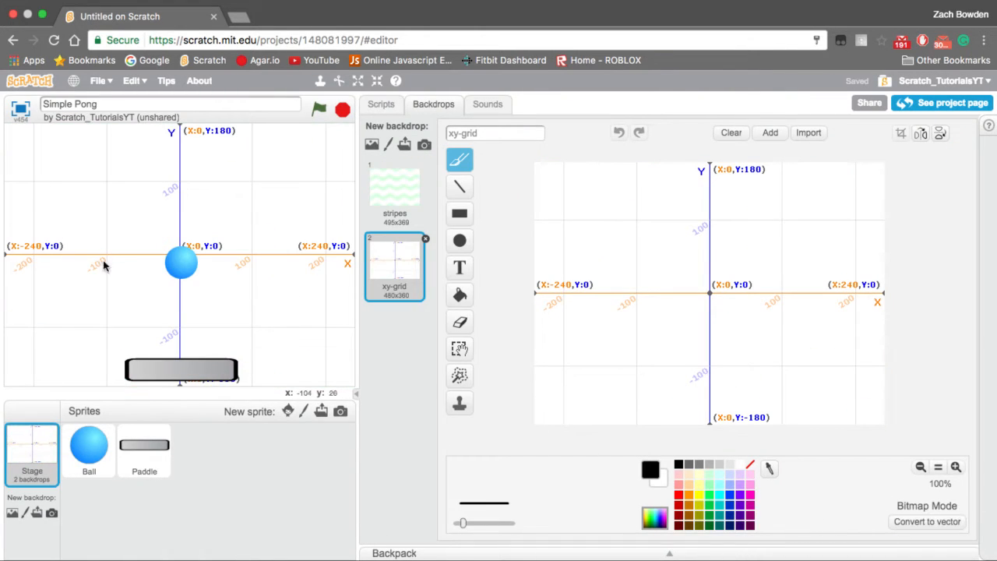
pyautogui.moveTo(193, 267)
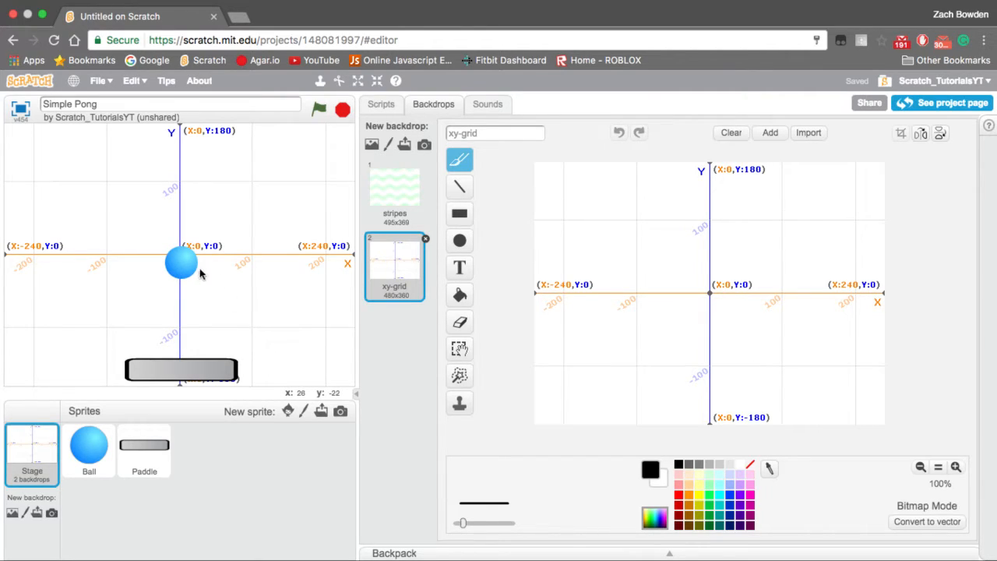
pyautogui.moveTo(181, 268); pyautogui.dragTo(184, 255)
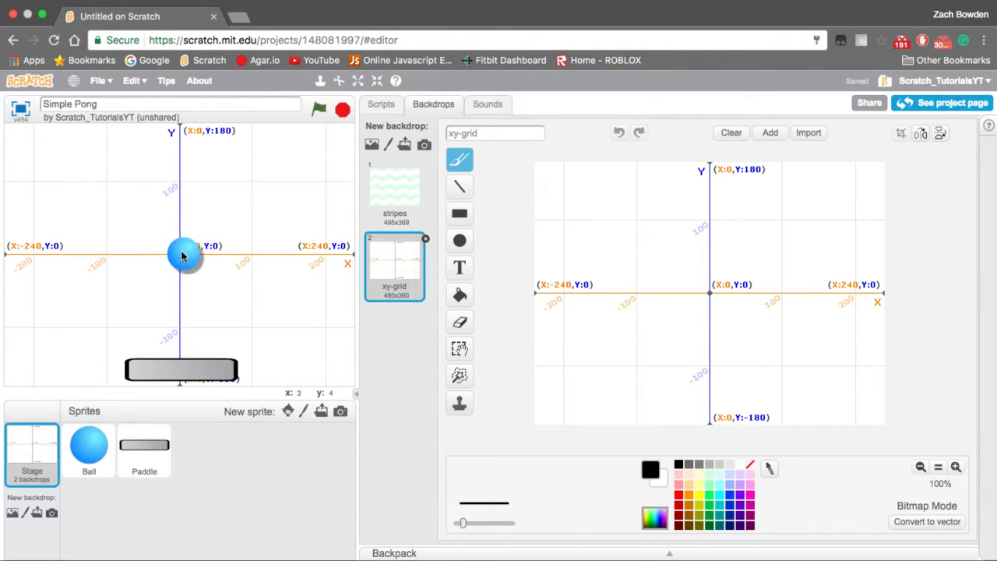
pyautogui.click(89, 450)
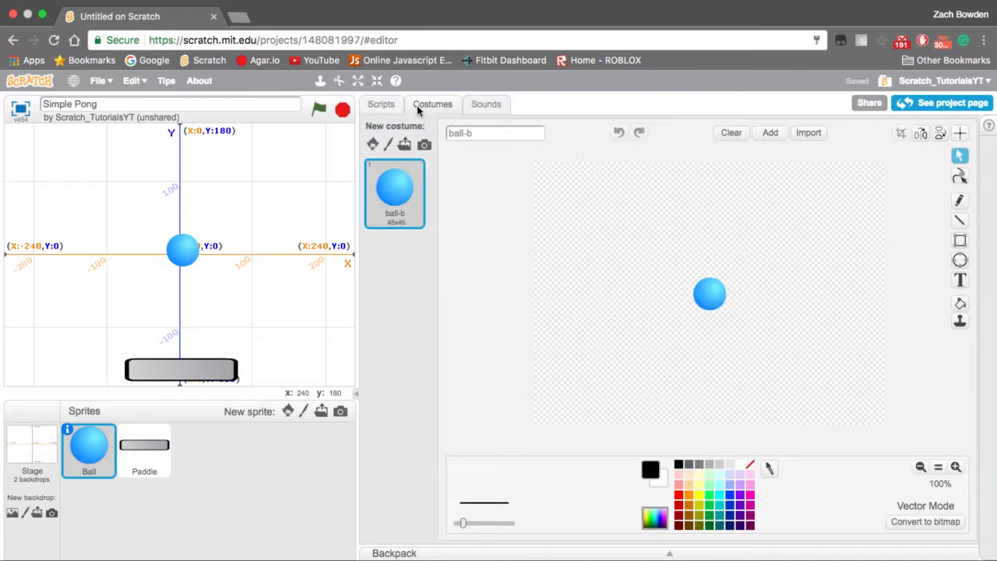
pyautogui.click(31, 451)
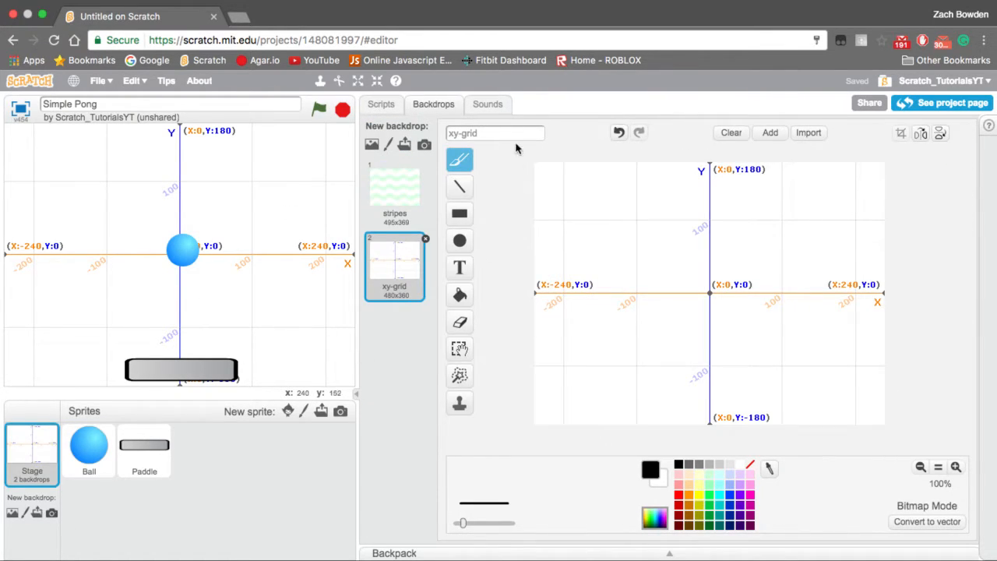
pyautogui.click(380, 103)
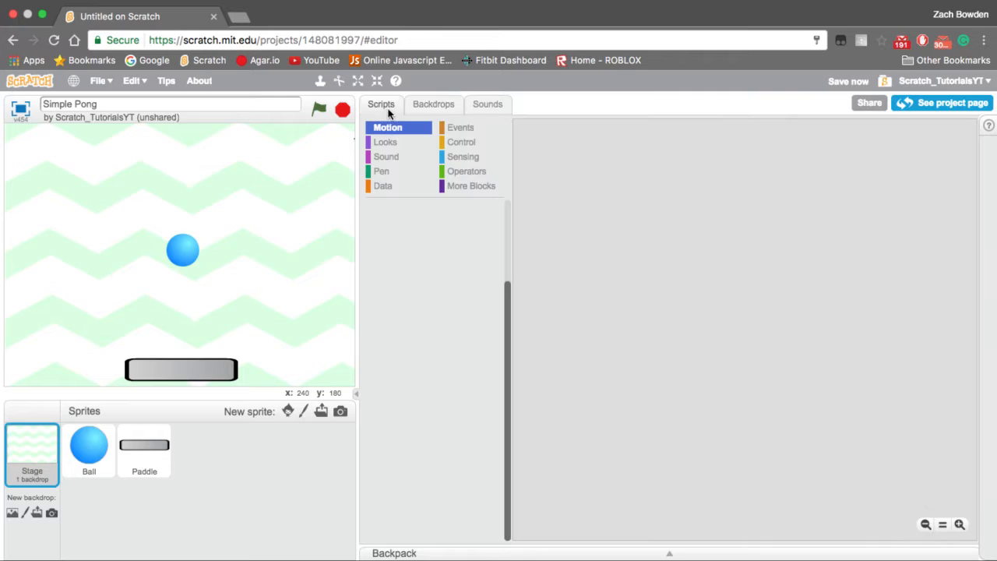
# Make the Paddle change x by 10 on right arrow and by -10 on left arrow.
pyautogui.click(461, 128)
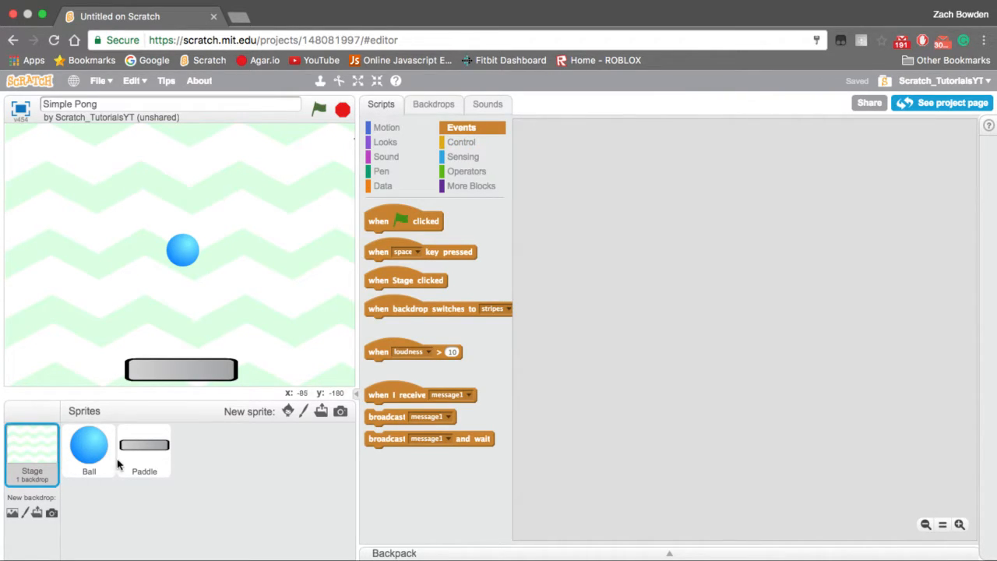
pyautogui.click(143, 451)
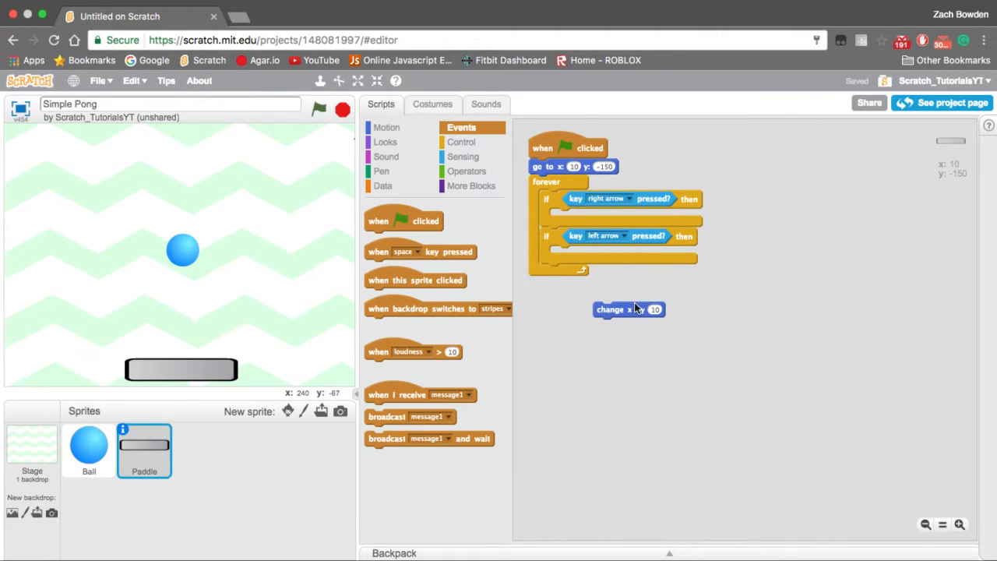
pyautogui.moveTo(629, 309); pyautogui.dragTo(593, 219)
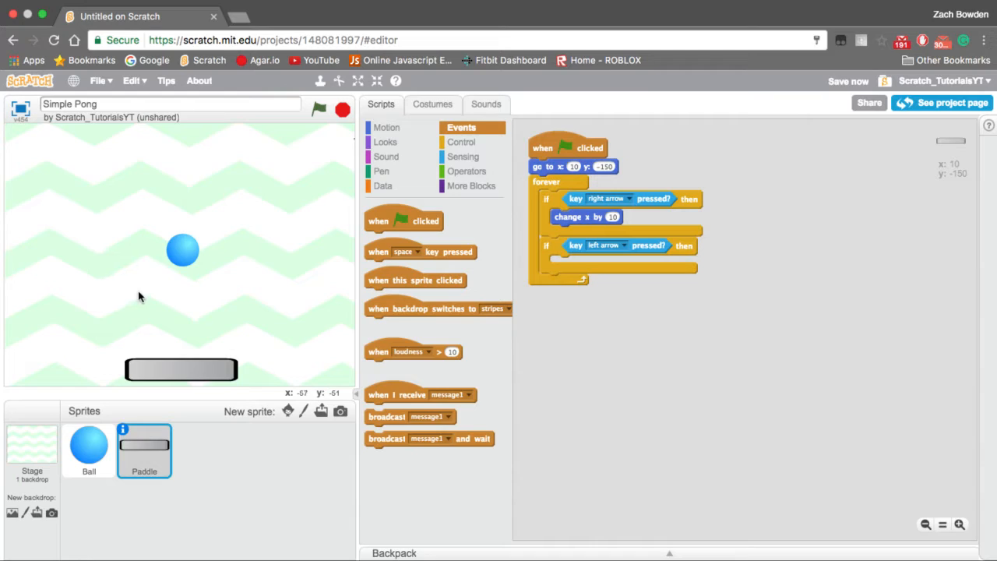
pyautogui.moveTo(532, 253)
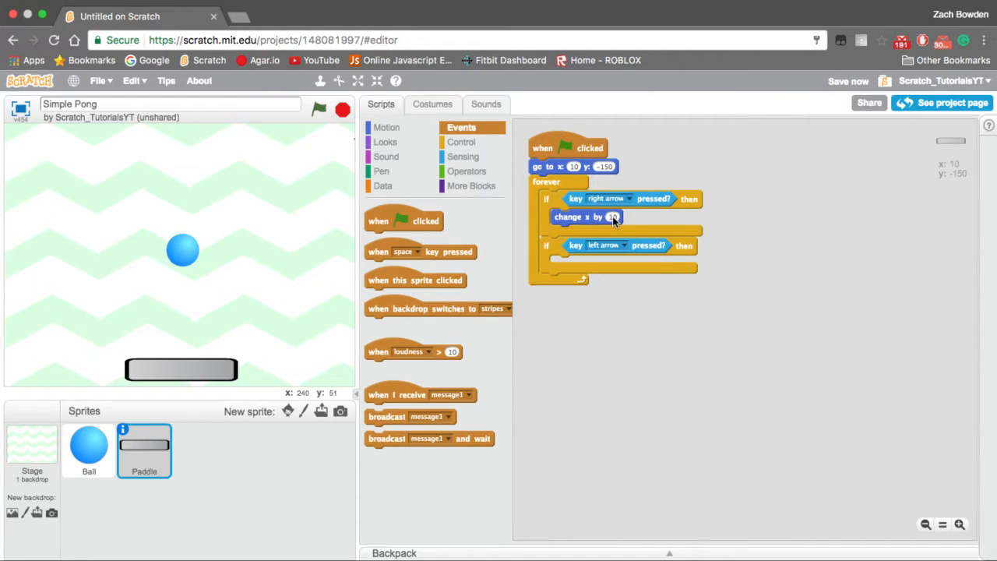
pyautogui.rightClick(586, 217)
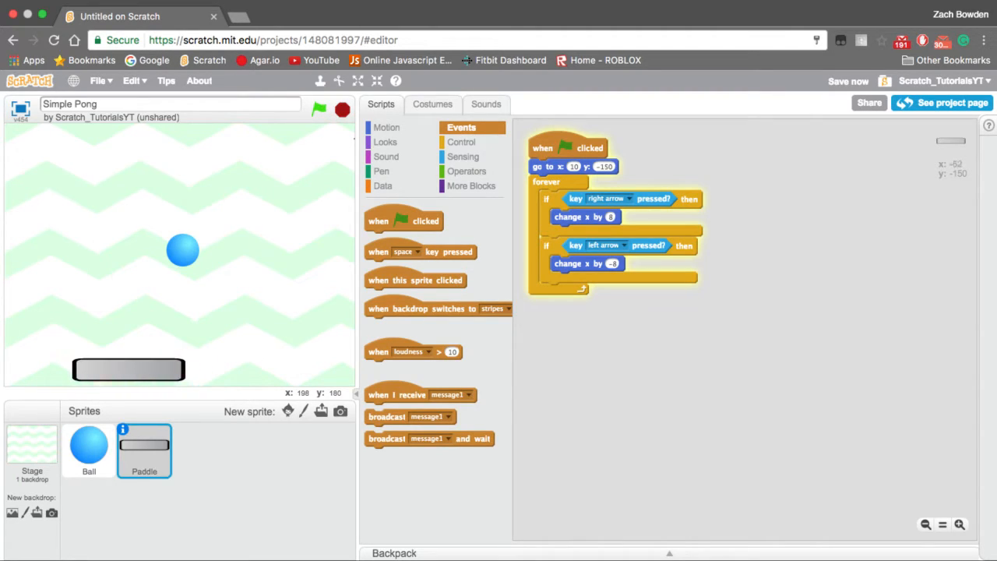
# Test the paddle by sliding it toward the right edge and back to the middle.
pyautogui.moveTo(128, 369); pyautogui.dragTo(301, 370)
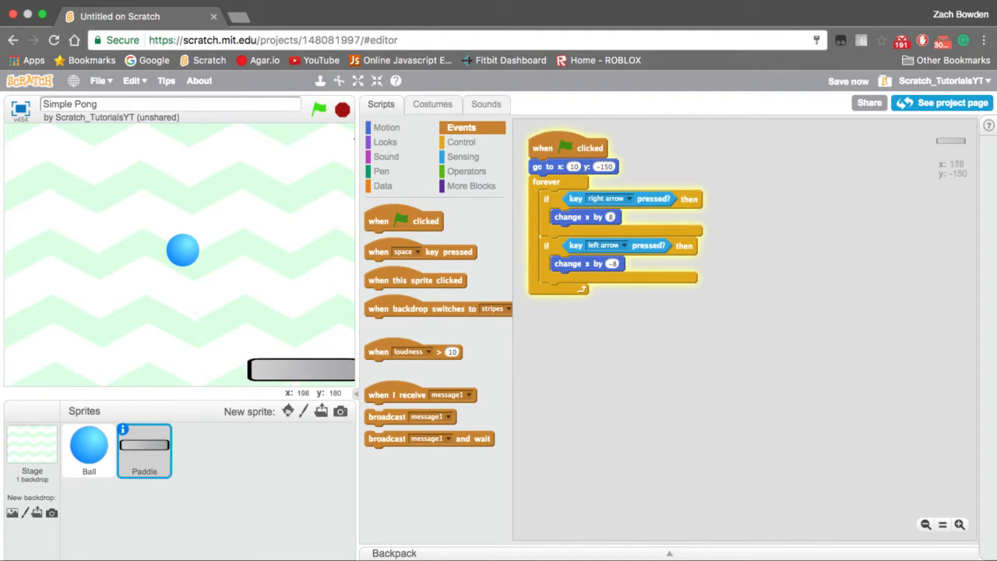
pyautogui.moveTo(299, 369); pyautogui.dragTo(128, 369)
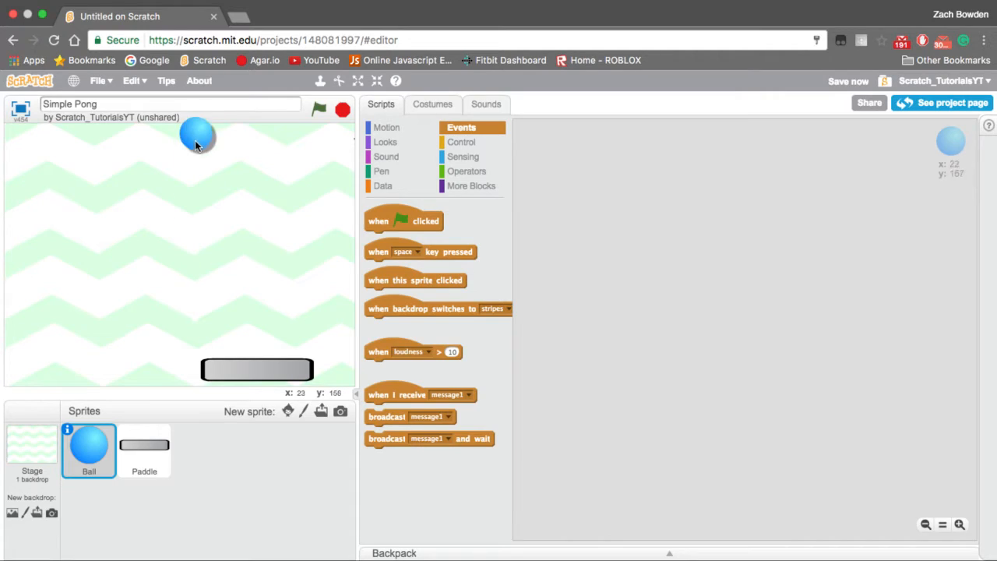
# Give the Ball a script: when flag clicked, go to x: 0 y: 153, and run it to test.
pyautogui.moveTo(196, 137); pyautogui.dragTo(177, 147)
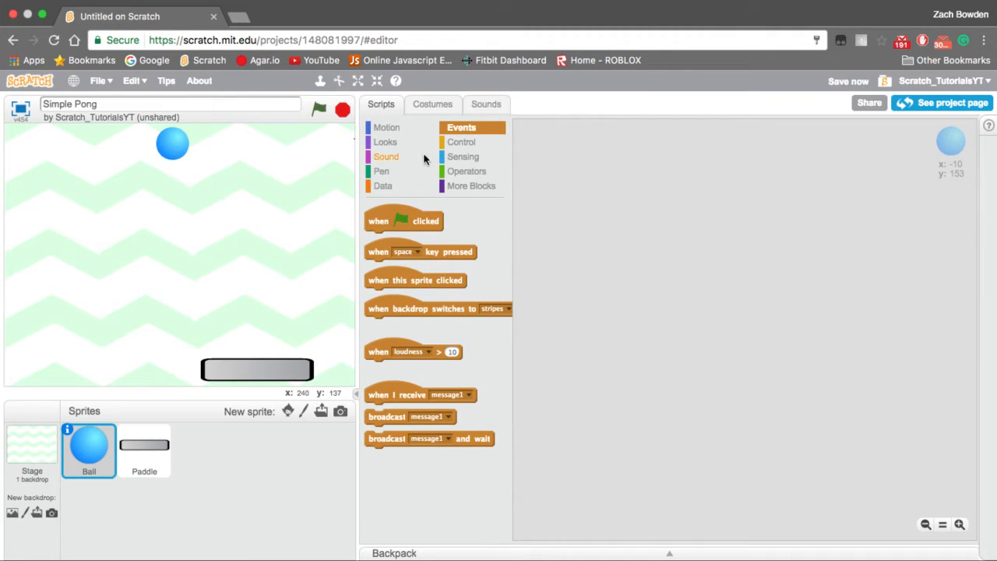
pyautogui.moveTo(403, 221); pyautogui.dragTo(563, 141)
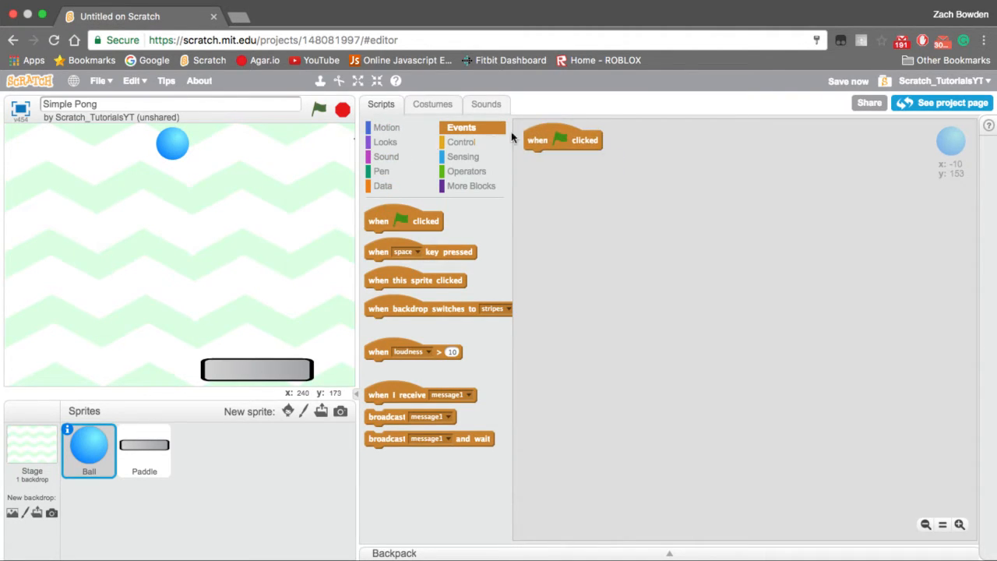
pyautogui.click(386, 128)
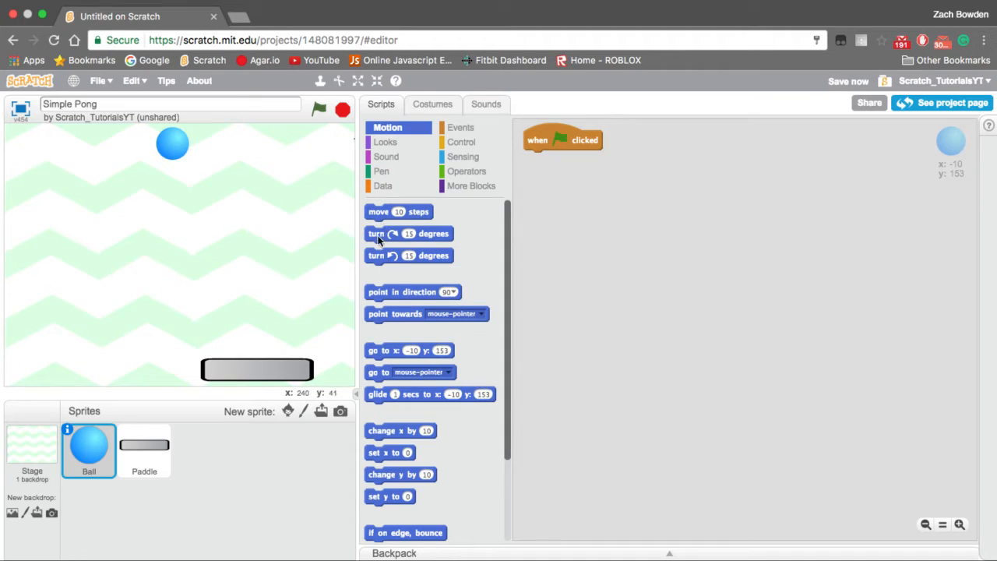
pyautogui.moveTo(408, 349); pyautogui.dragTo(574, 168)
pyautogui.write('0')
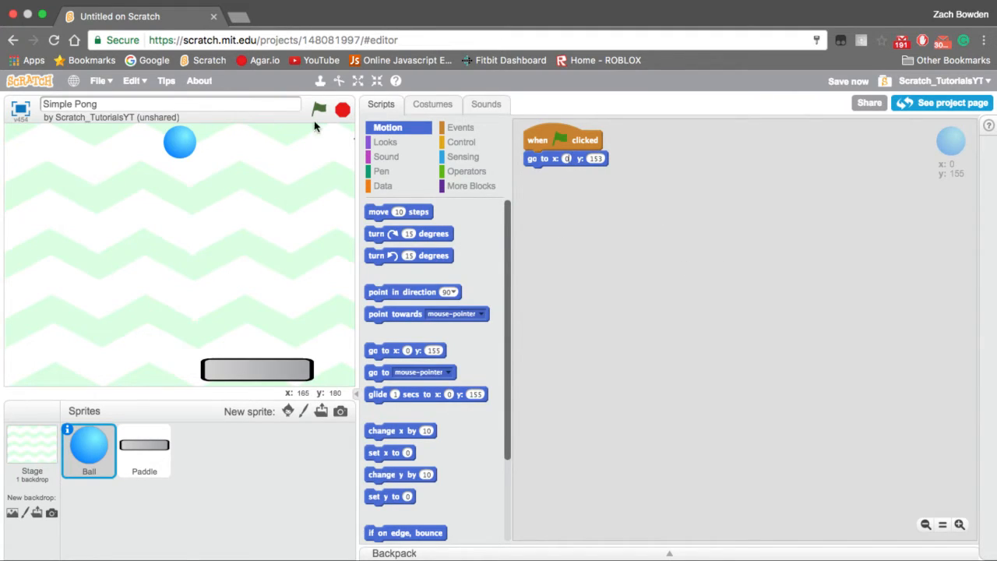
pyautogui.click(317, 109)
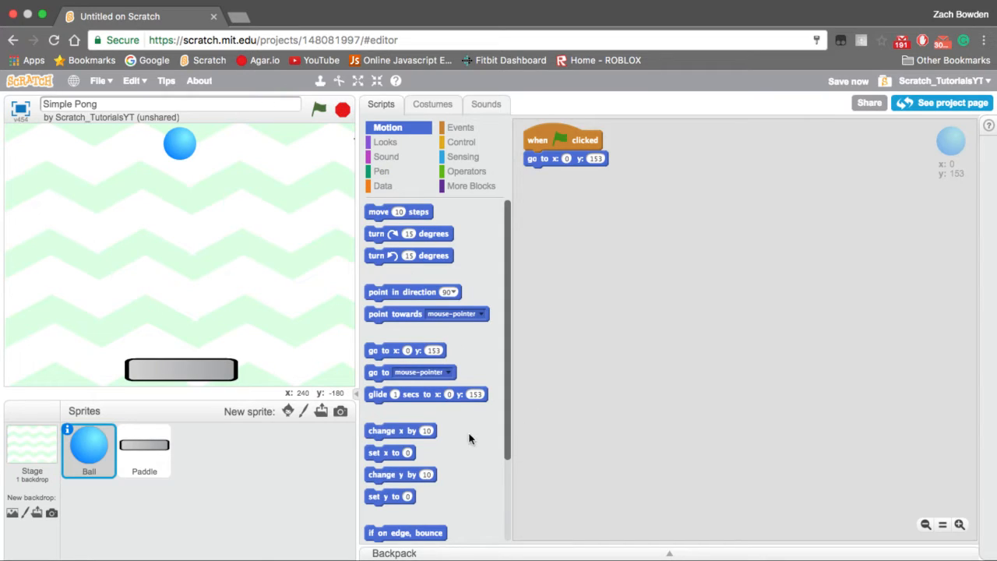
# Add a forever loop with 'if on edge, bounce' to the Ball script.
pyautogui.click(461, 142)
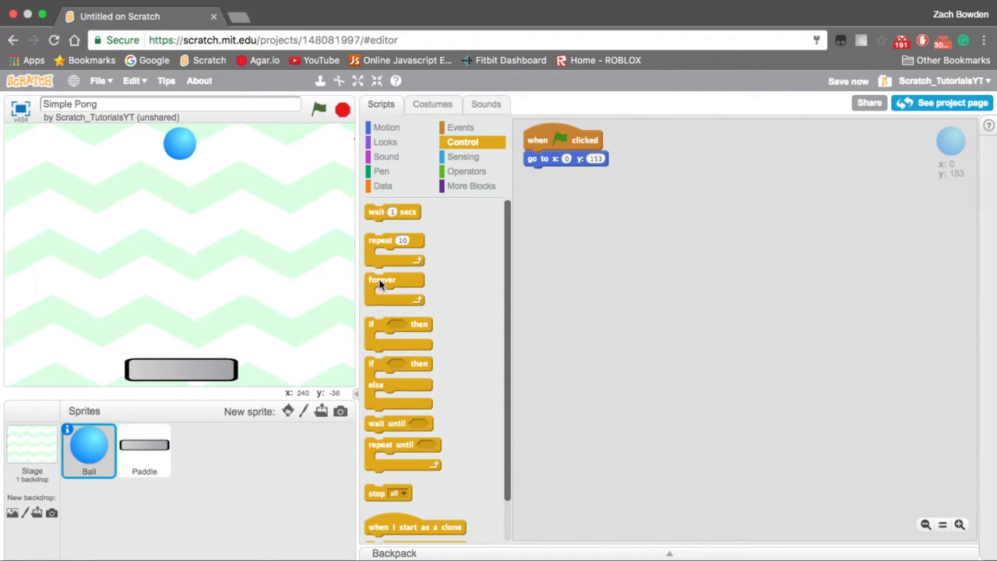
pyautogui.moveTo(382, 281); pyautogui.dragTo(553, 175)
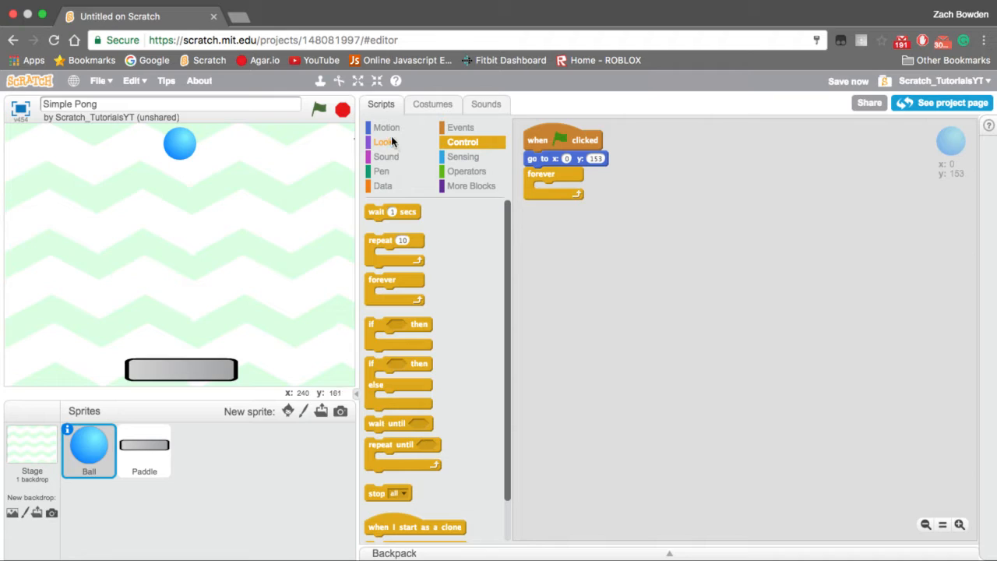
pyautogui.click(386, 128)
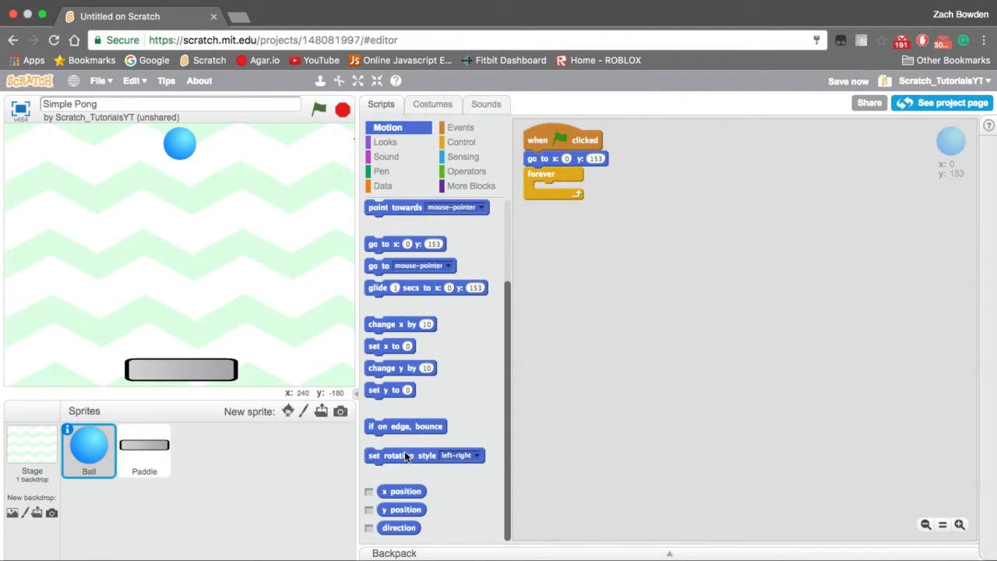
pyautogui.moveTo(405, 427); pyautogui.dragTo(575, 190)
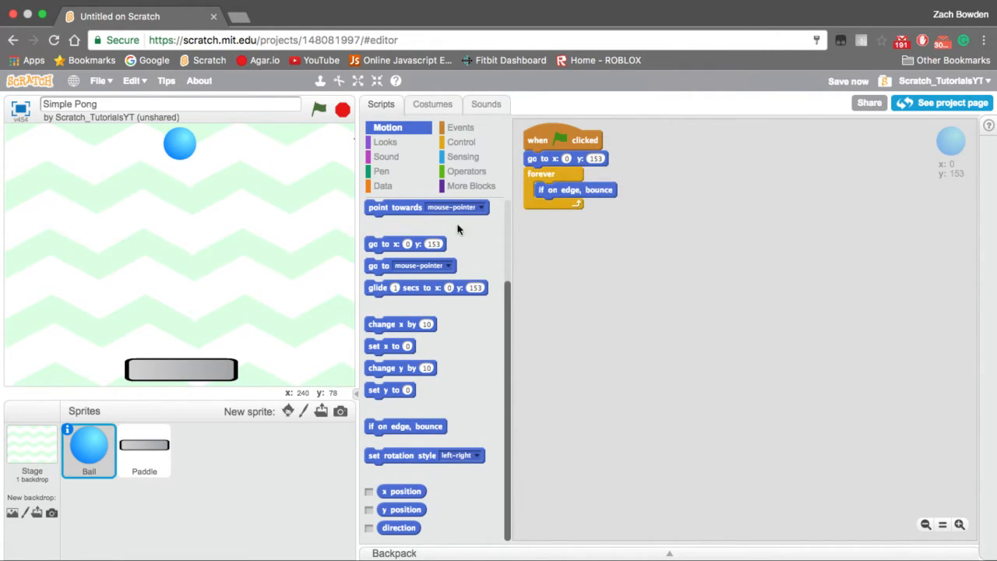
# Add an if block inside the loop whose condition is 'touching color ?'.
pyautogui.click(467, 170)
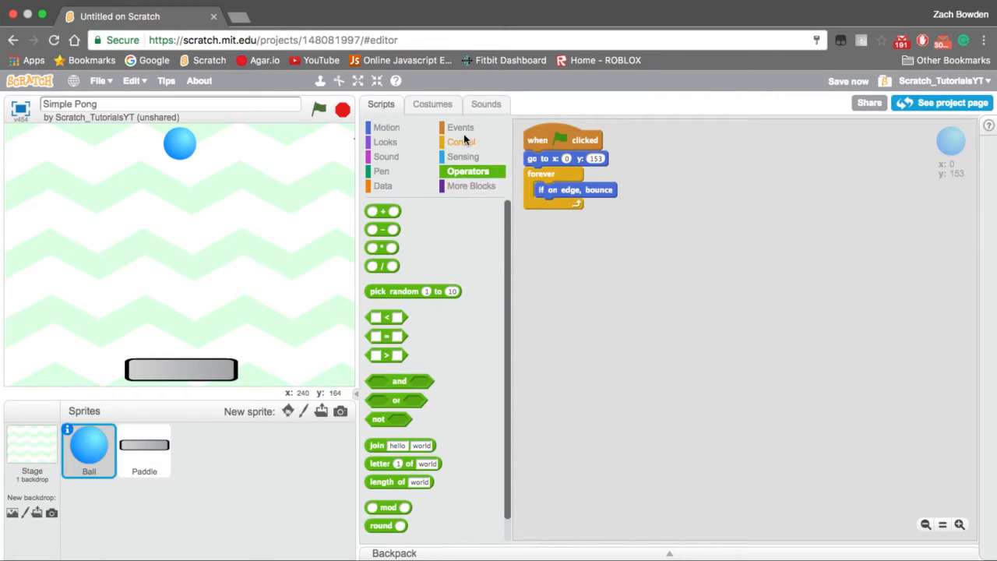
pyautogui.click(462, 141)
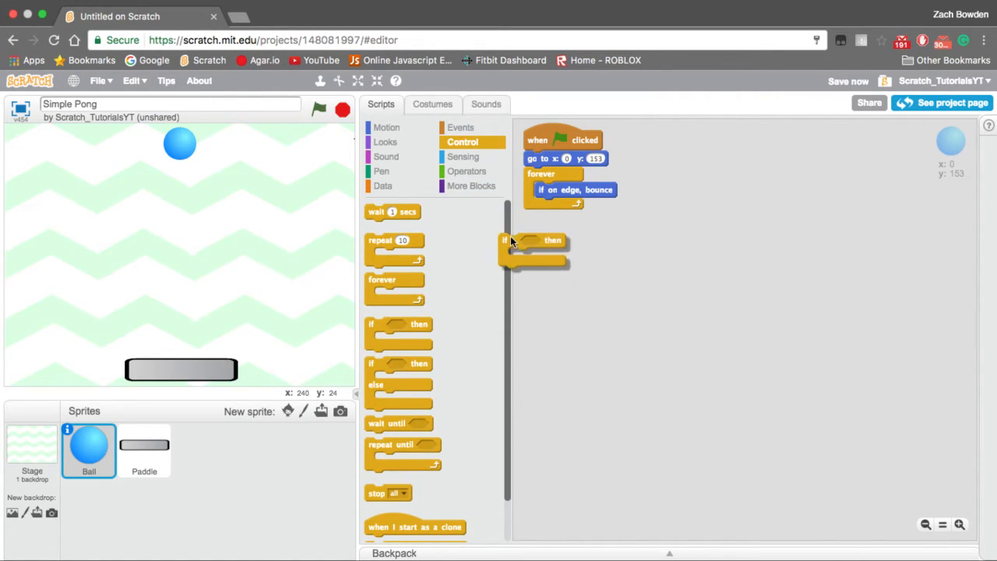
pyautogui.click(467, 170)
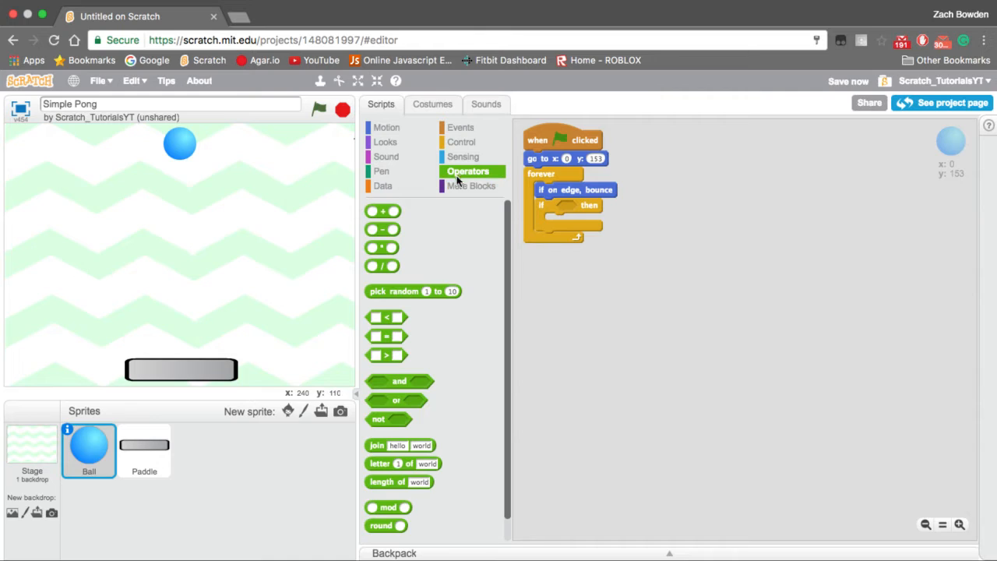
pyautogui.click(464, 155)
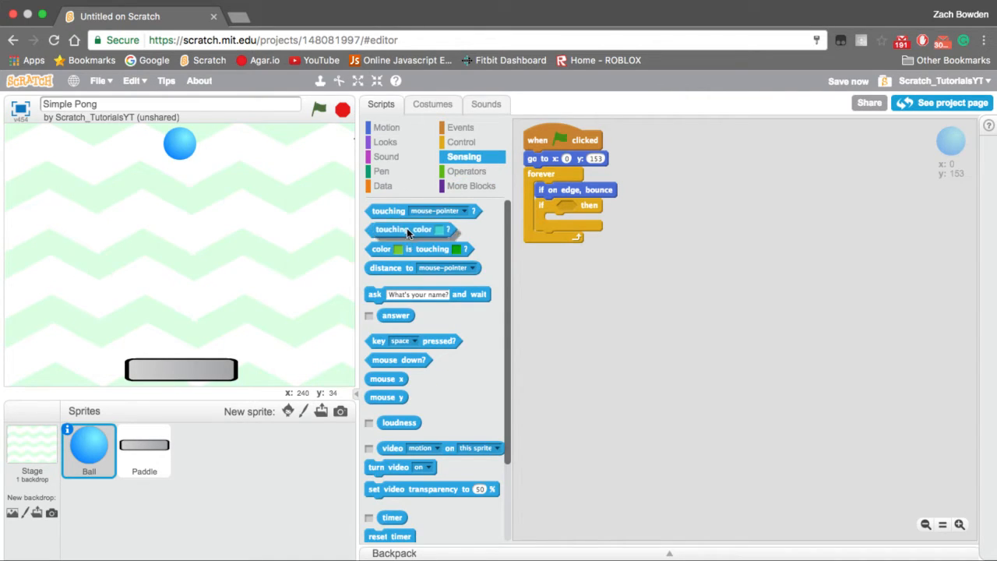
pyautogui.moveTo(404, 228); pyautogui.dragTo(600, 206)
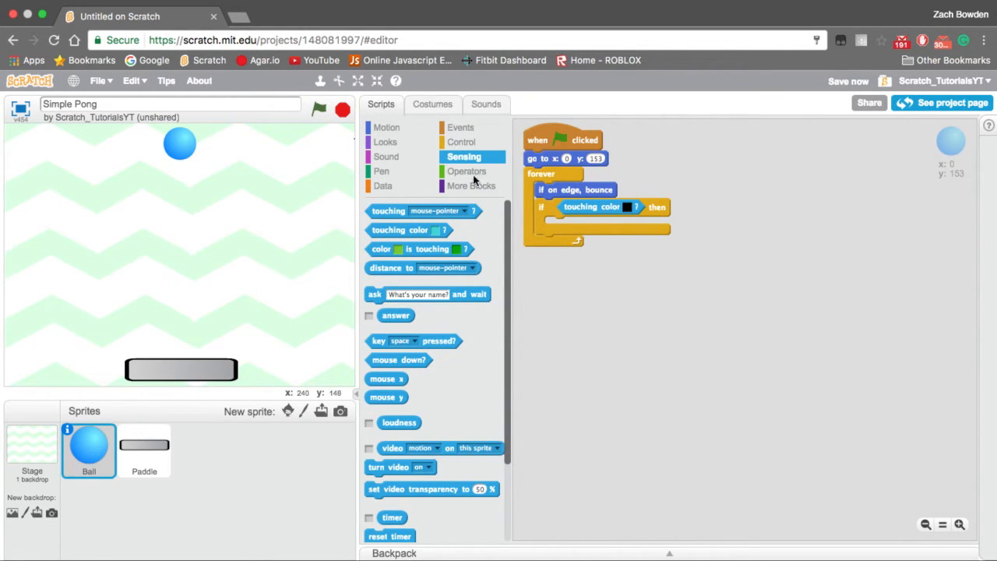
pyautogui.click(387, 128)
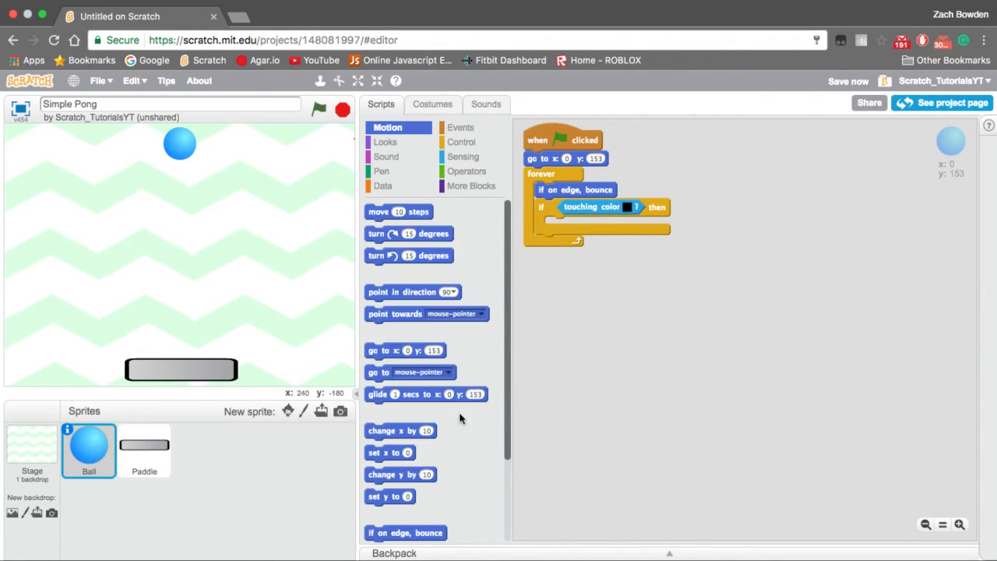
pyautogui.moveTo(366, 375)
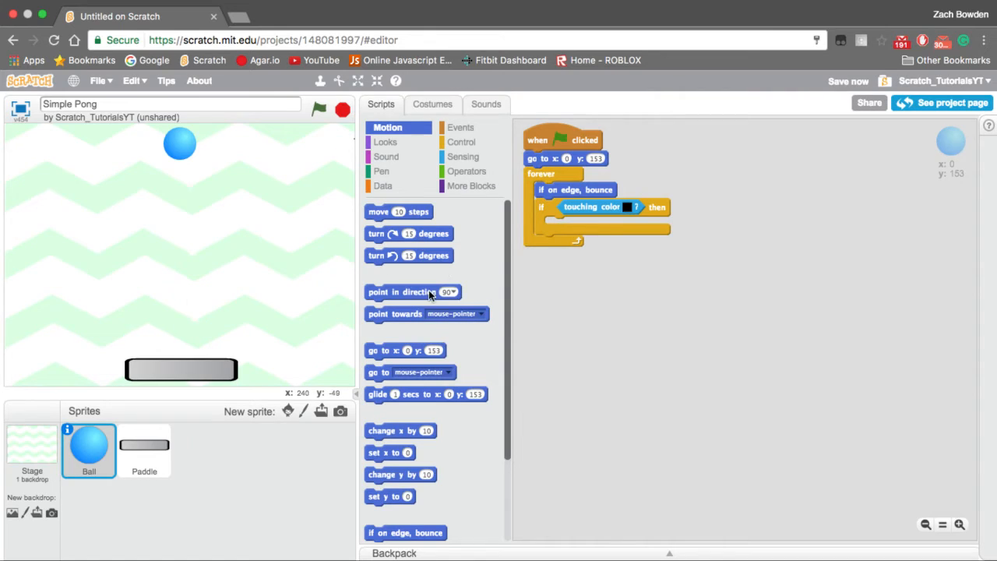
# Inside the touching-color if, turn counterclockwise by a pick-random number of degrees.
pyautogui.scroll(-3)
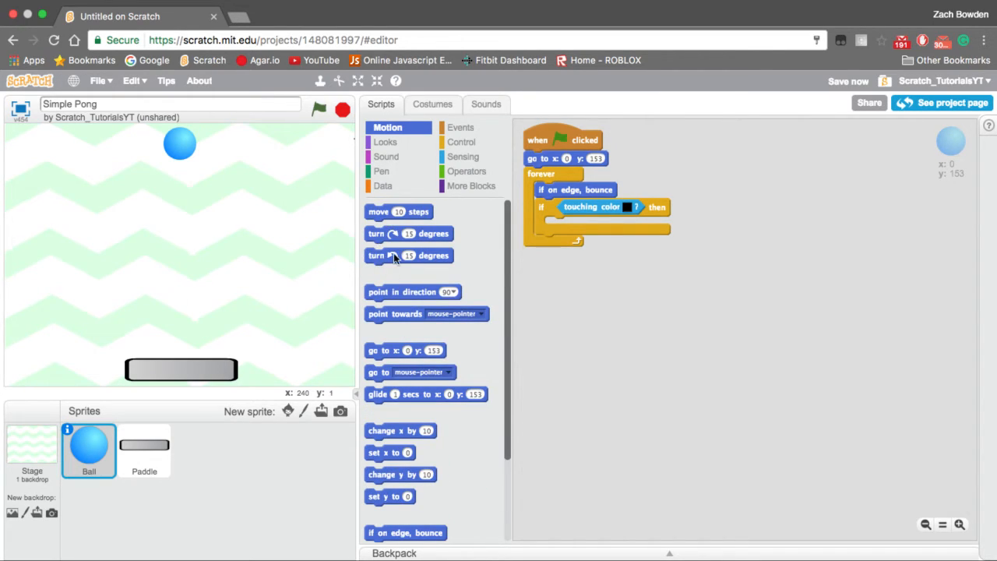
pyautogui.moveTo(408, 256); pyautogui.dragTo(636, 246)
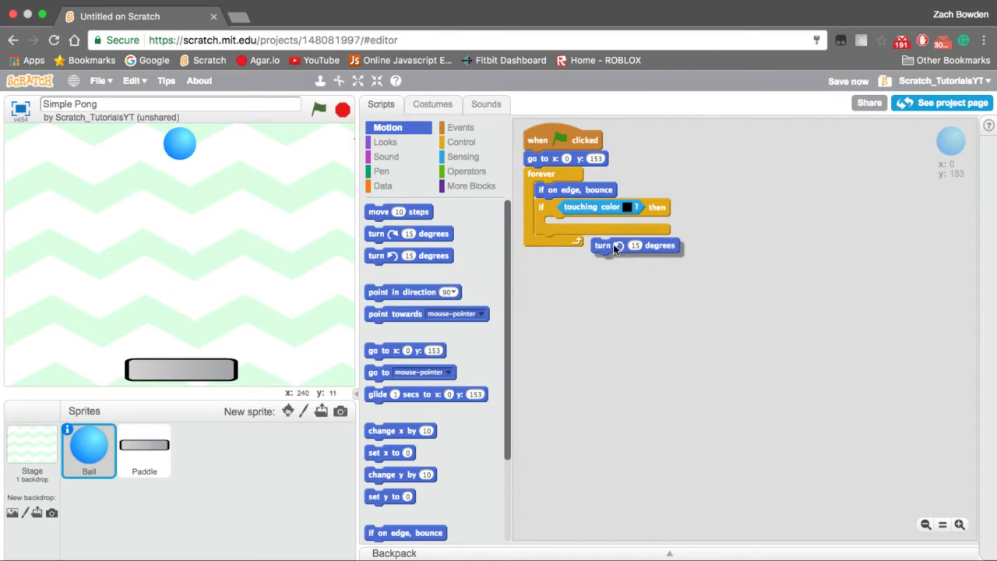
pyautogui.moveTo(636, 246); pyautogui.dragTo(576, 224)
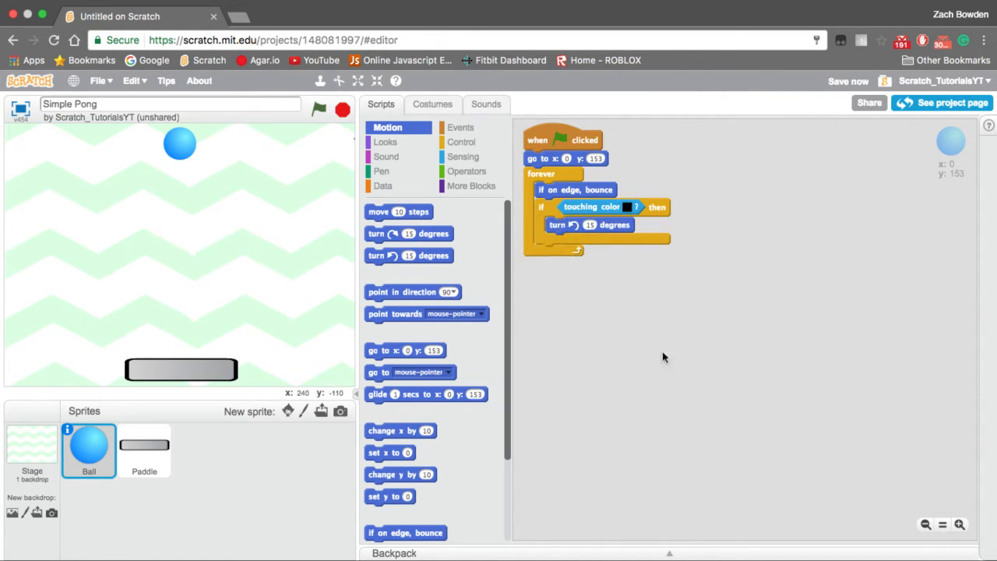
pyautogui.scroll(-3)
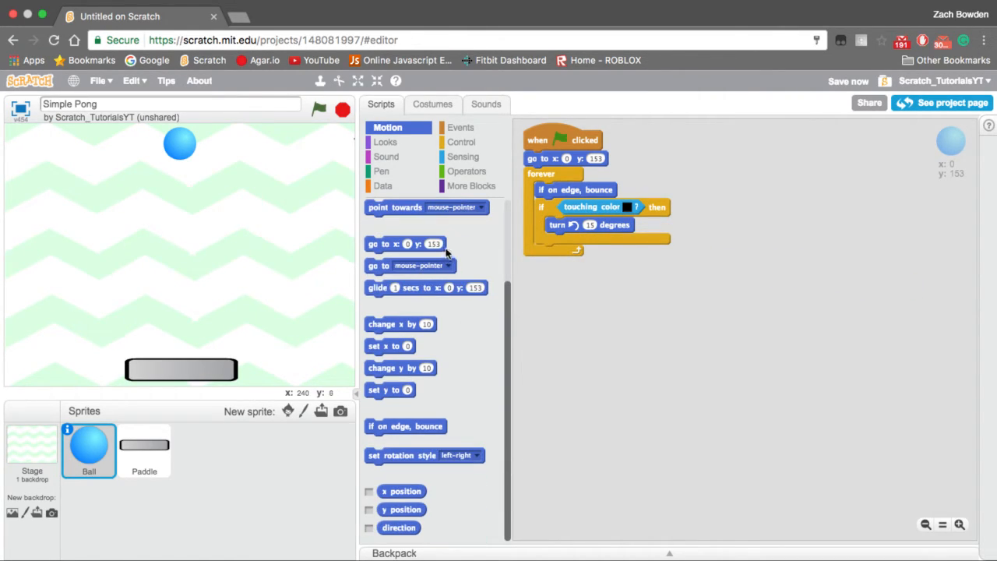
pyautogui.click(467, 170)
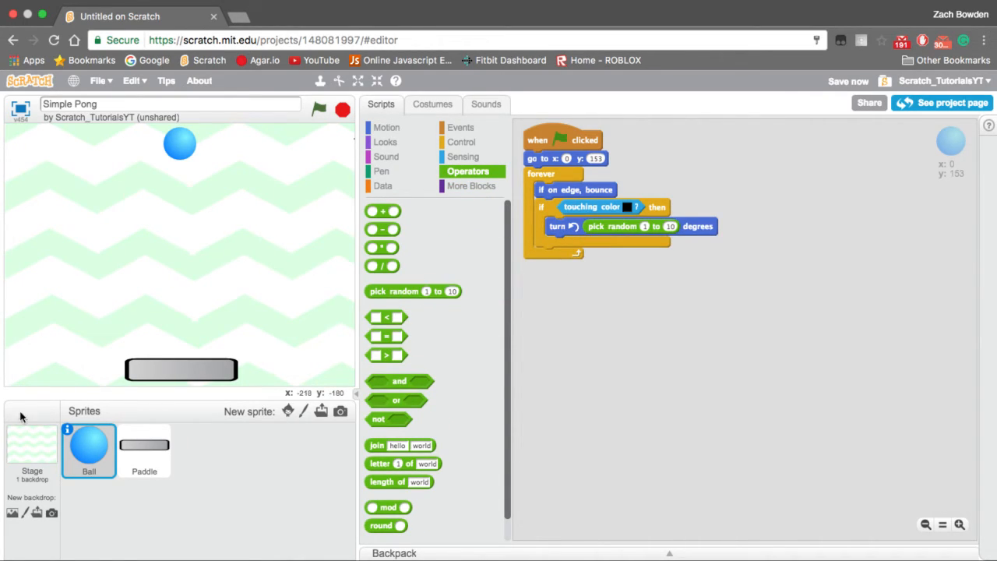
pyautogui.click(67, 430)
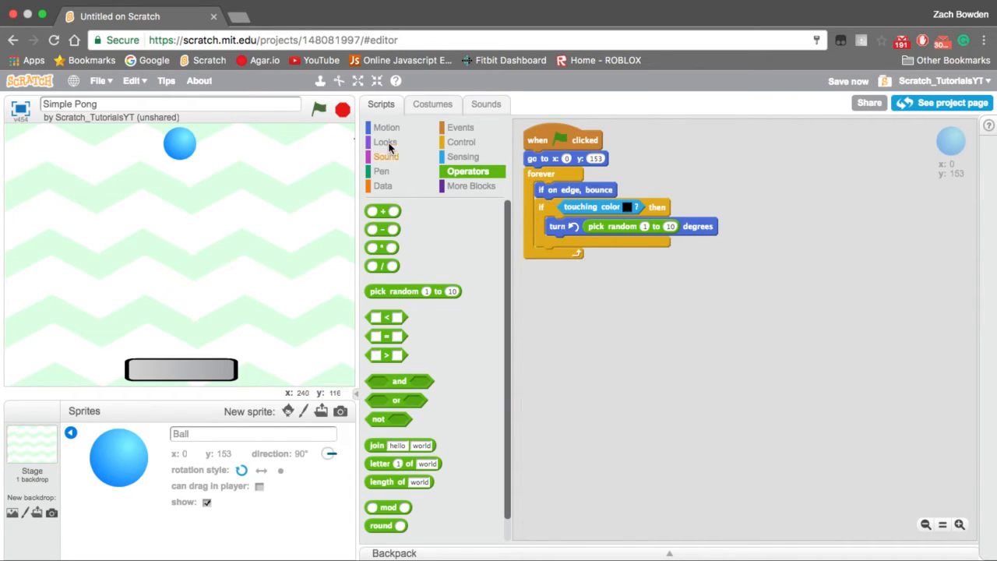
# Add point-in-direction and move 10 steps, set pick random to 90 and -90, and test-run the ball.
pyautogui.click(386, 128)
pyautogui.write('90')
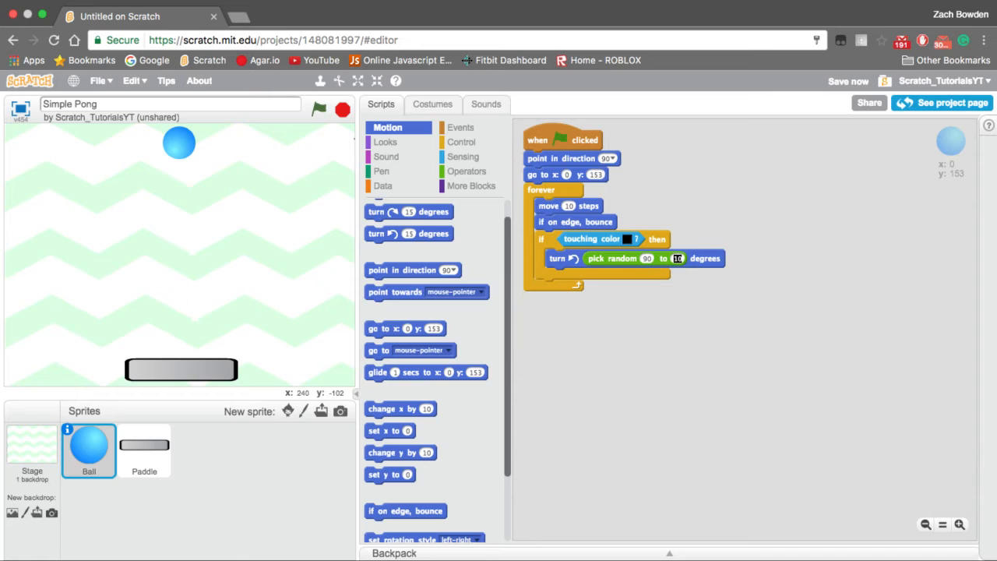
pyautogui.write('-90')
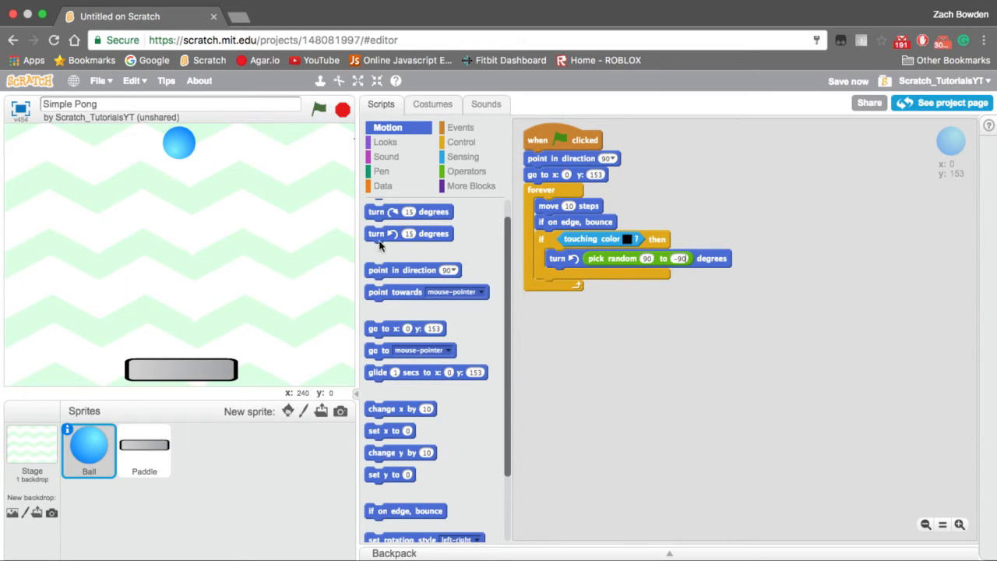
pyautogui.click(318, 110)
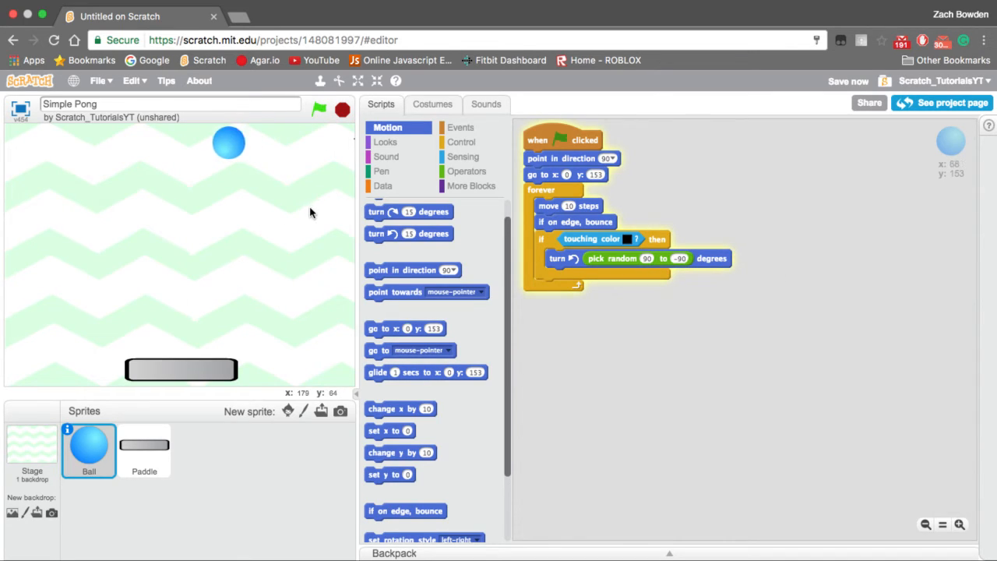
pyautogui.moveTo(227, 143); pyautogui.dragTo(52, 143)
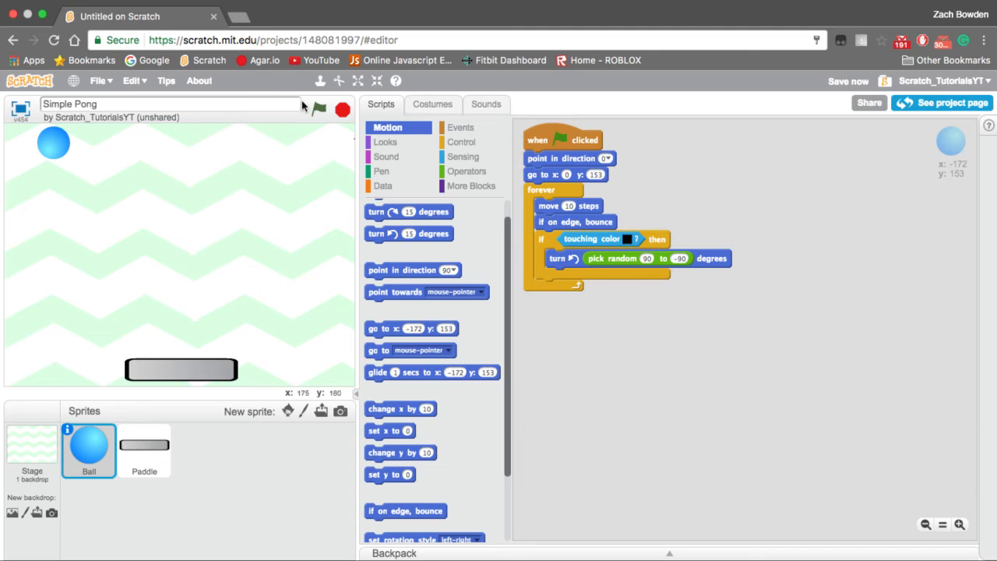
pyautogui.click(317, 109)
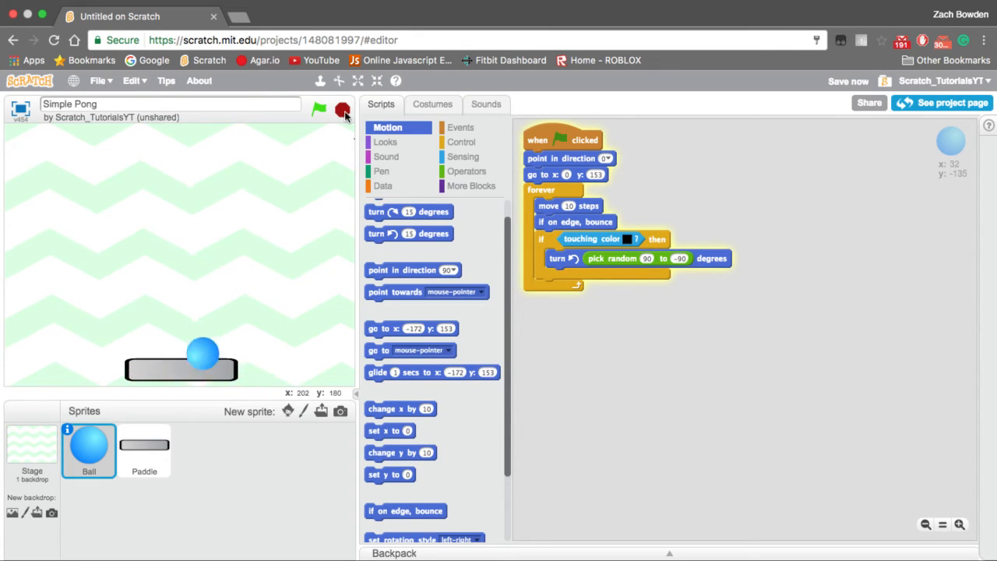
# Try separate 'when key pressed' hats for right and left arrow with change-x blocks on the Paddle.
pyautogui.click(318, 109)
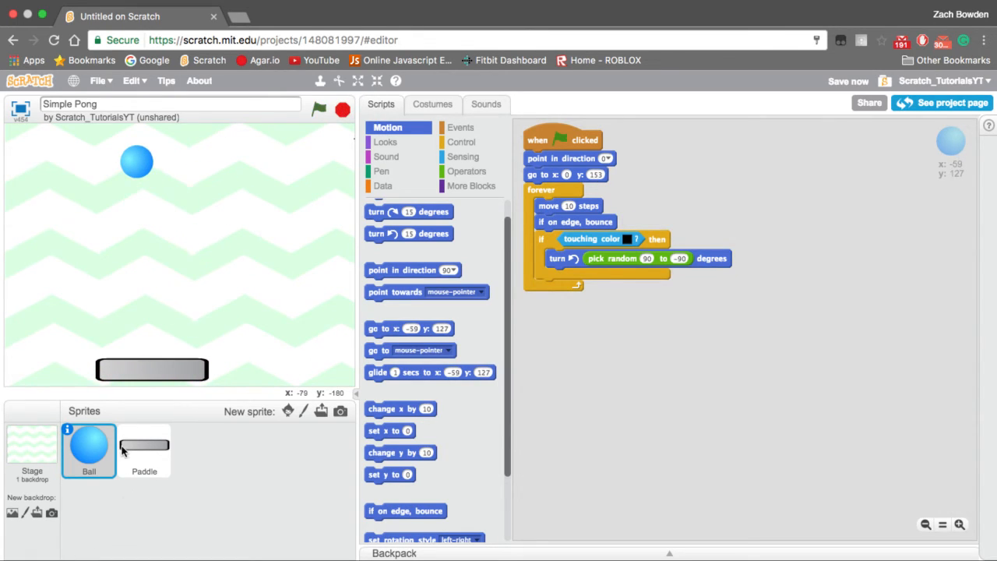
pyautogui.click(143, 450)
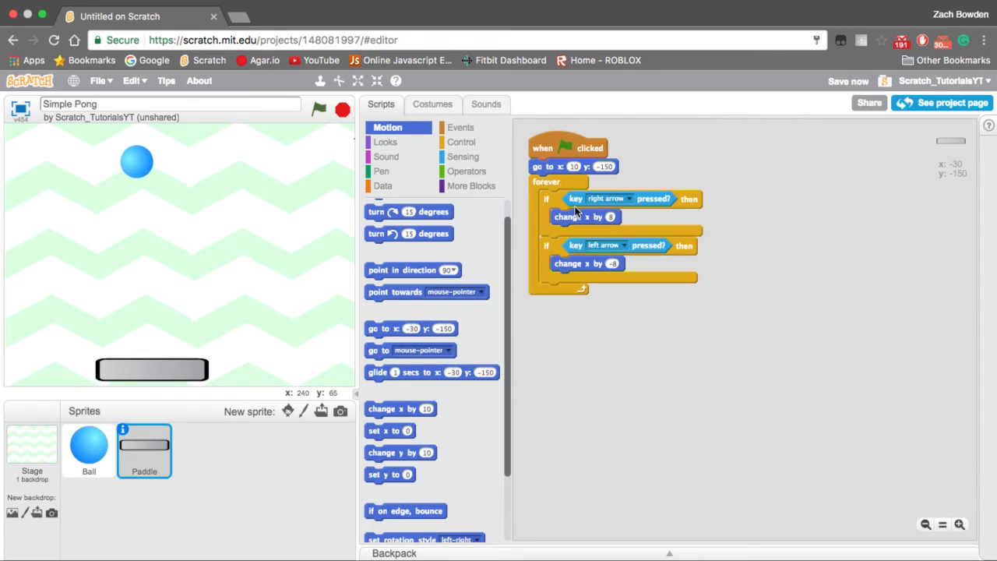
pyautogui.moveTo(548, 206)
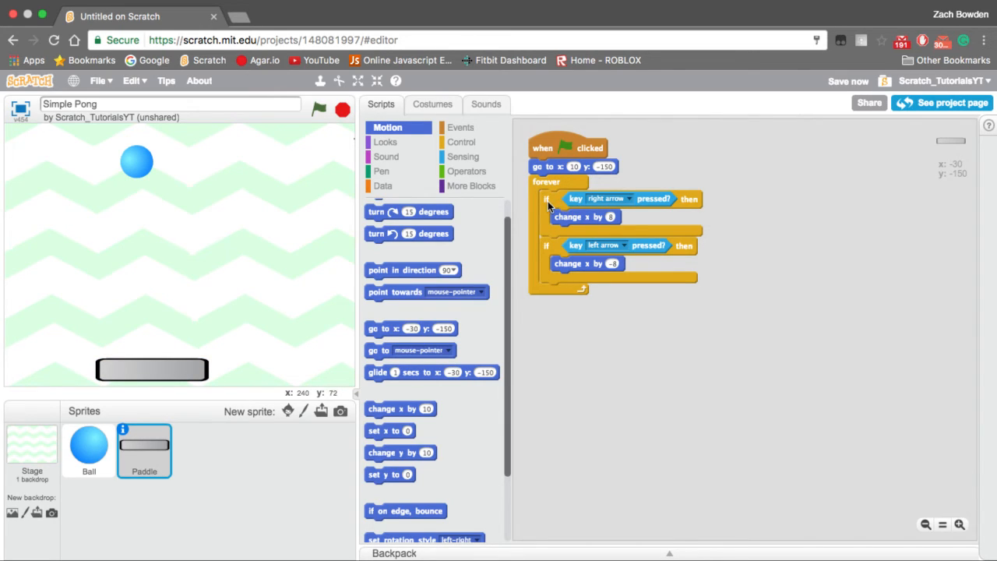
pyautogui.moveTo(545, 180); pyautogui.dragTo(714, 204)
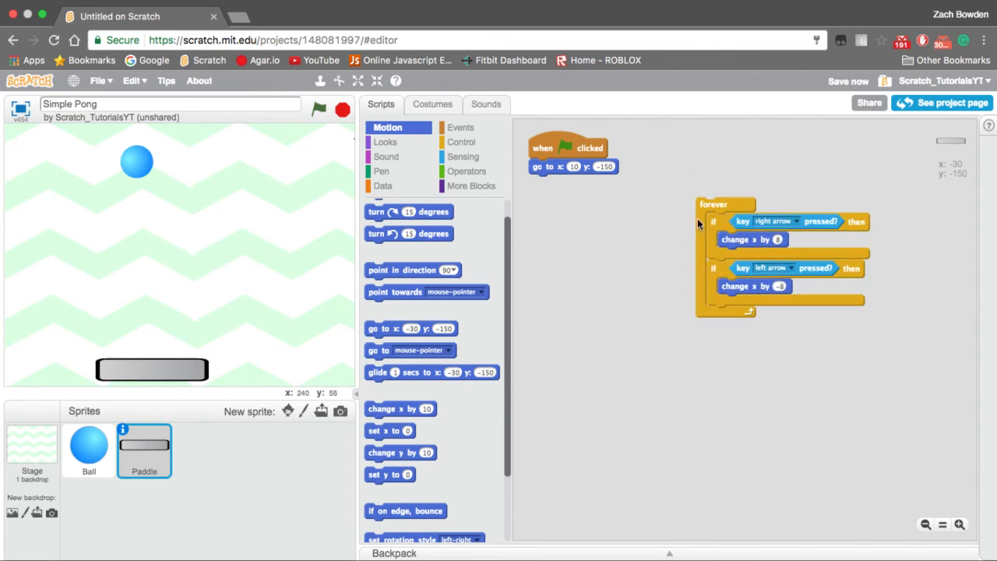
pyautogui.click(461, 128)
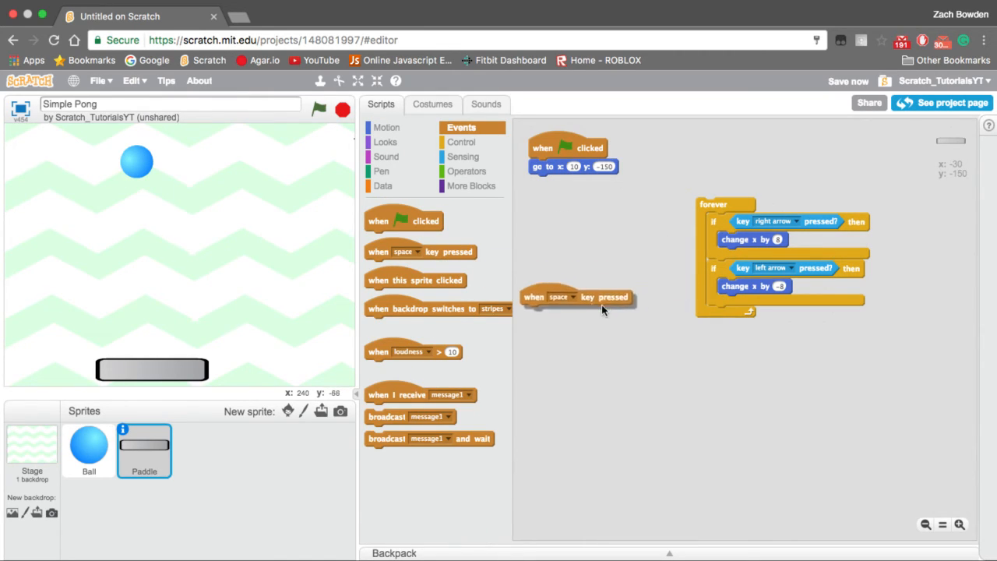
pyautogui.moveTo(580, 296); pyautogui.dragTo(748, 352)
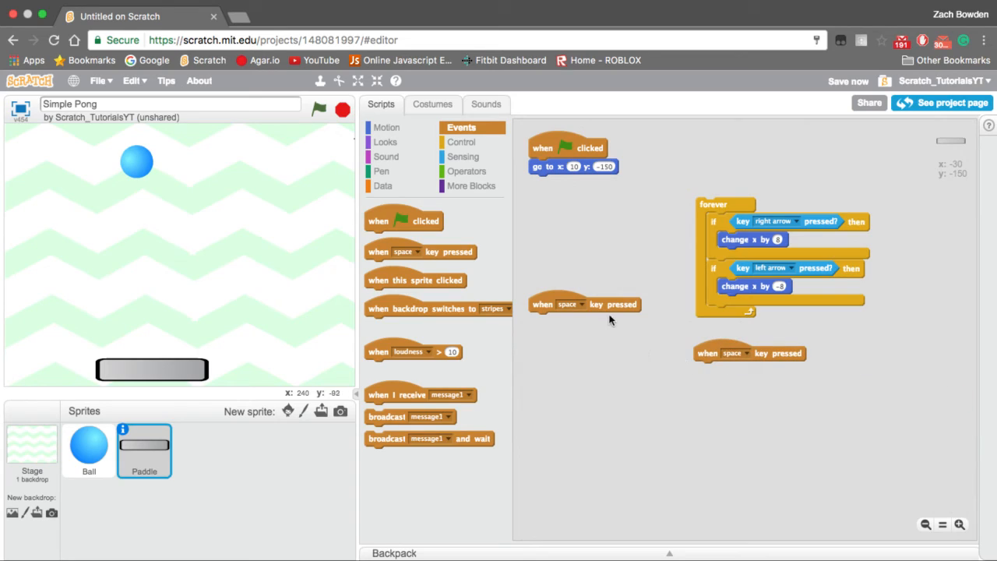
pyautogui.click(578, 304)
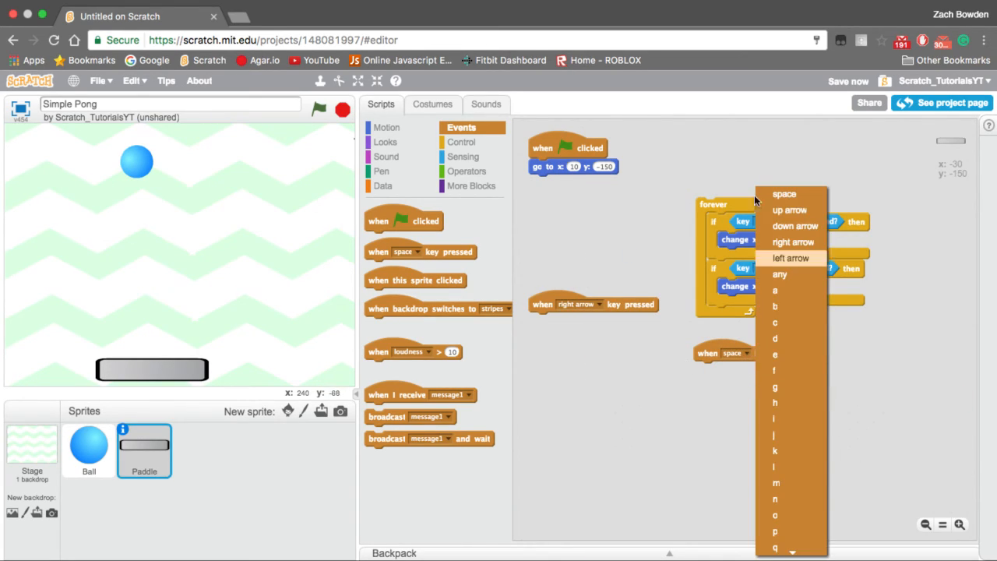
pyautogui.click(791, 259)
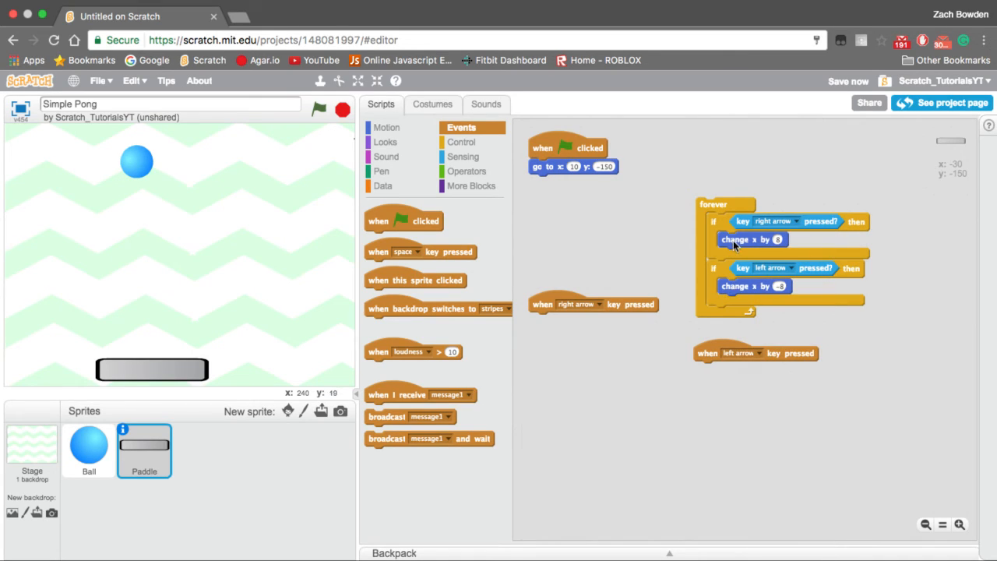
pyautogui.moveTo(751, 286); pyautogui.dragTo(729, 369)
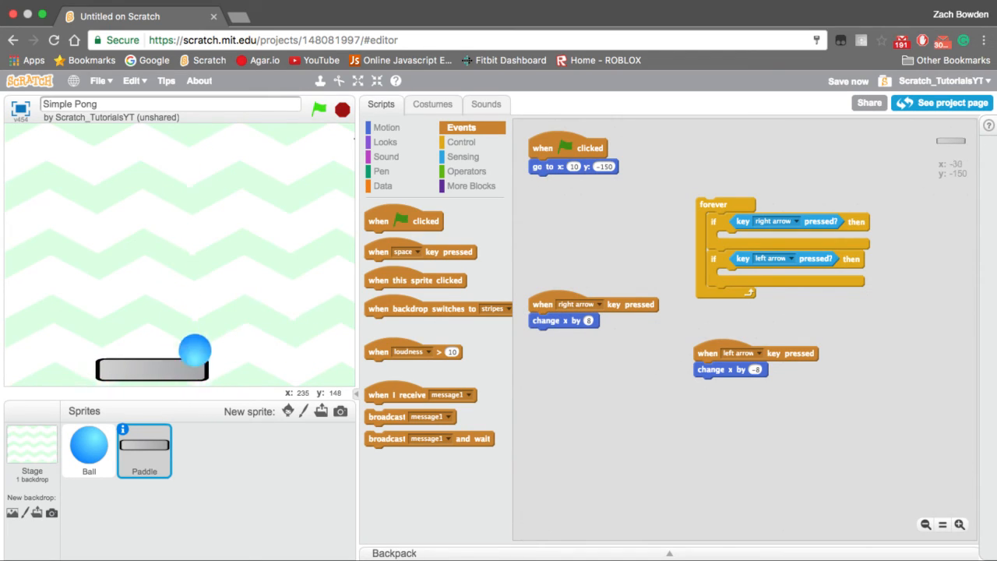
# Test, restore the arrow-key moves into the flag-started forever loop, and save the project.
pyautogui.click(317, 109)
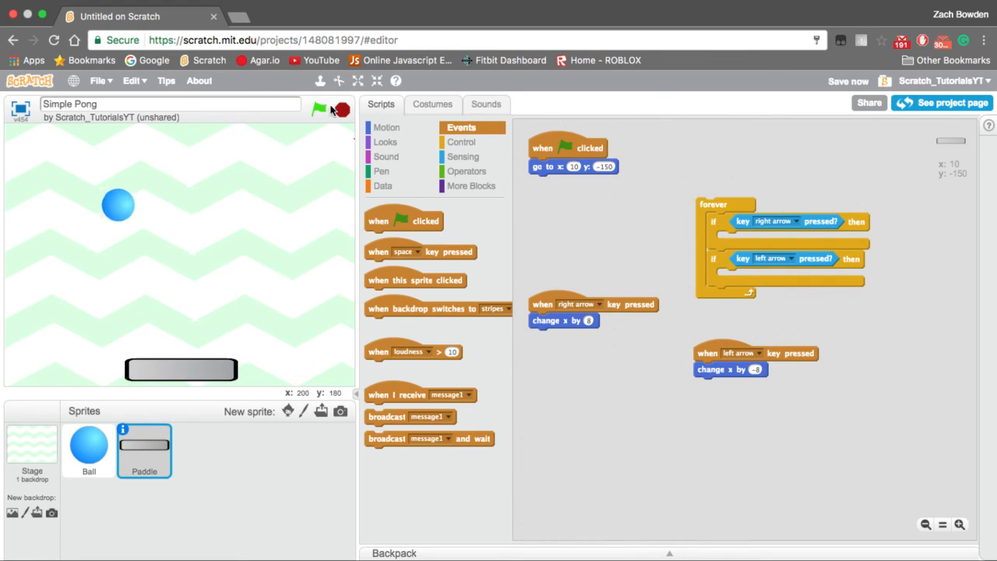
pyautogui.click(318, 109)
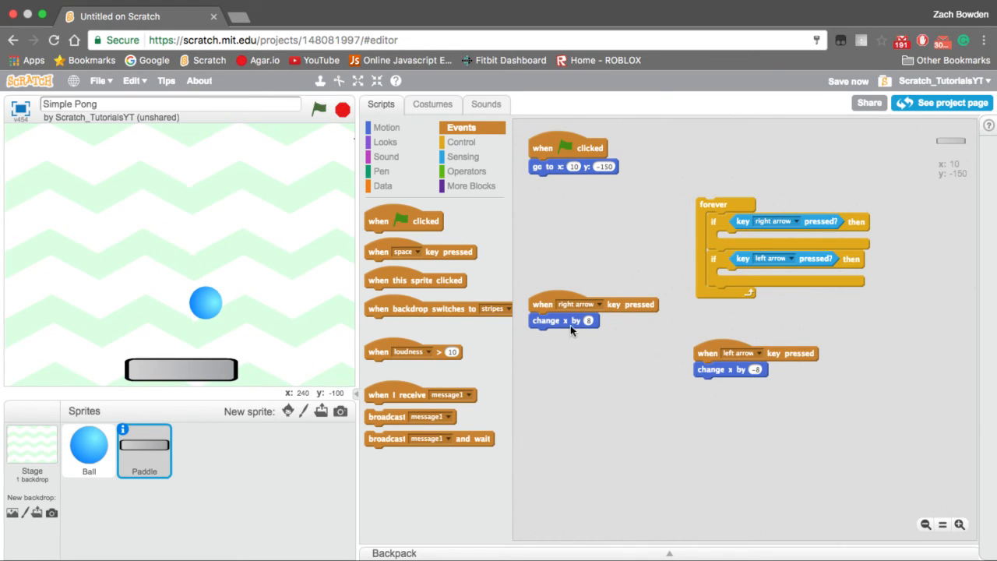
pyautogui.moveTo(564, 321); pyautogui.dragTo(751, 240)
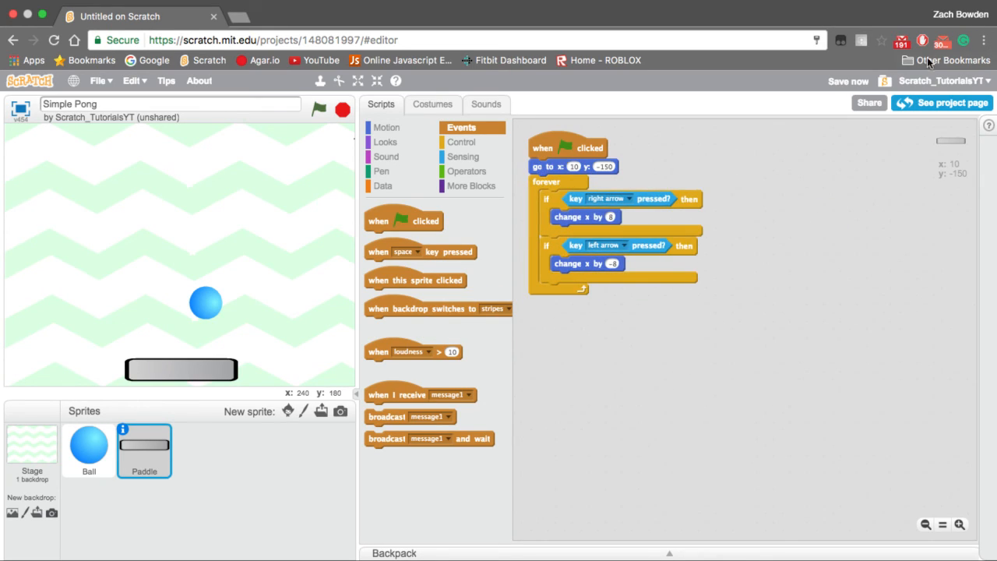
pyautogui.click(848, 81)
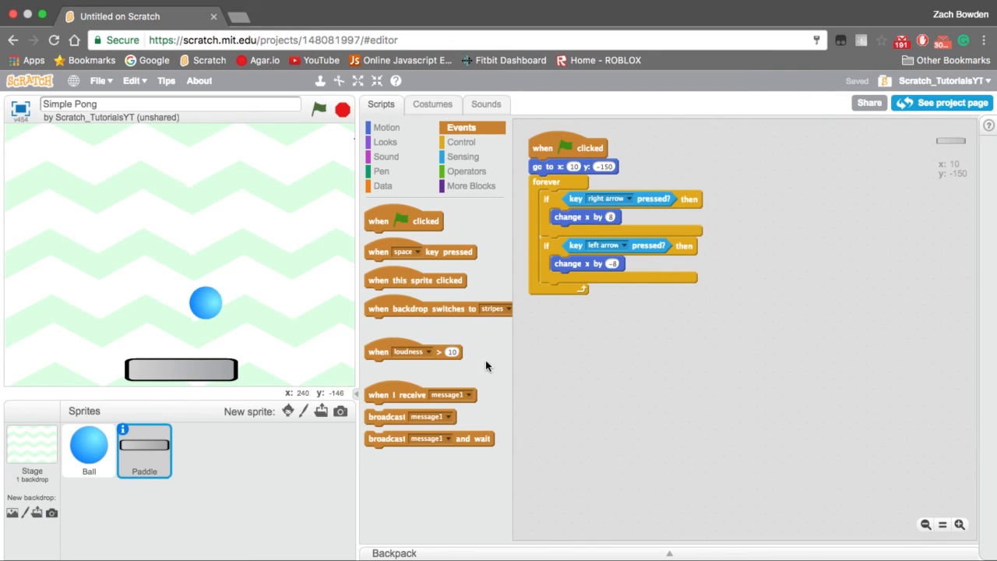